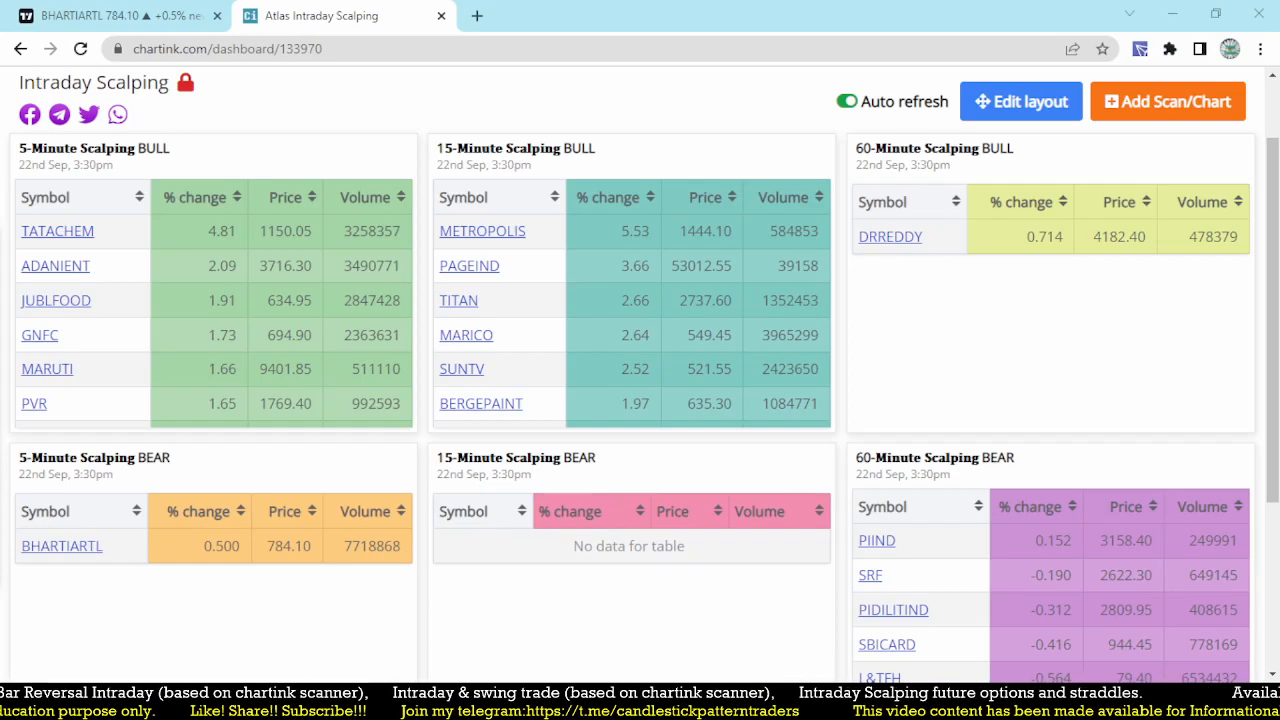
mouse_move(100, 594)
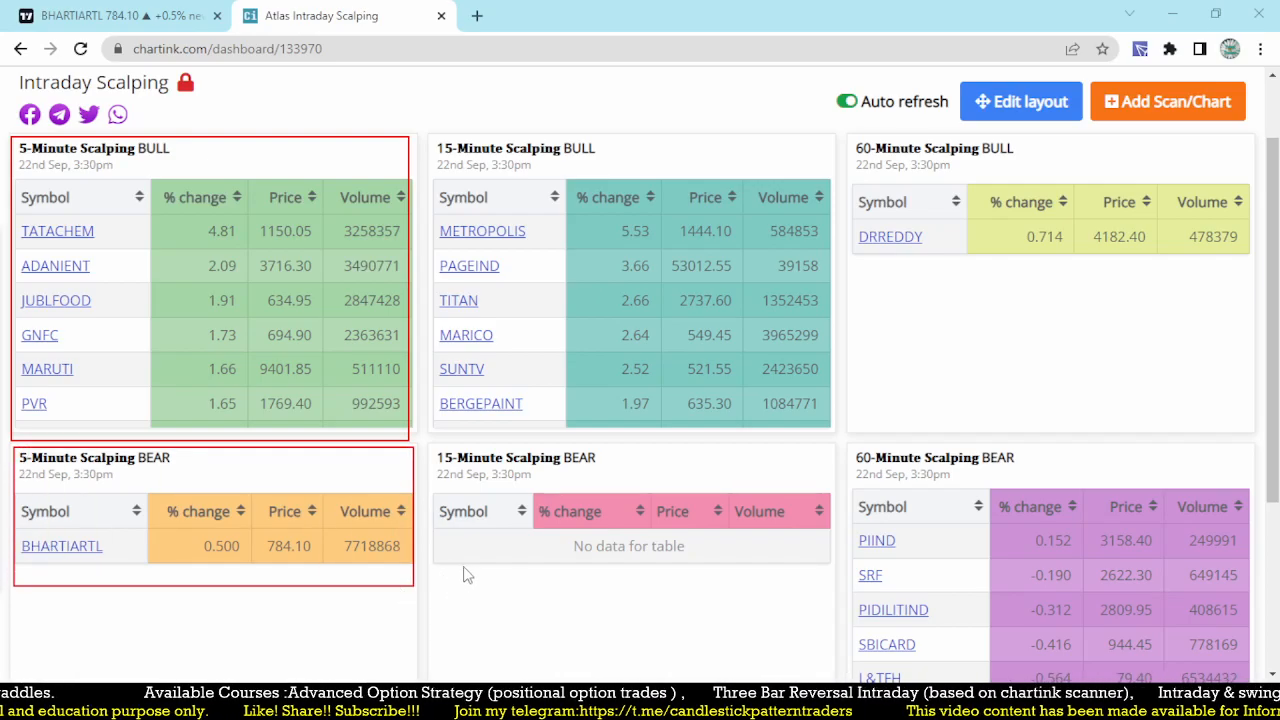
mouse_move(6, 442)
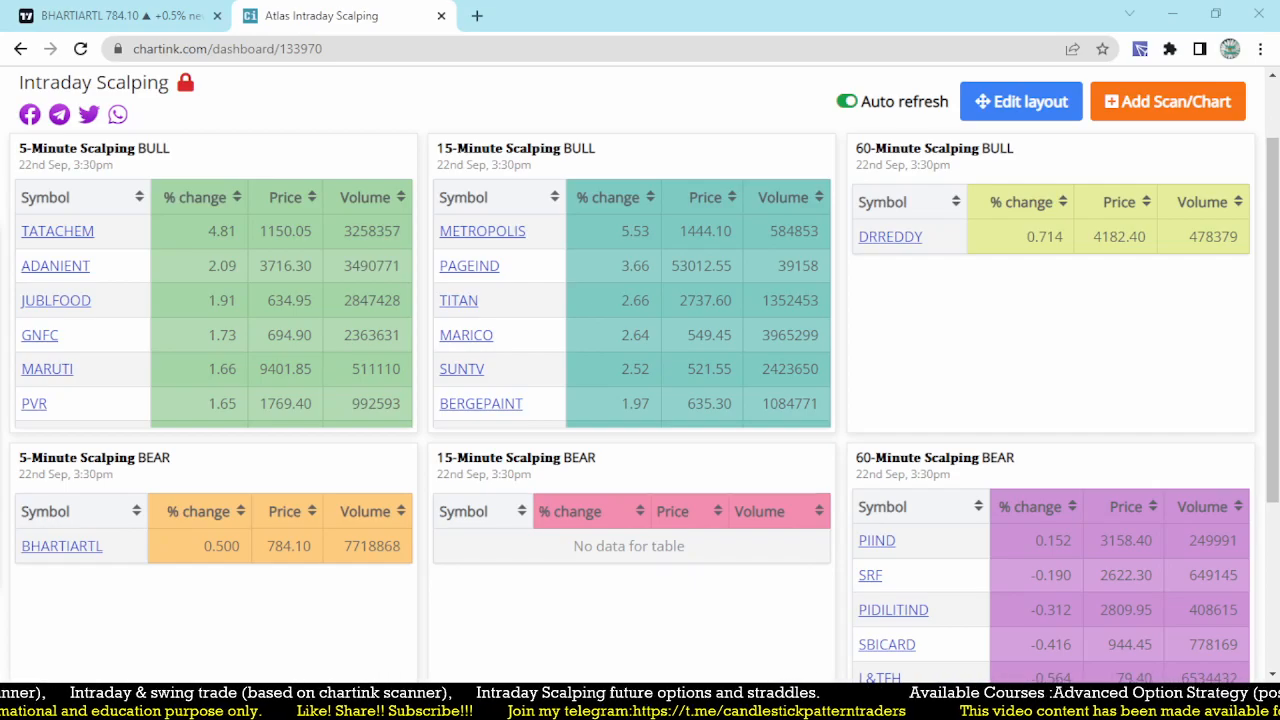
mouse_move(117, 293)
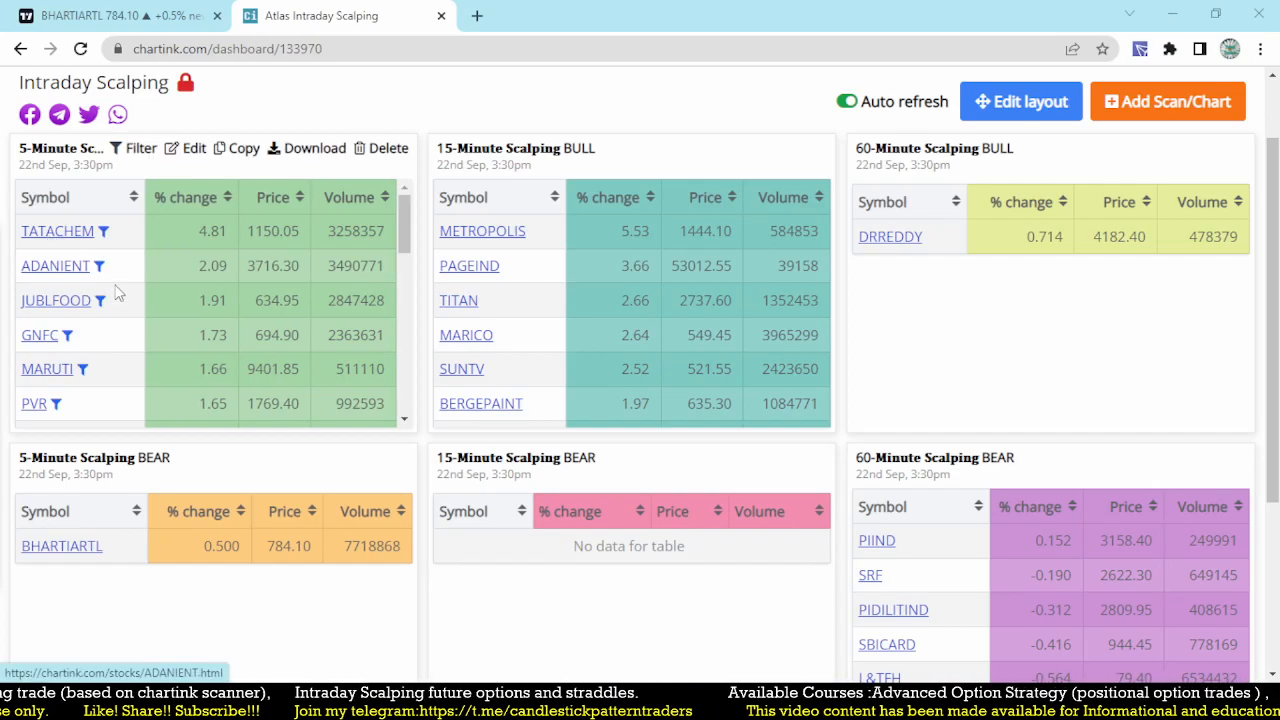
mouse_move(80, 398)
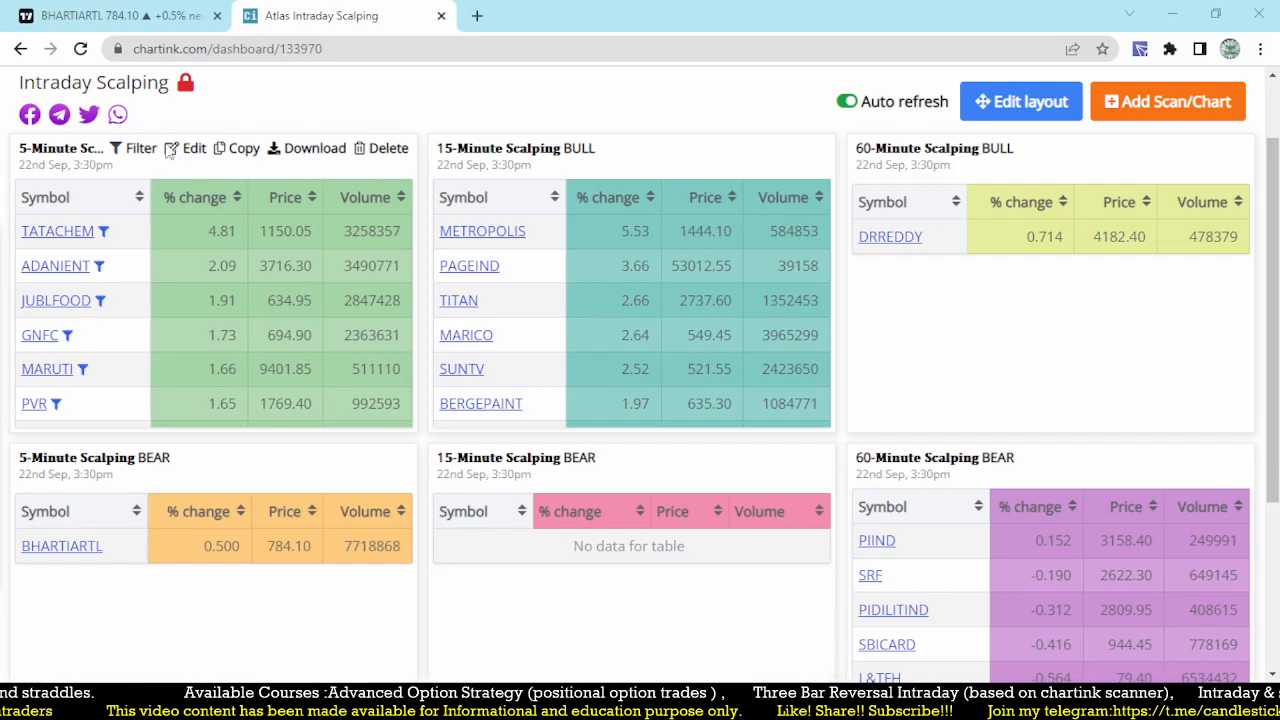
mouse_move(110, 16)
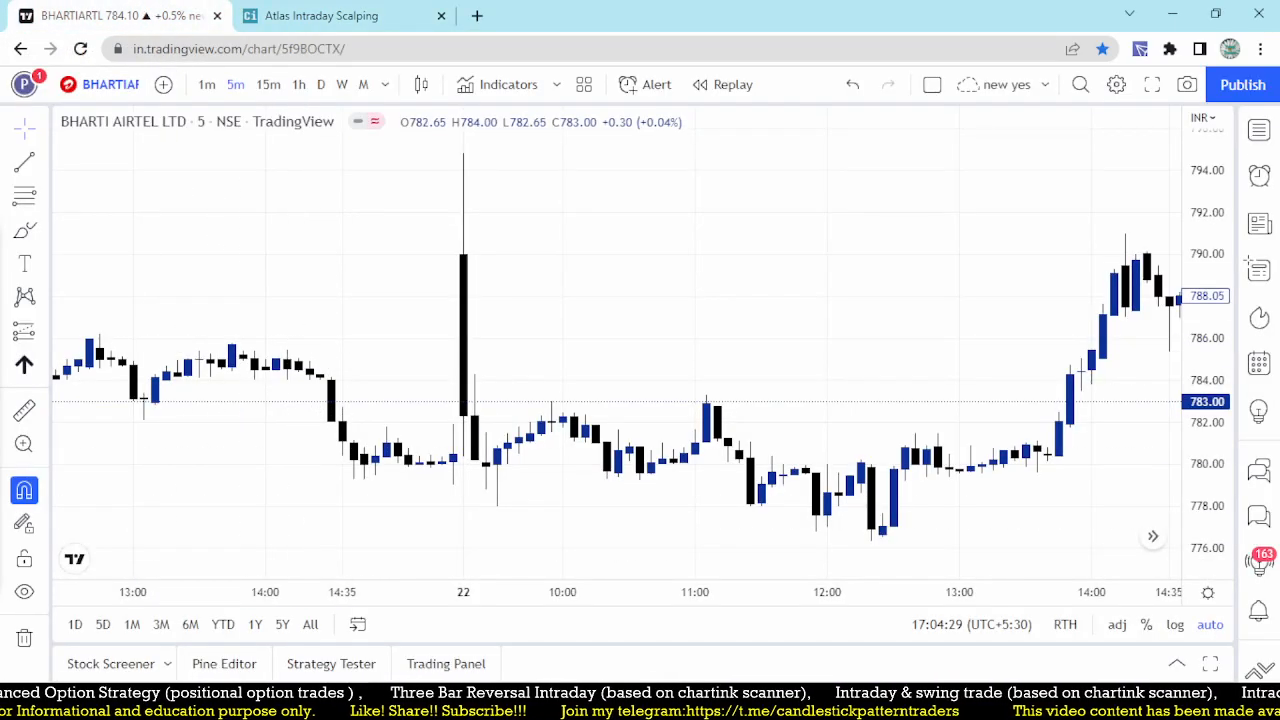
mouse_move(483, 504)
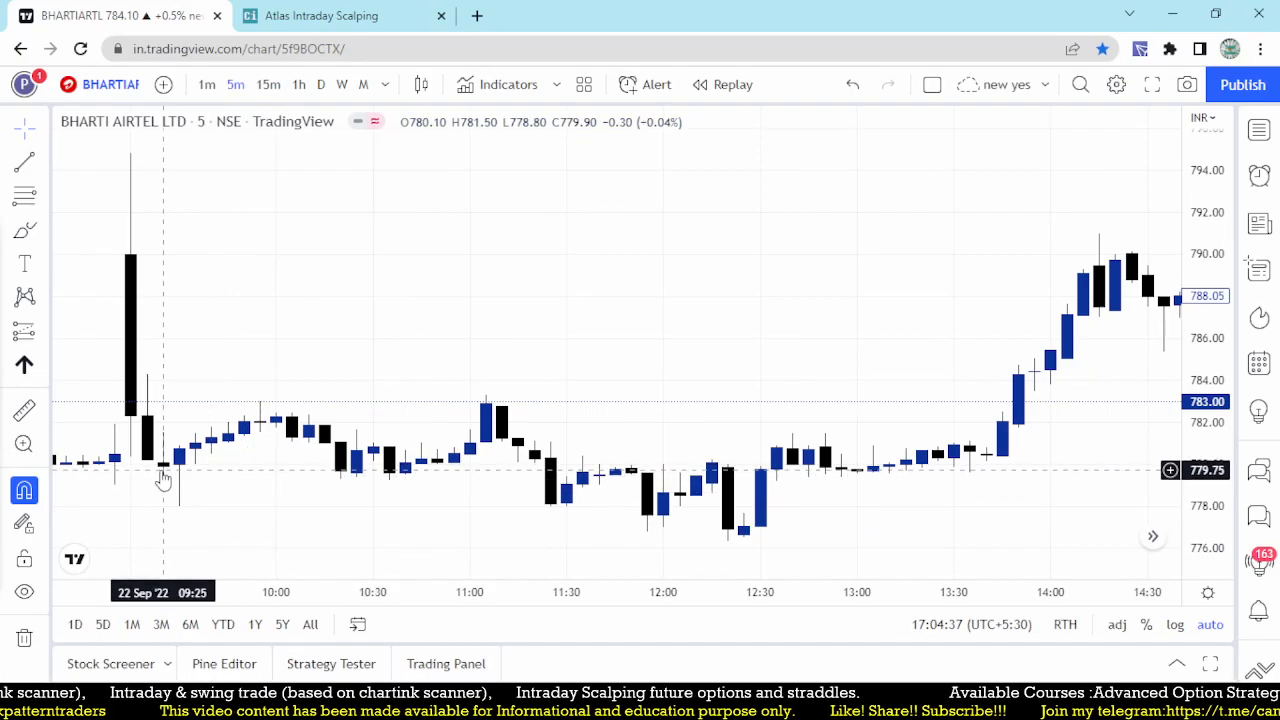
mouse_move(167, 513)
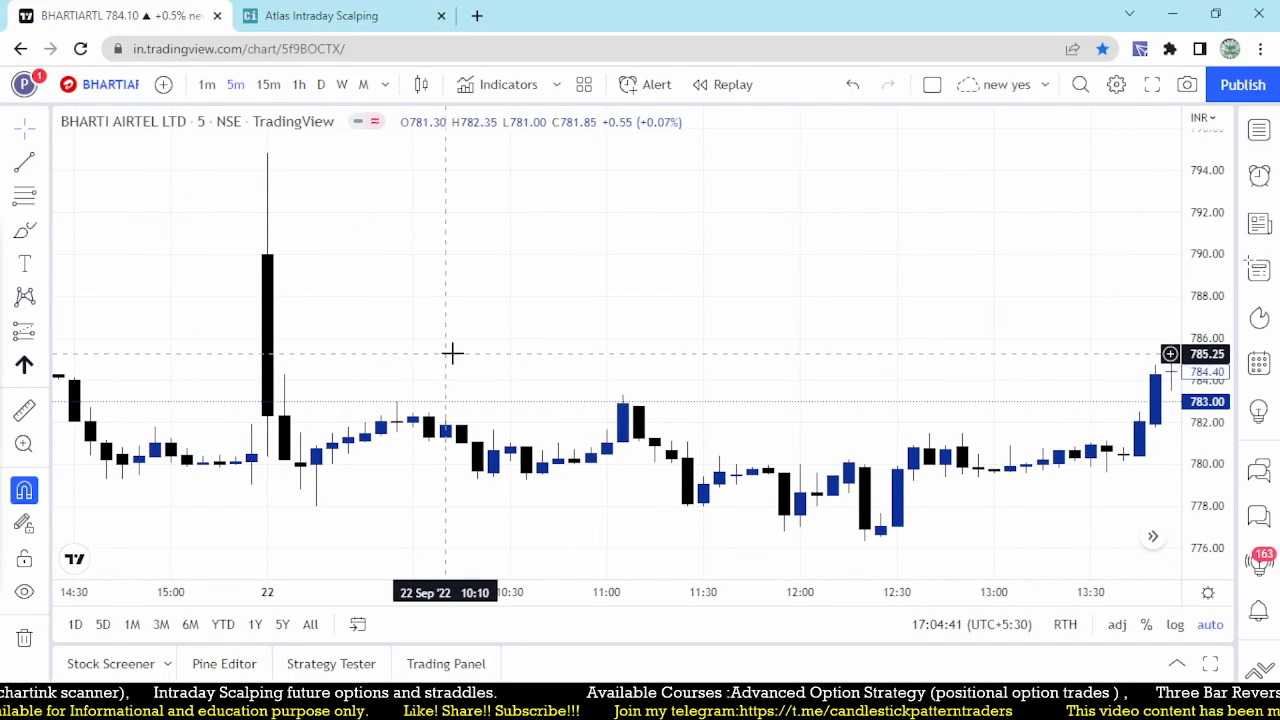
mouse_move(300, 462)
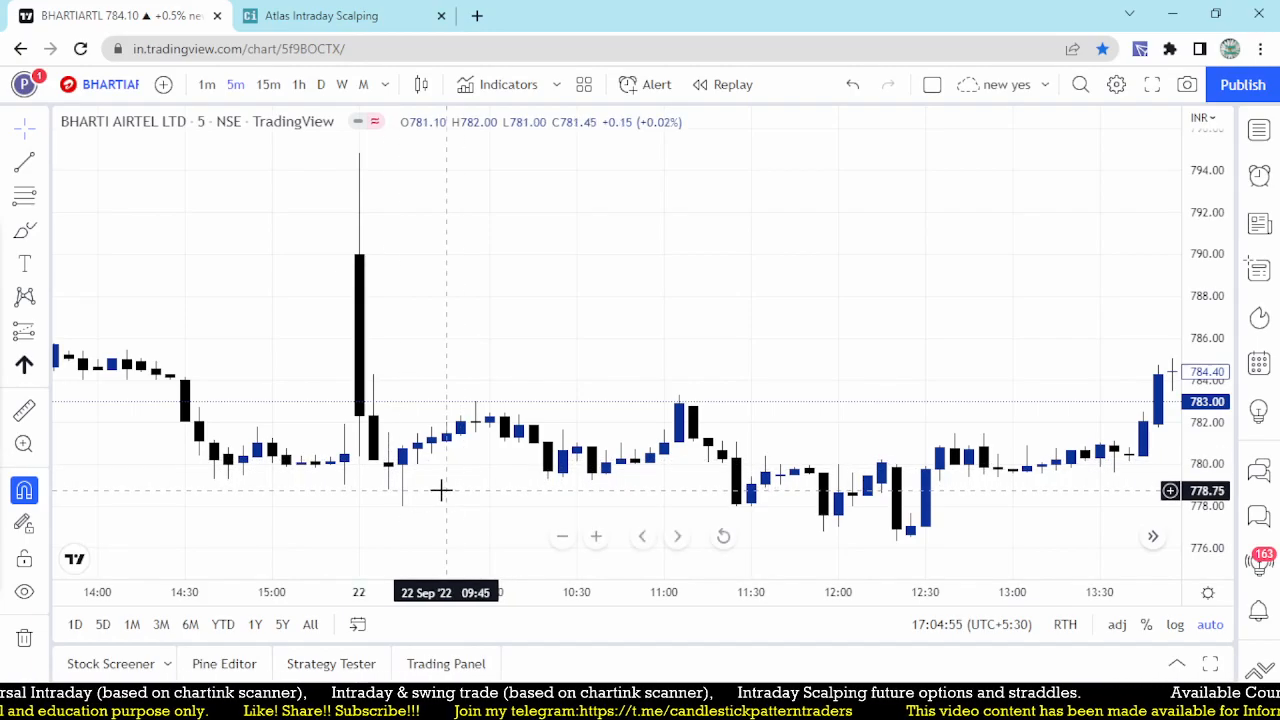
mouse_move(439, 469)
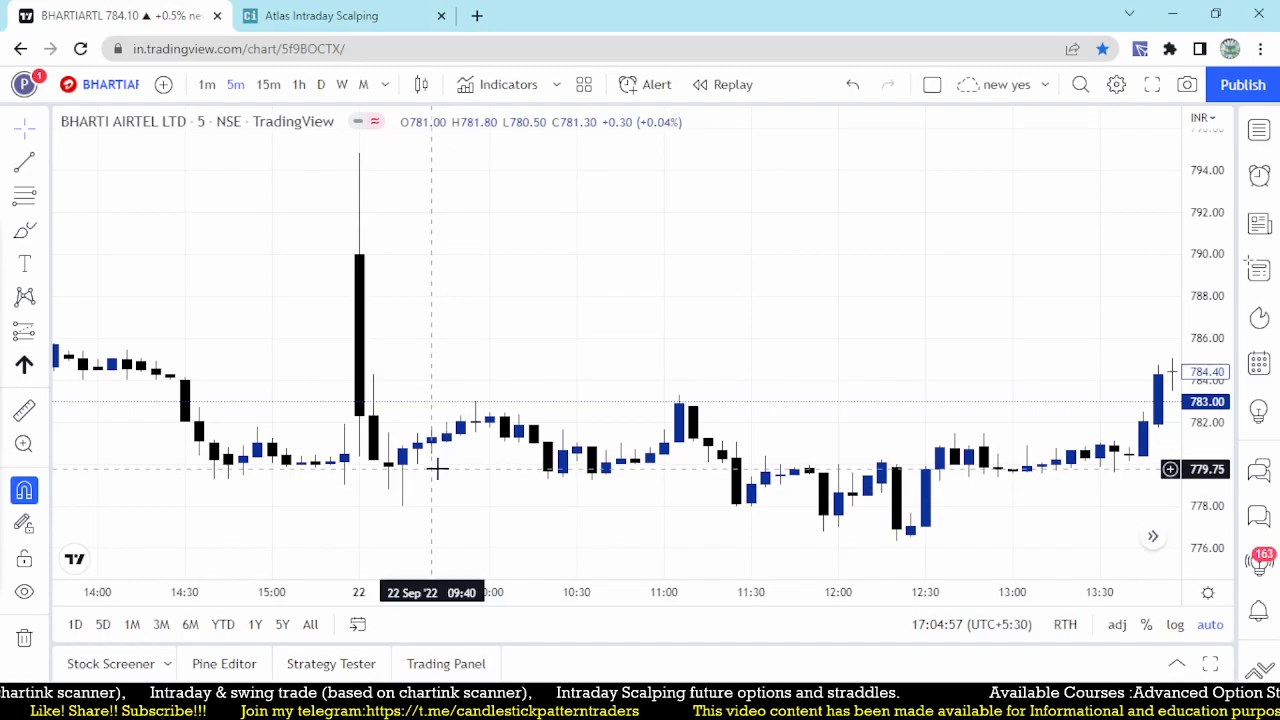
mouse_move(432, 443)
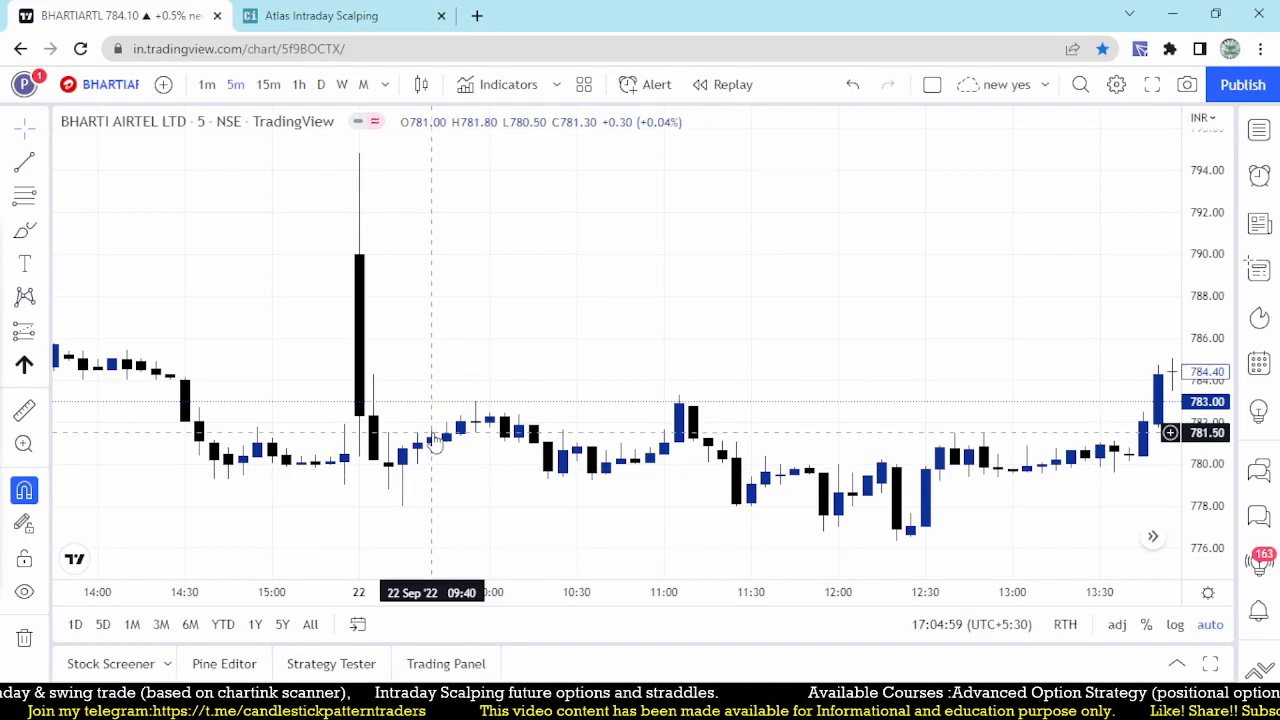
mouse_move(676, 420)
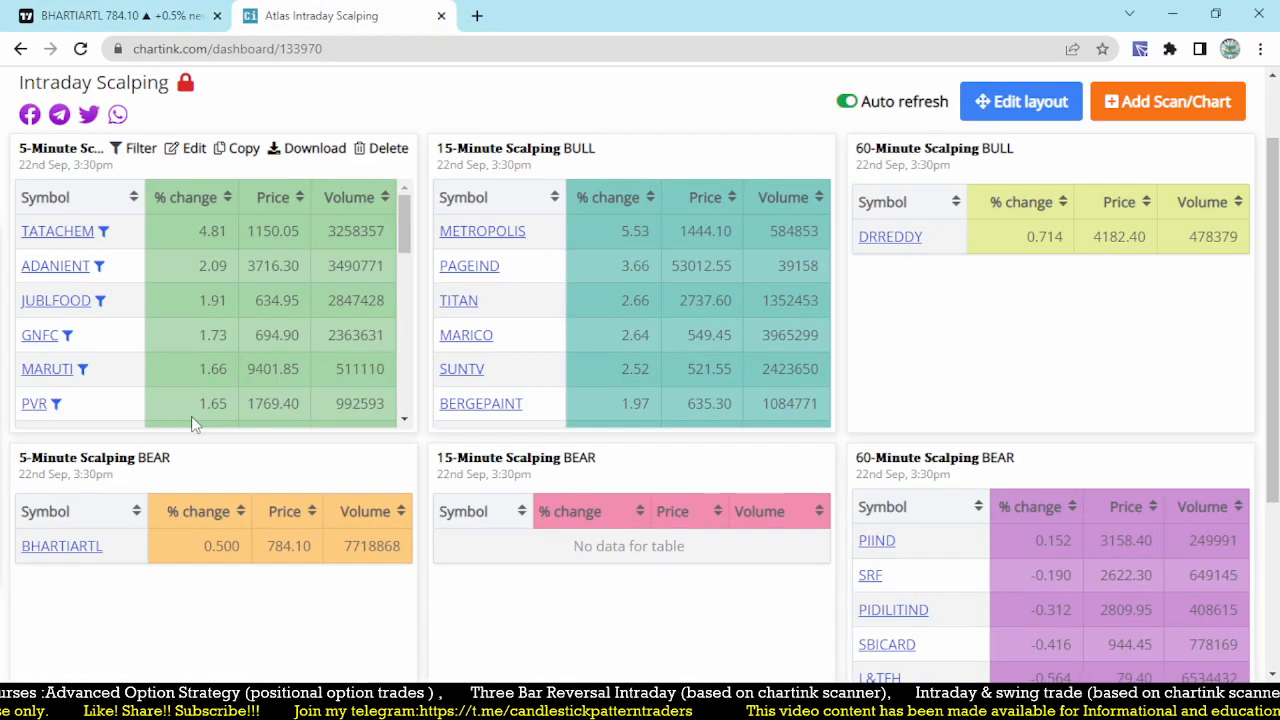
mouse_move(227, 355)
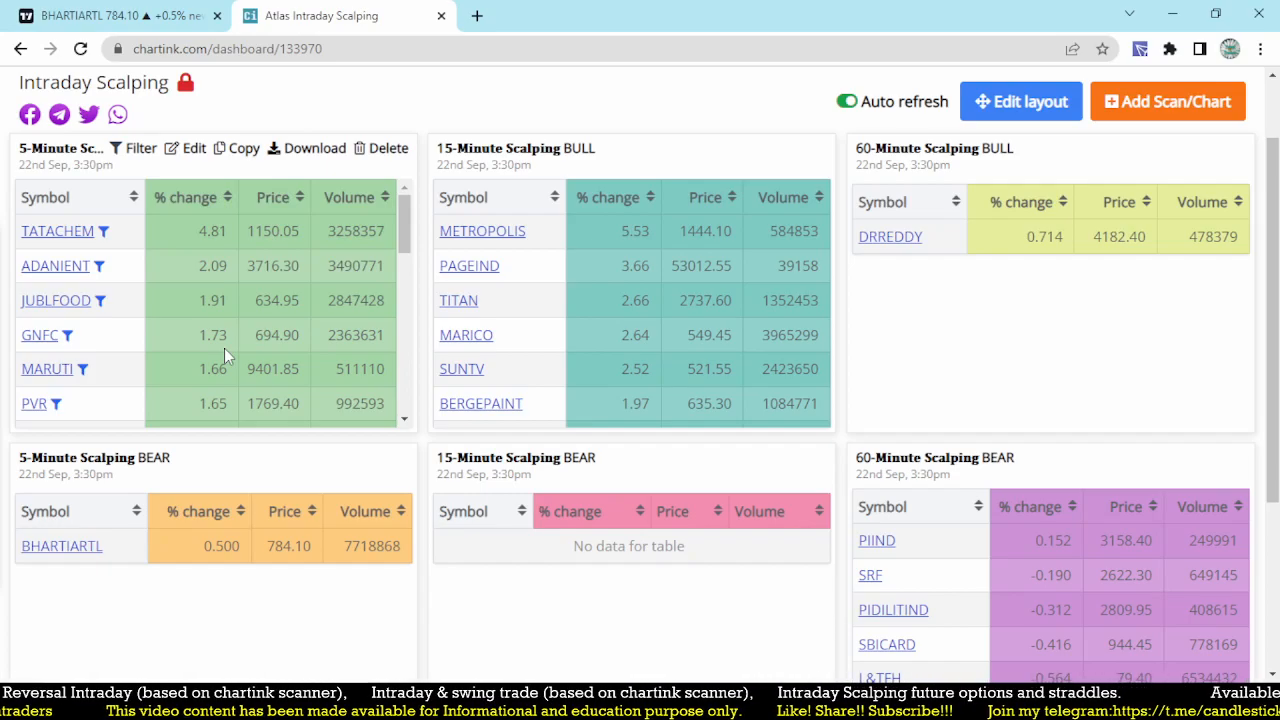
Step: Open the TATACHEM chart from Chartink's 5-Minute Scalping BULL results
click(100, 16)
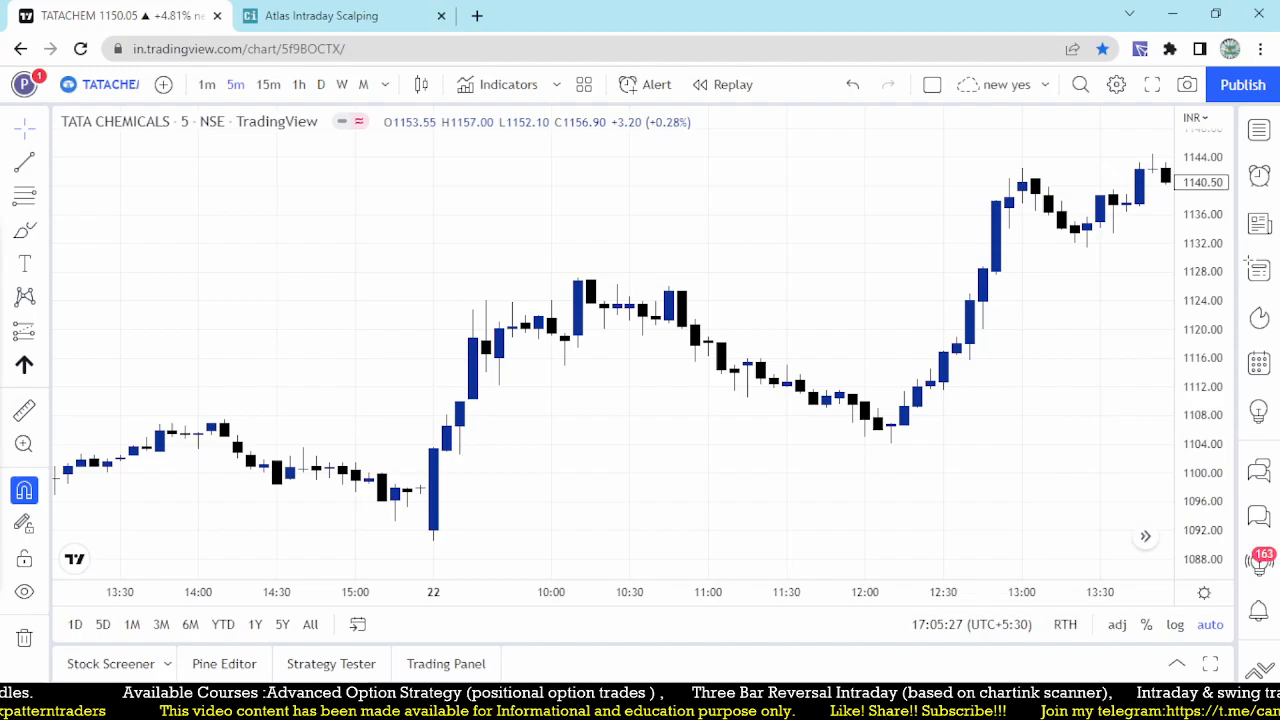
mouse_move(460, 418)
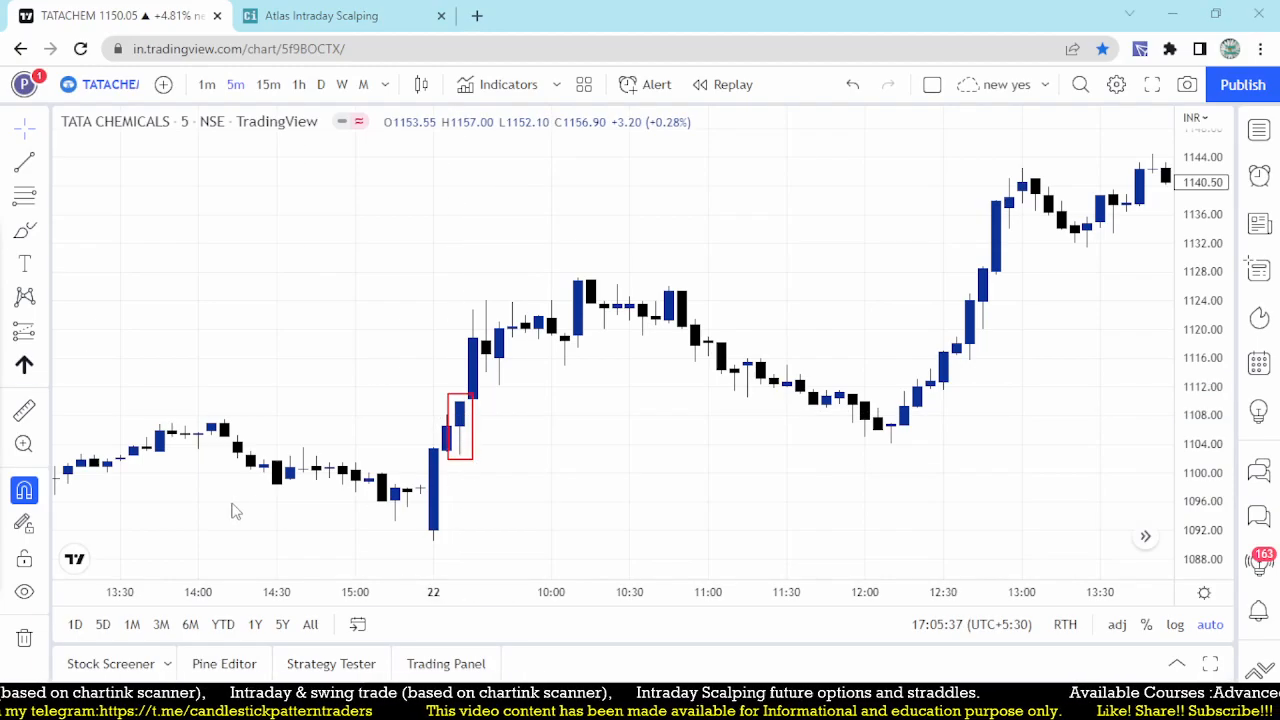
mouse_move(360, 485)
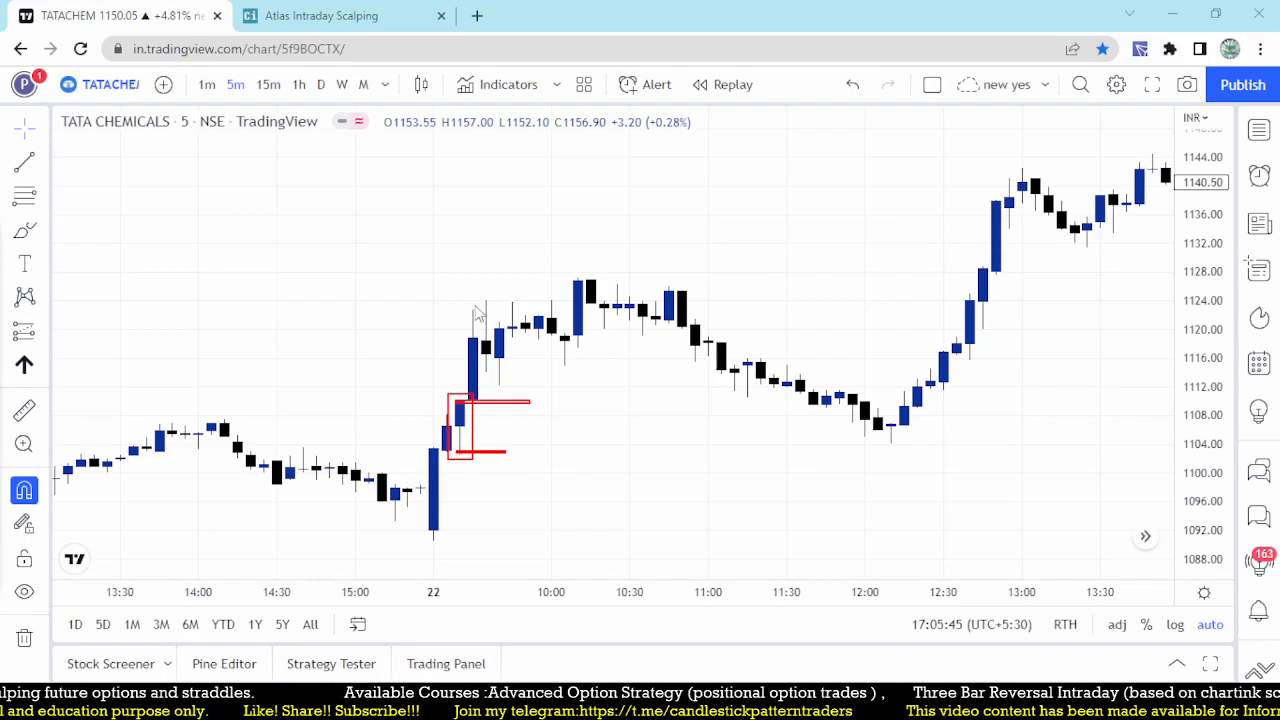
Step: Mark up TATACHEM's 22 Sep opening breakout candles, then move on to the ADANIENT chart
drag(470, 290, 630, 375)
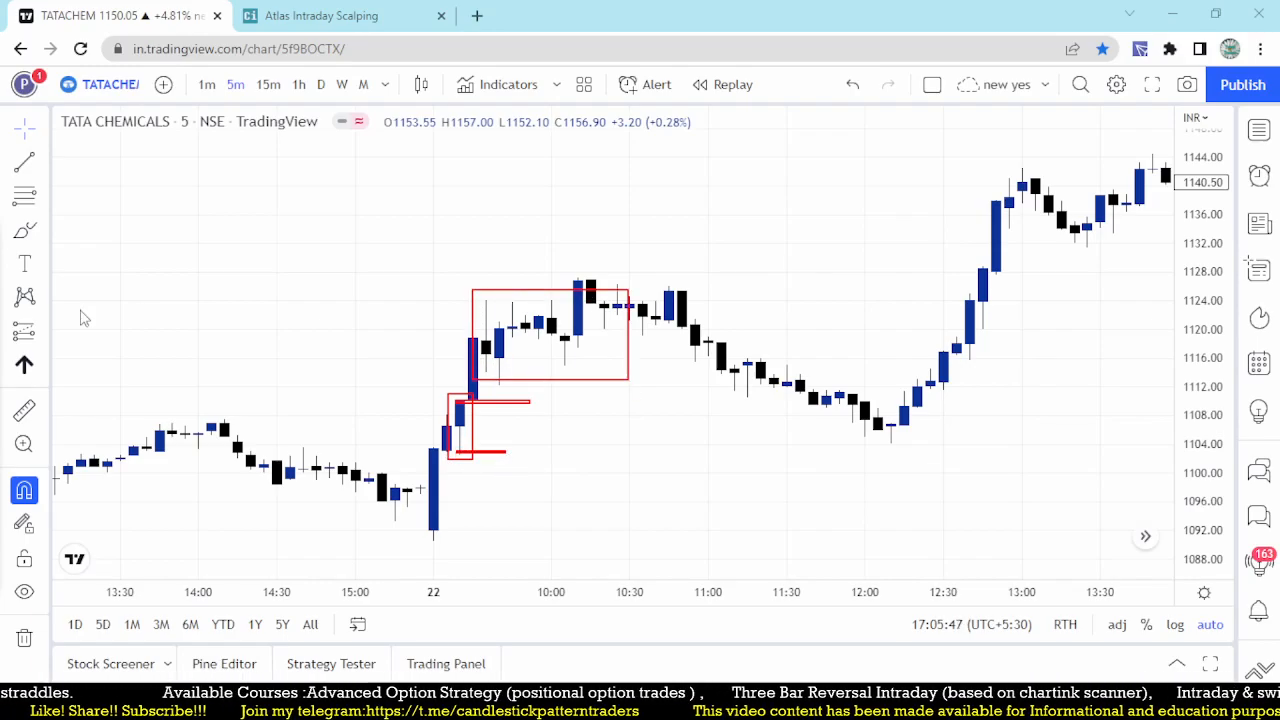
mouse_move(580, 312)
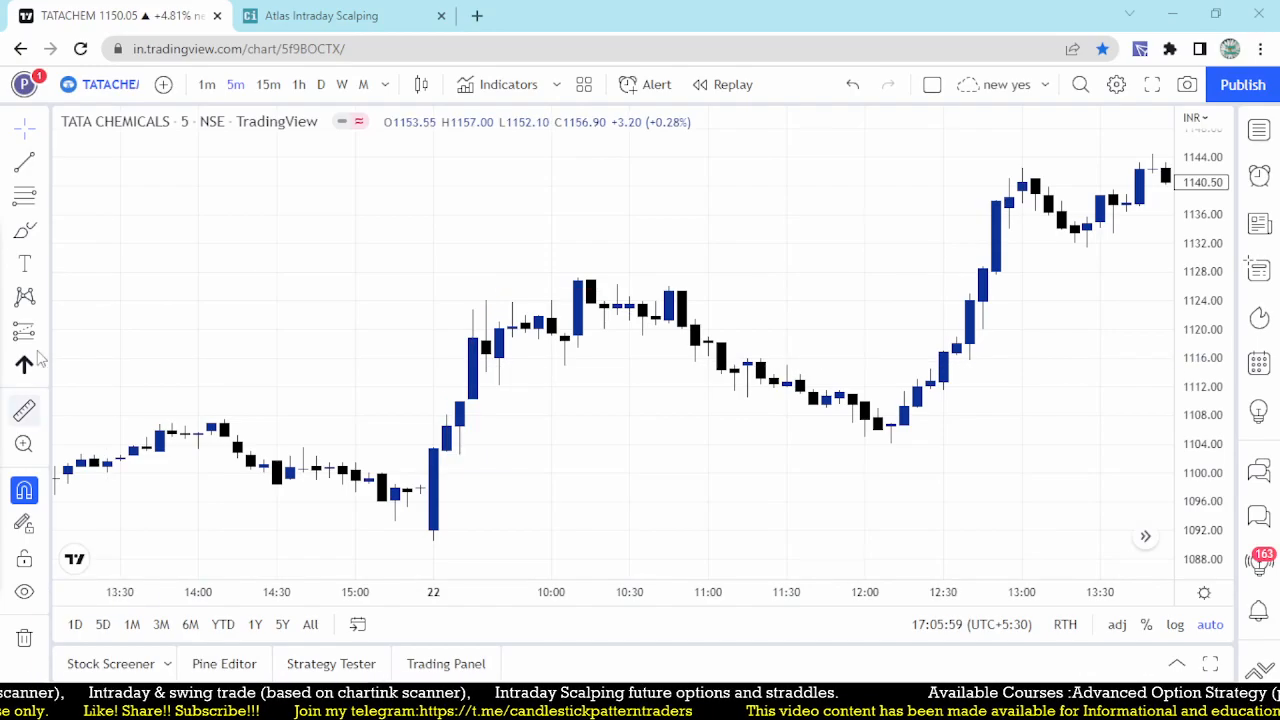
click(340, 16)
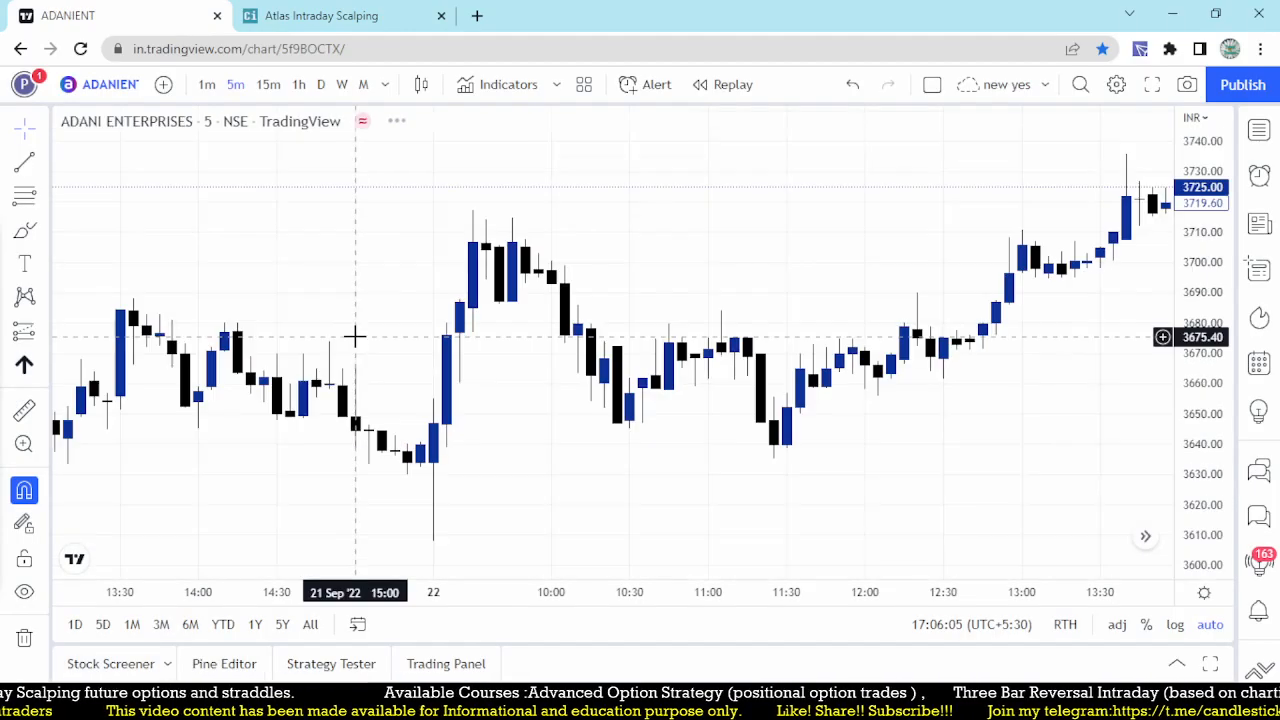
mouse_move(460, 330)
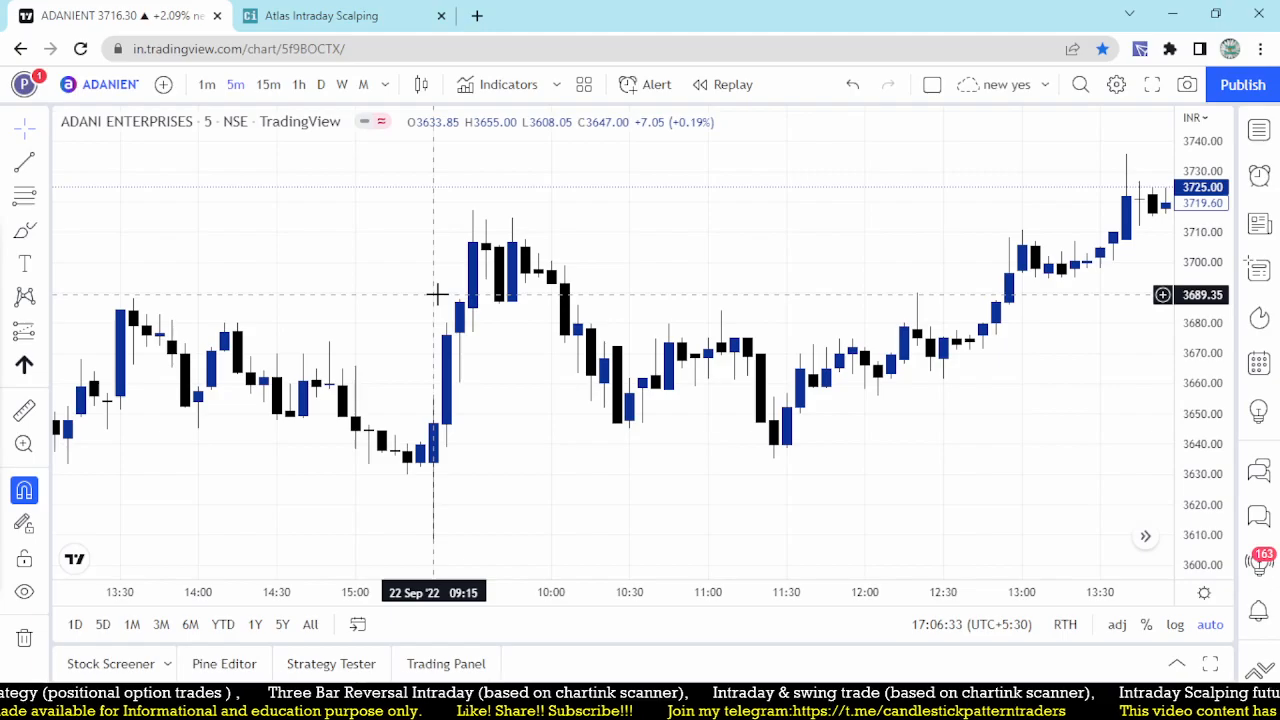
mouse_move(383, 335)
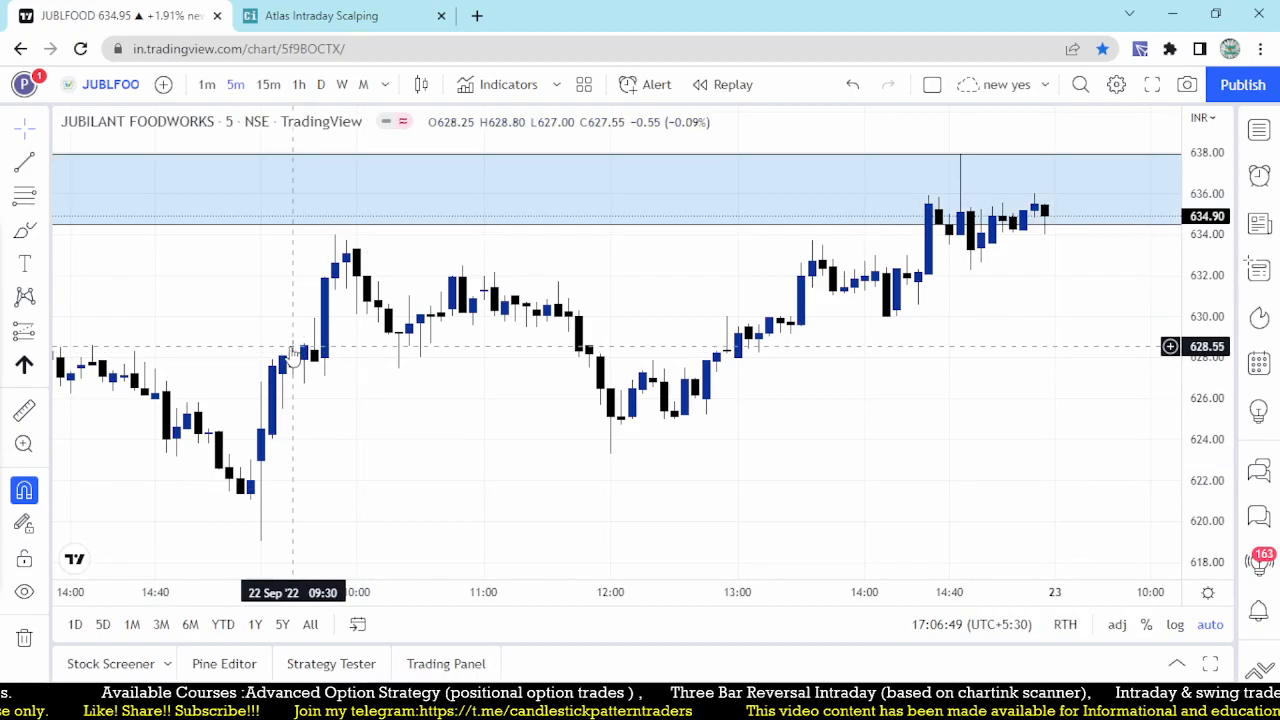
mouse_move(285, 380)
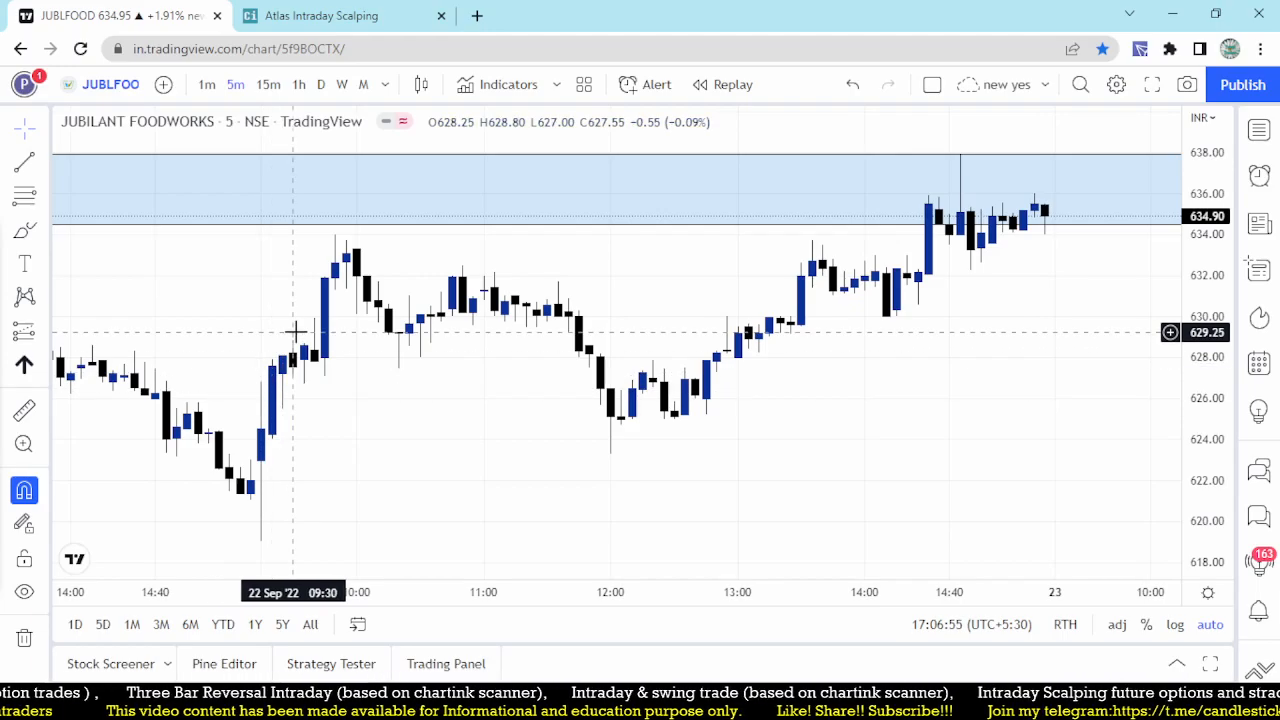
Step: Load GNFC on the 5-minute chart after reviewing the JUBLFOOD open
click(320, 15)
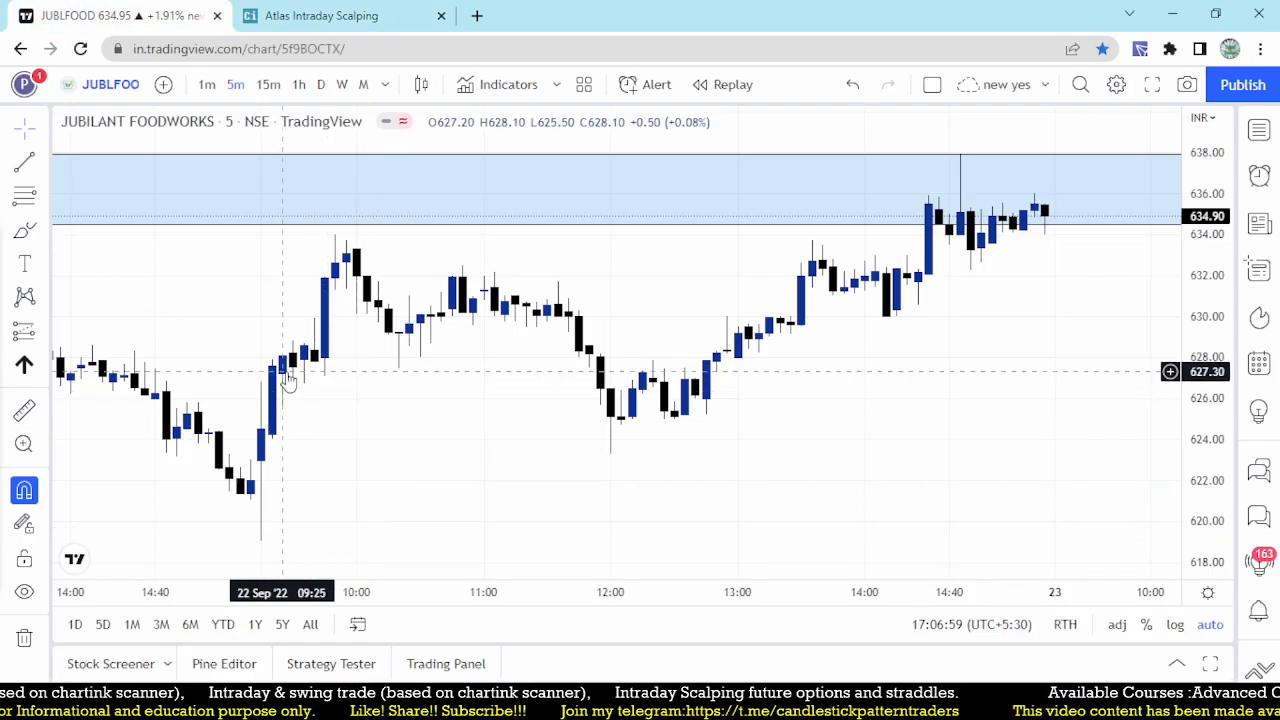
text(GNFC)
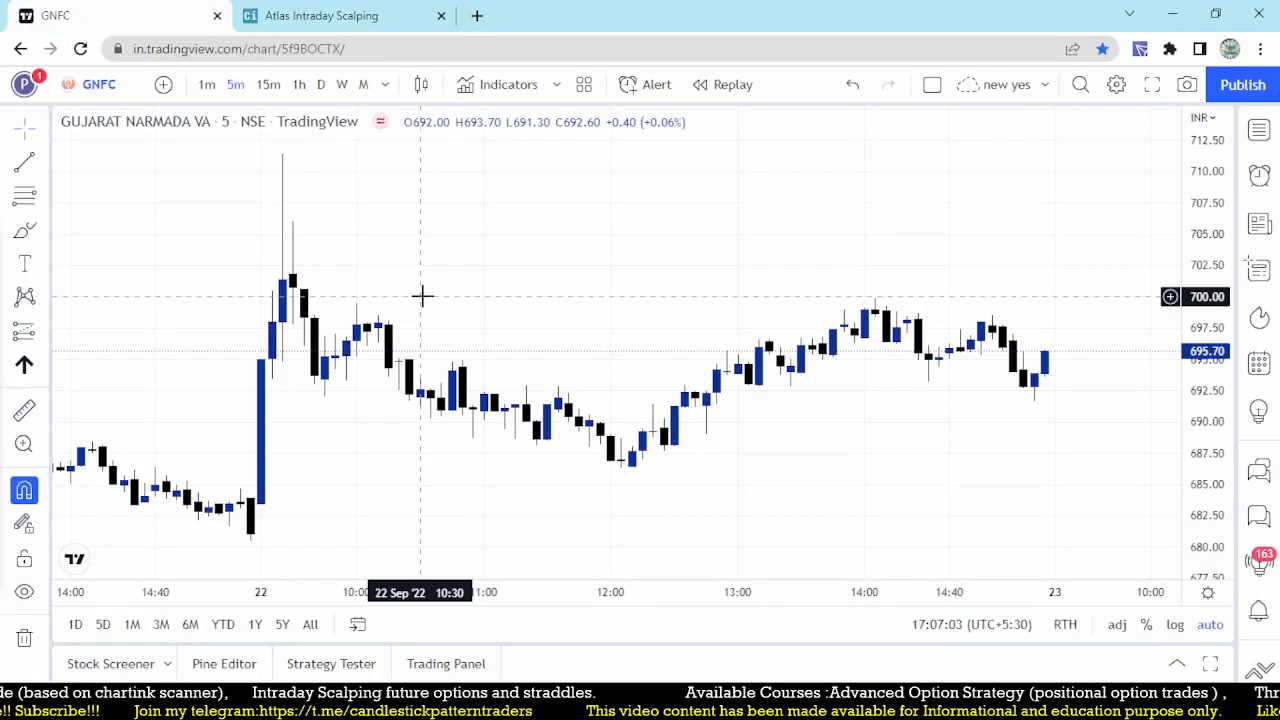
mouse_move(518, 276)
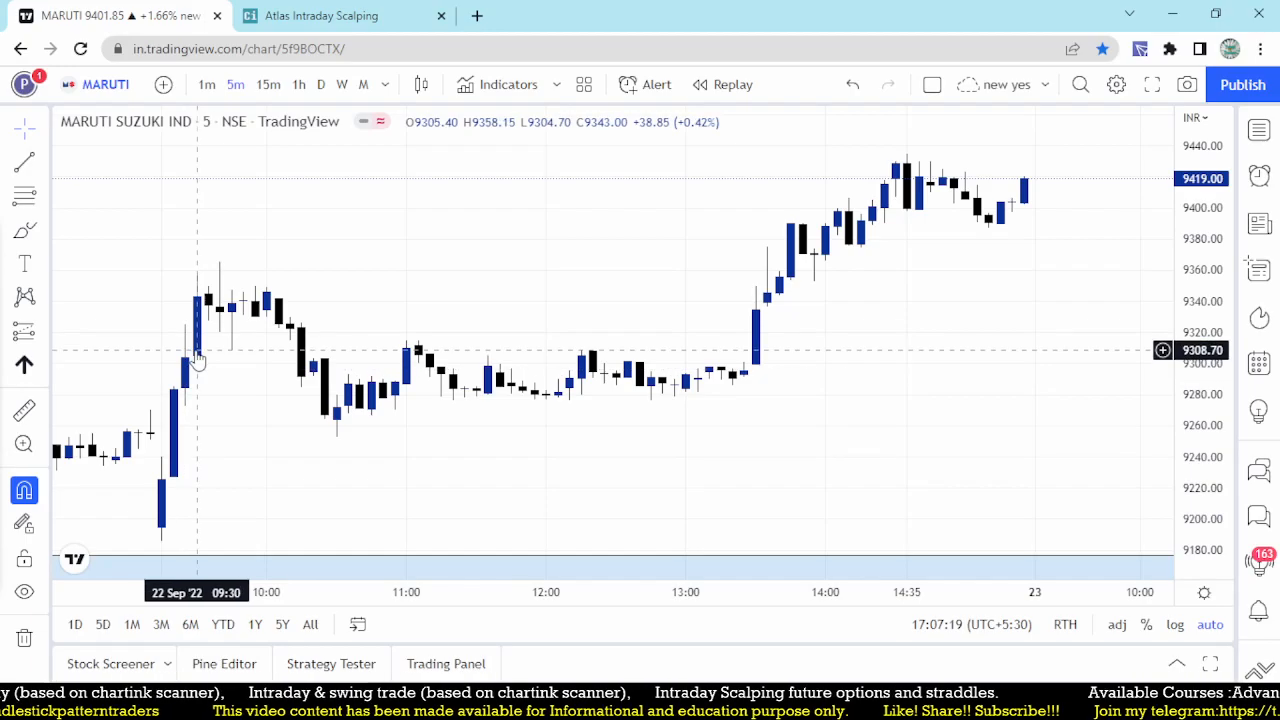
mouse_move(183, 374)
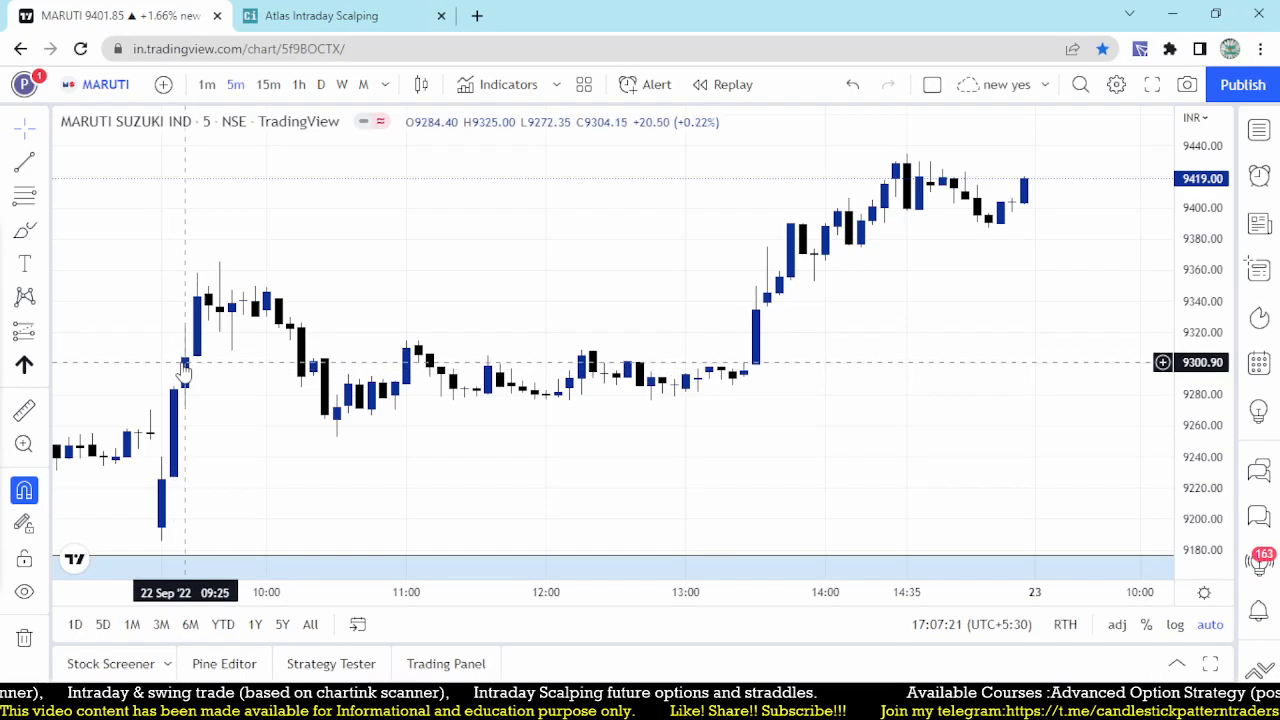
mouse_move(222, 320)
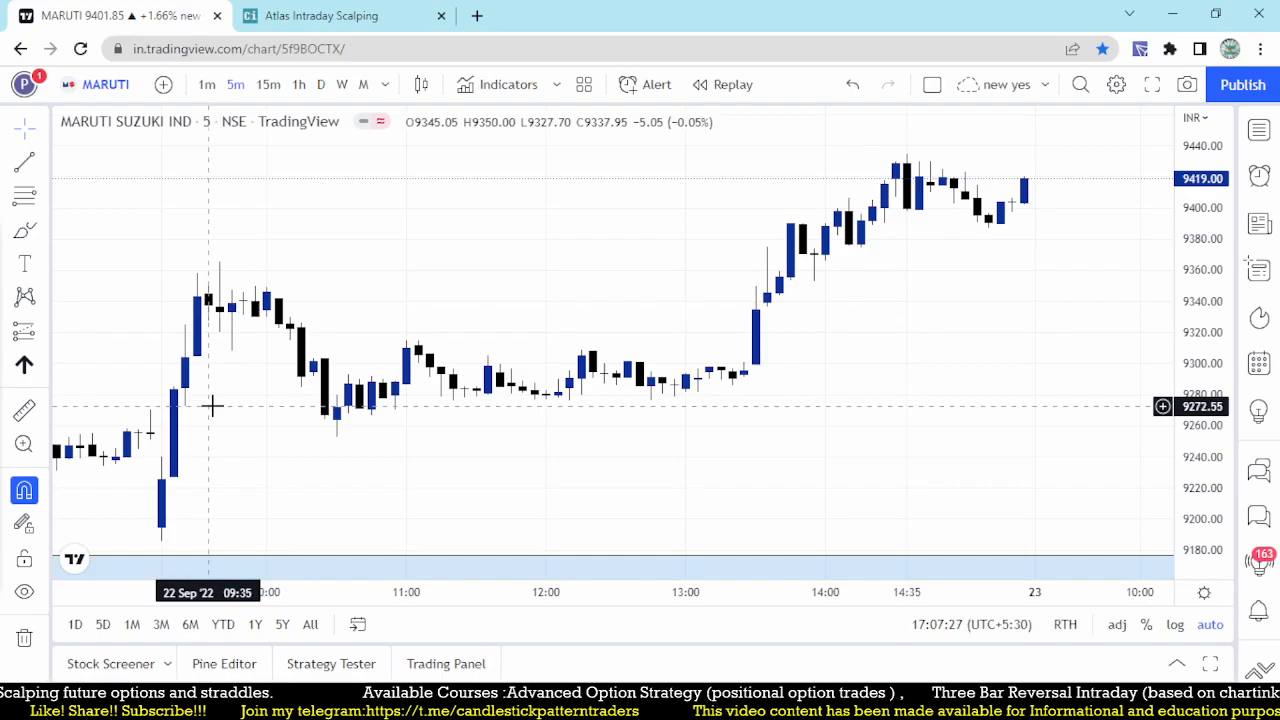
mouse_move(360, 234)
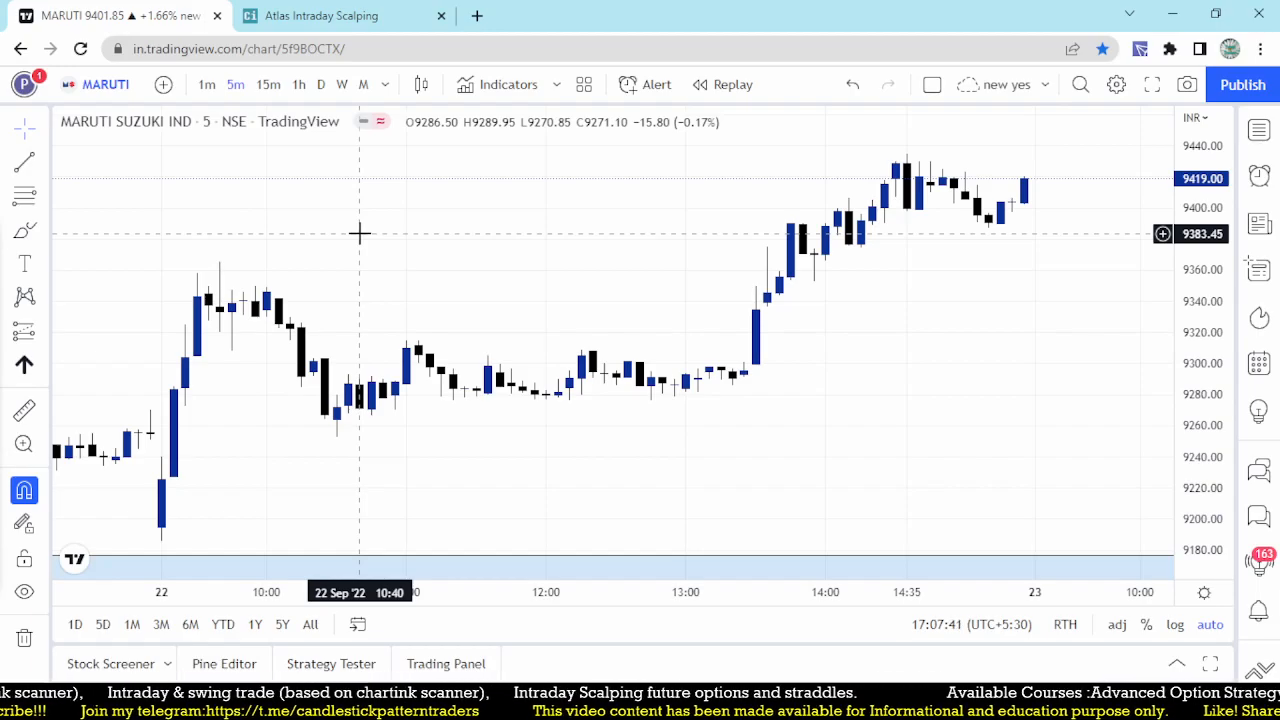
Step: Return to the Atlas Intraday Scalping tab after reviewing MARUTI's 22 Sep candles
click(340, 15)
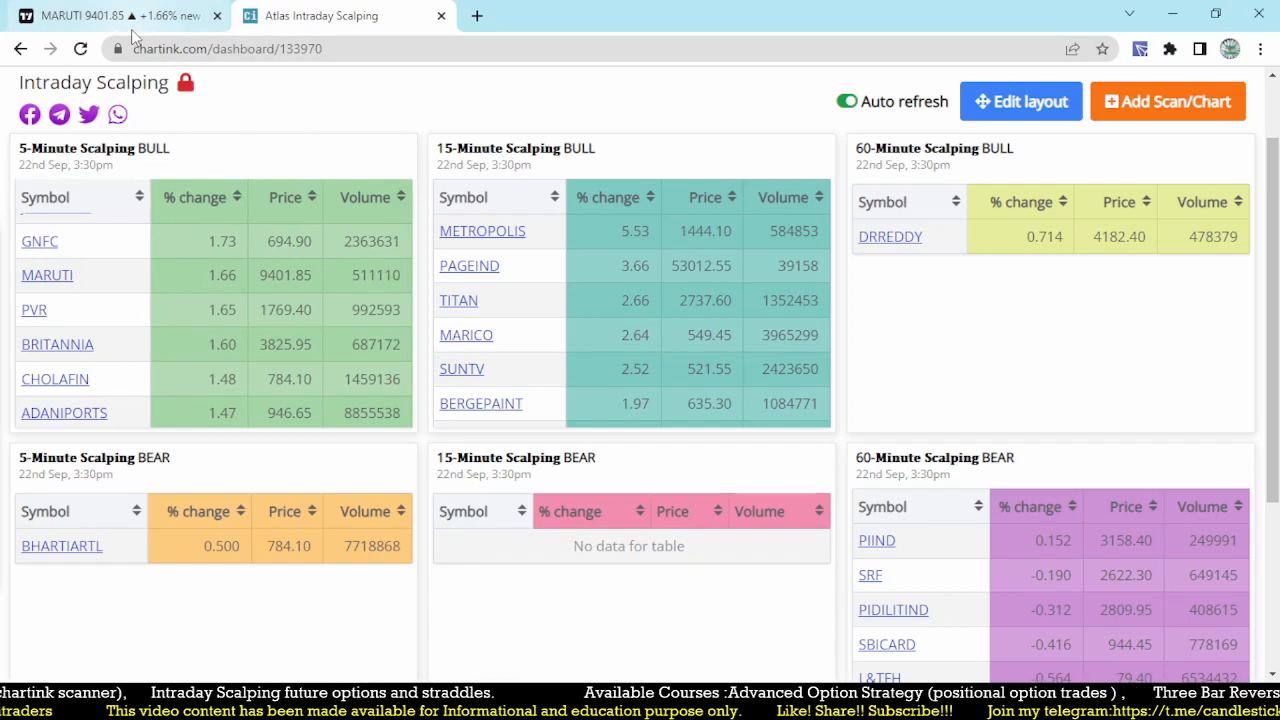
Step: Load BRITANNIA via symbol search 'BR' and review its 5-minute candles
click(100, 15)
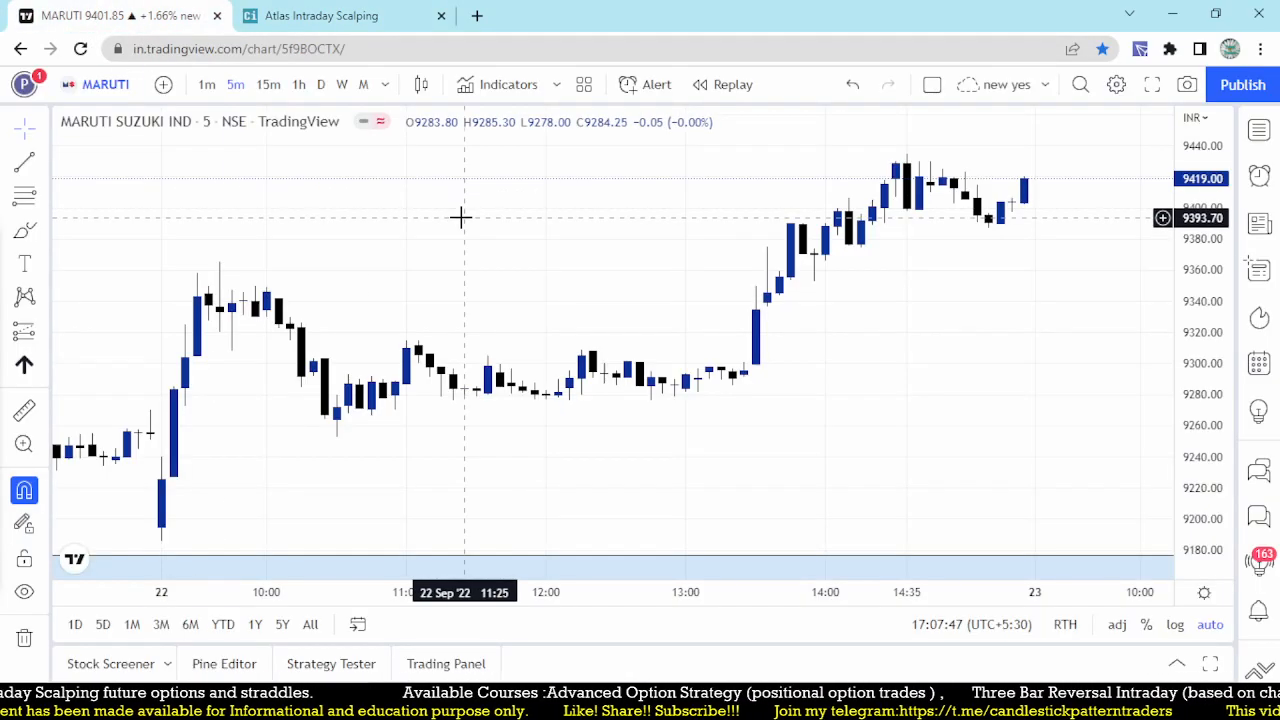
text(BRITANNI)
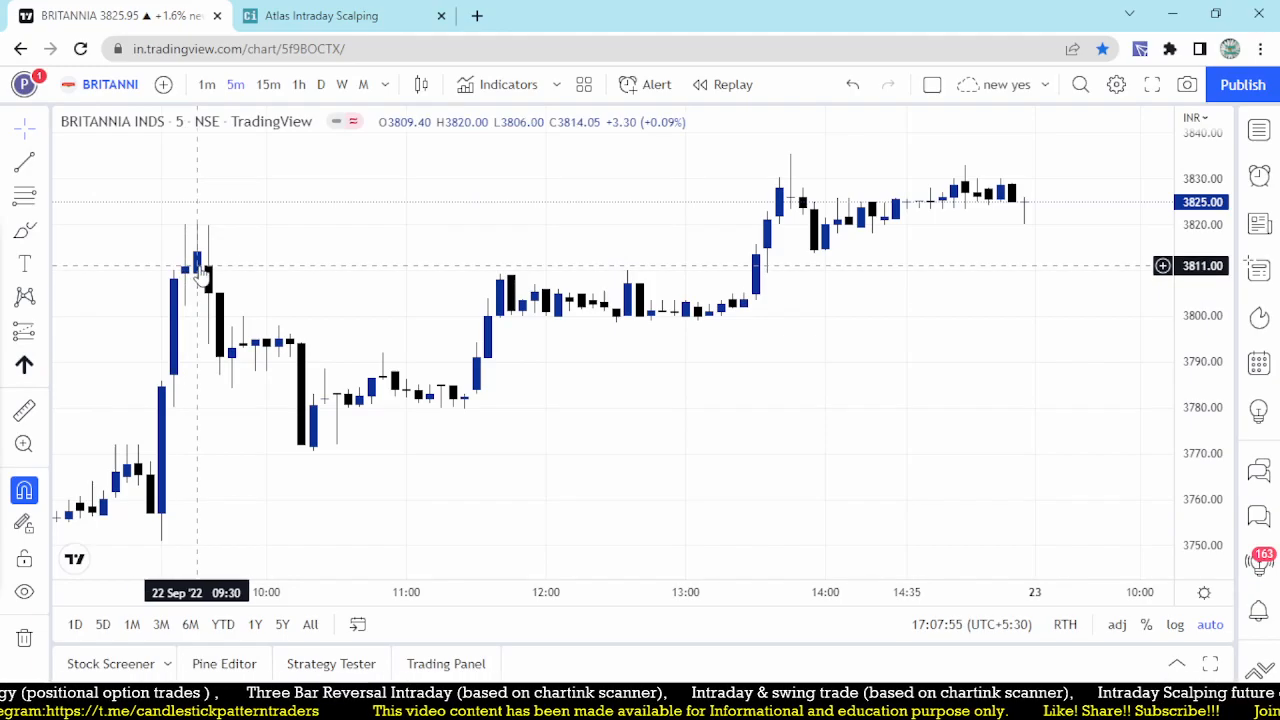
mouse_move(218, 273)
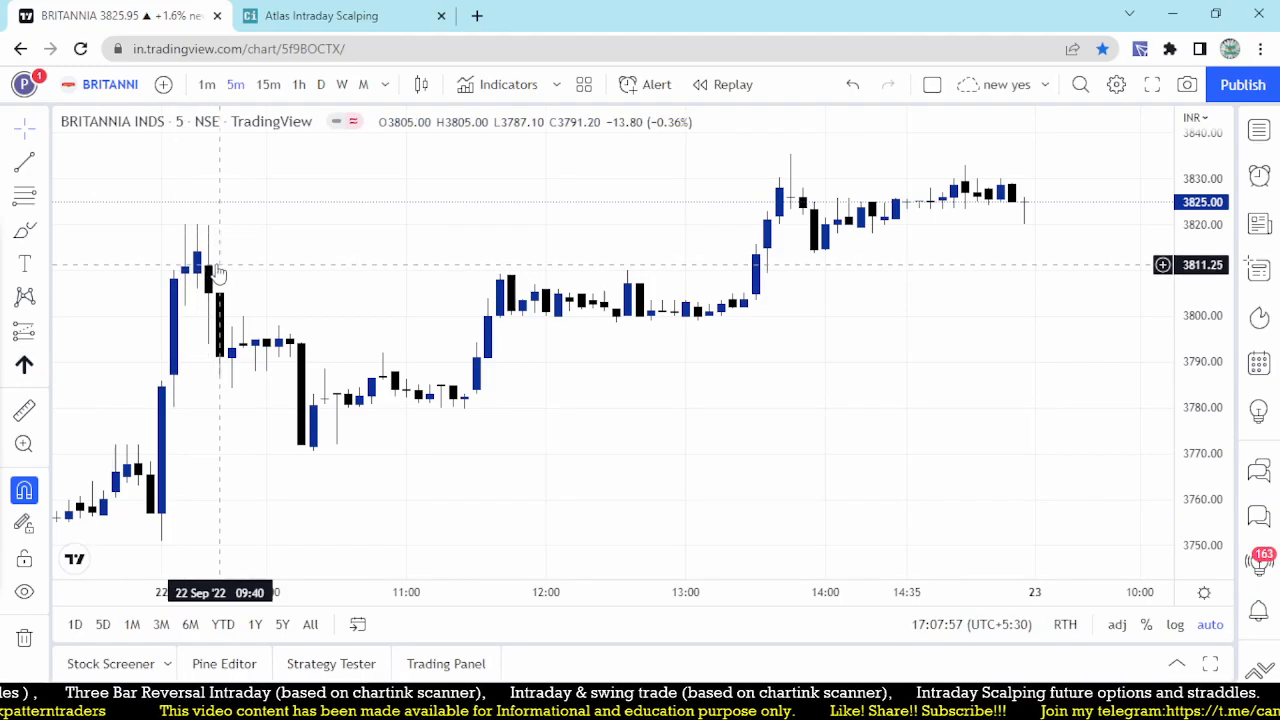
mouse_move(232, 303)
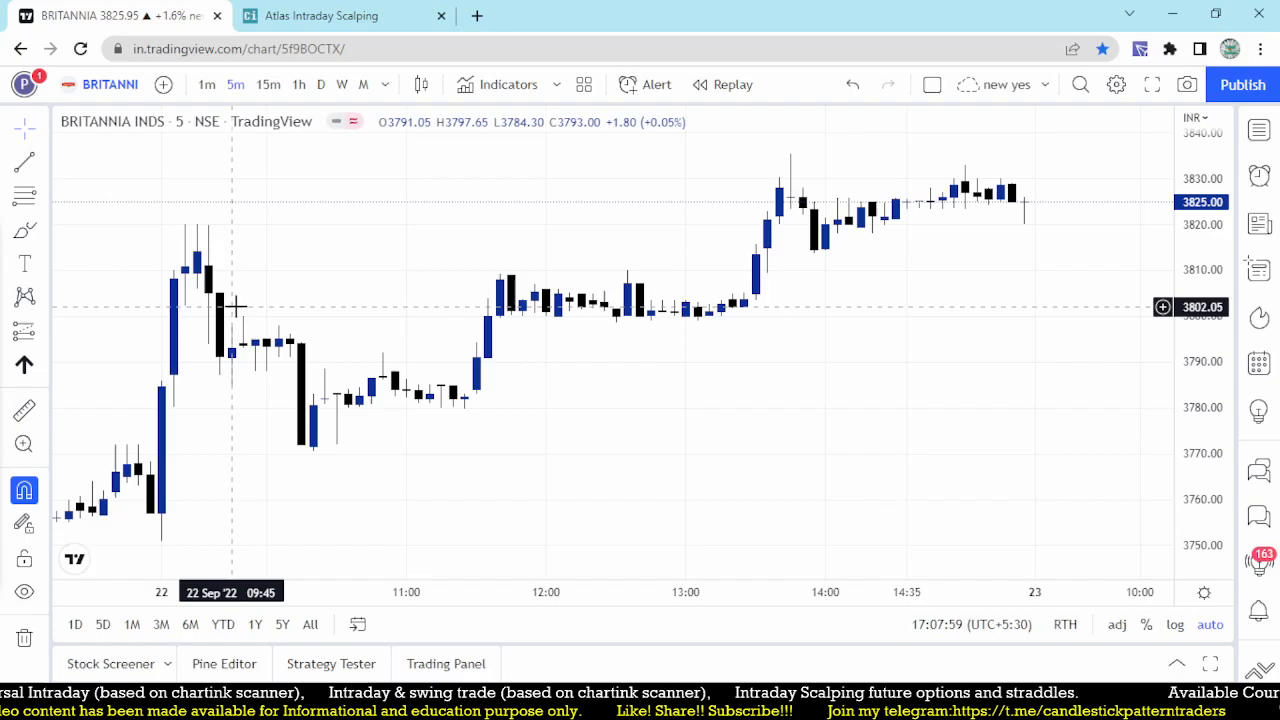
mouse_move(309, 440)
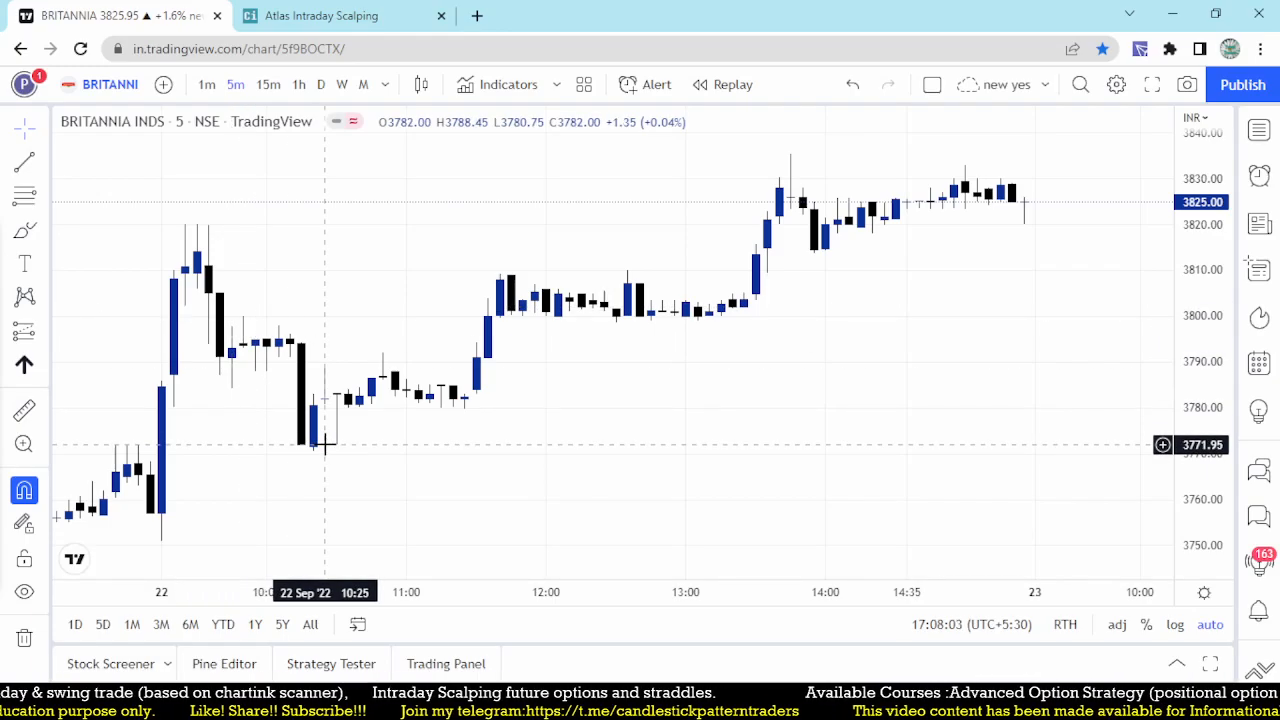
mouse_move(185, 295)
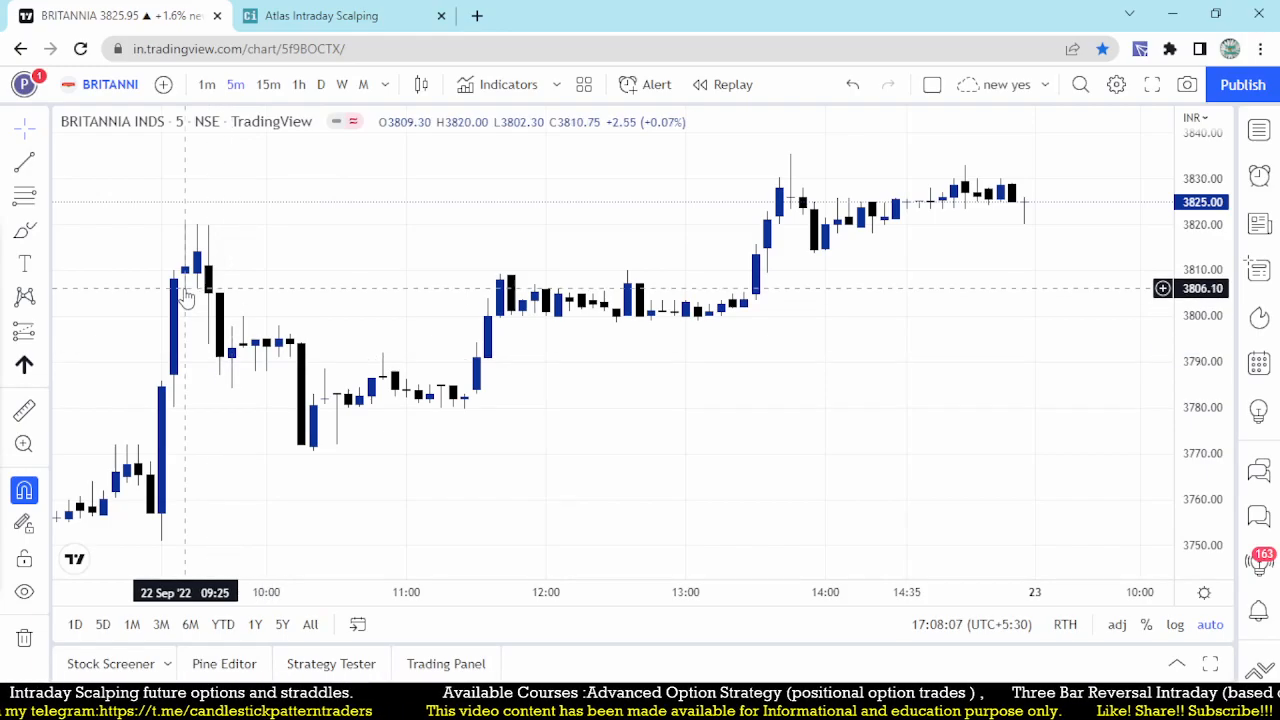
click(340, 15)
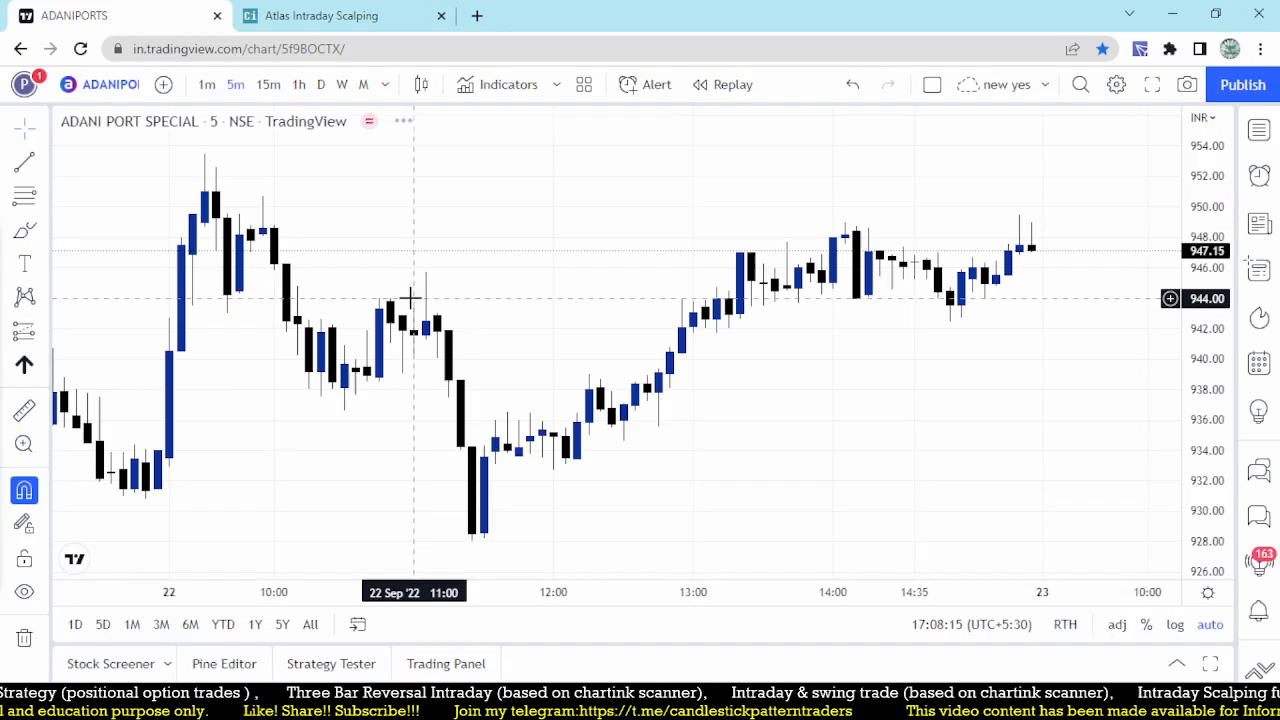
mouse_move(193, 238)
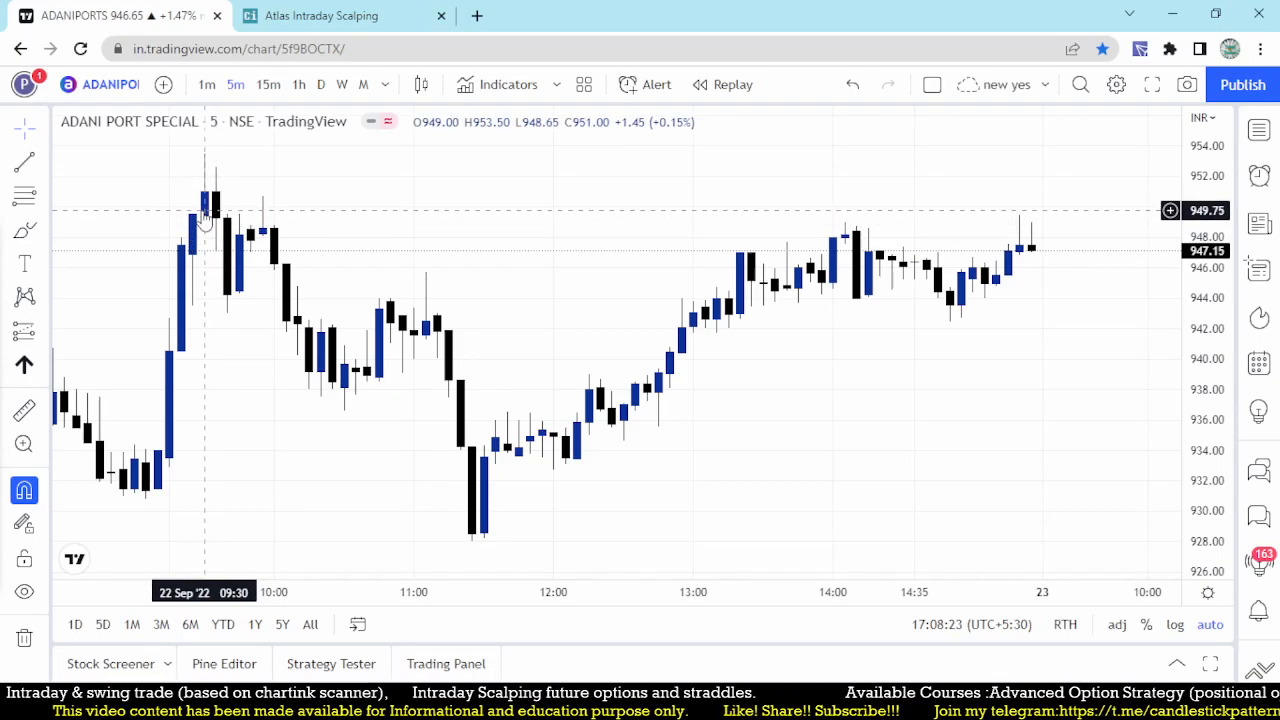
mouse_move(190, 332)
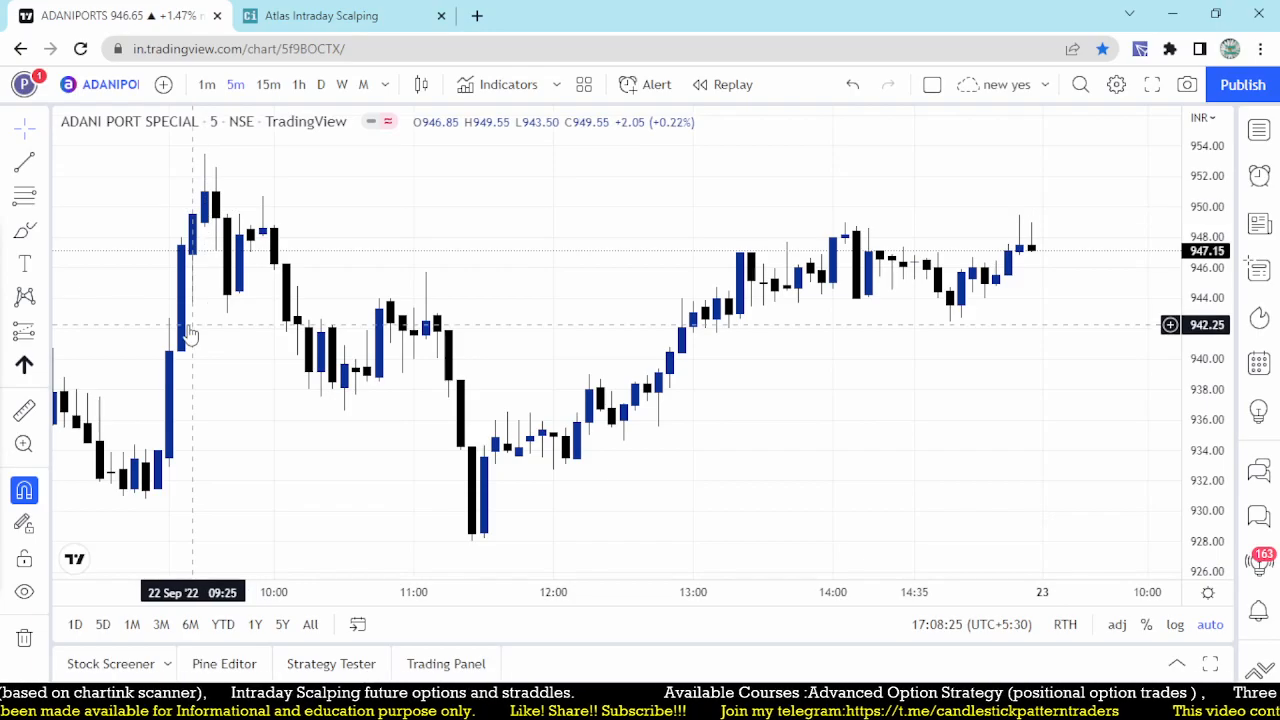
mouse_move(228, 310)
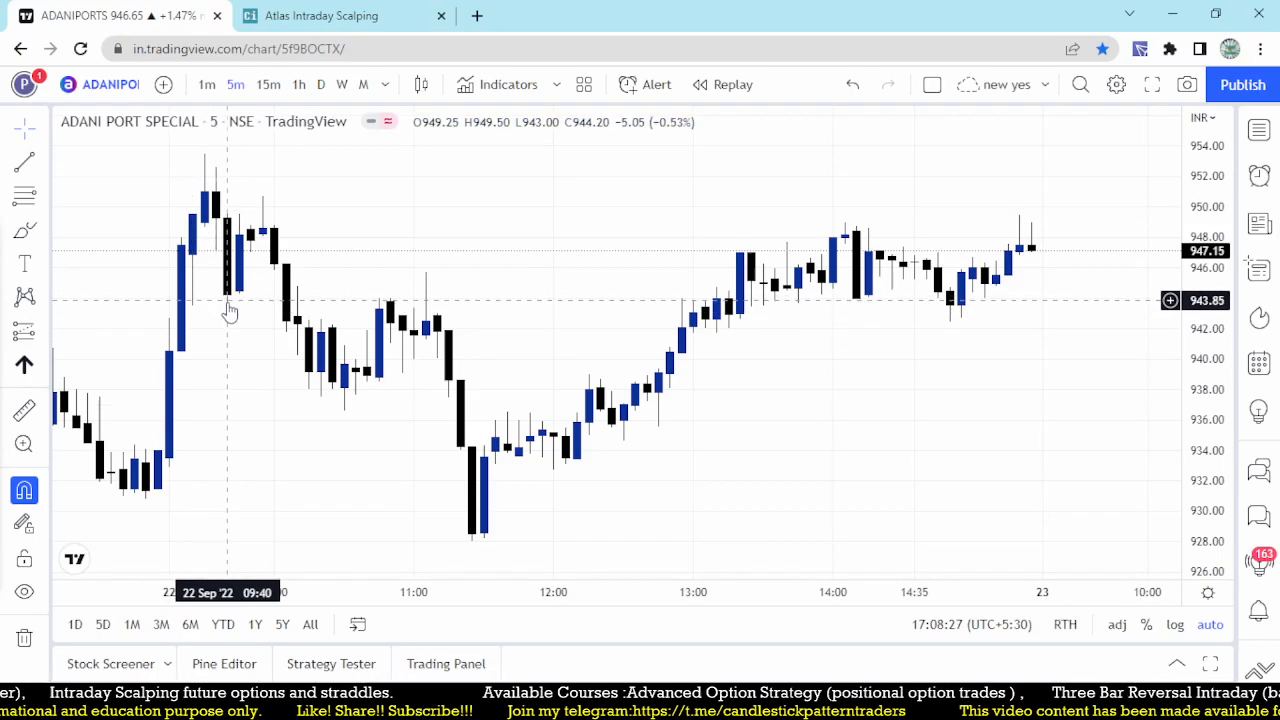
mouse_move(168, 238)
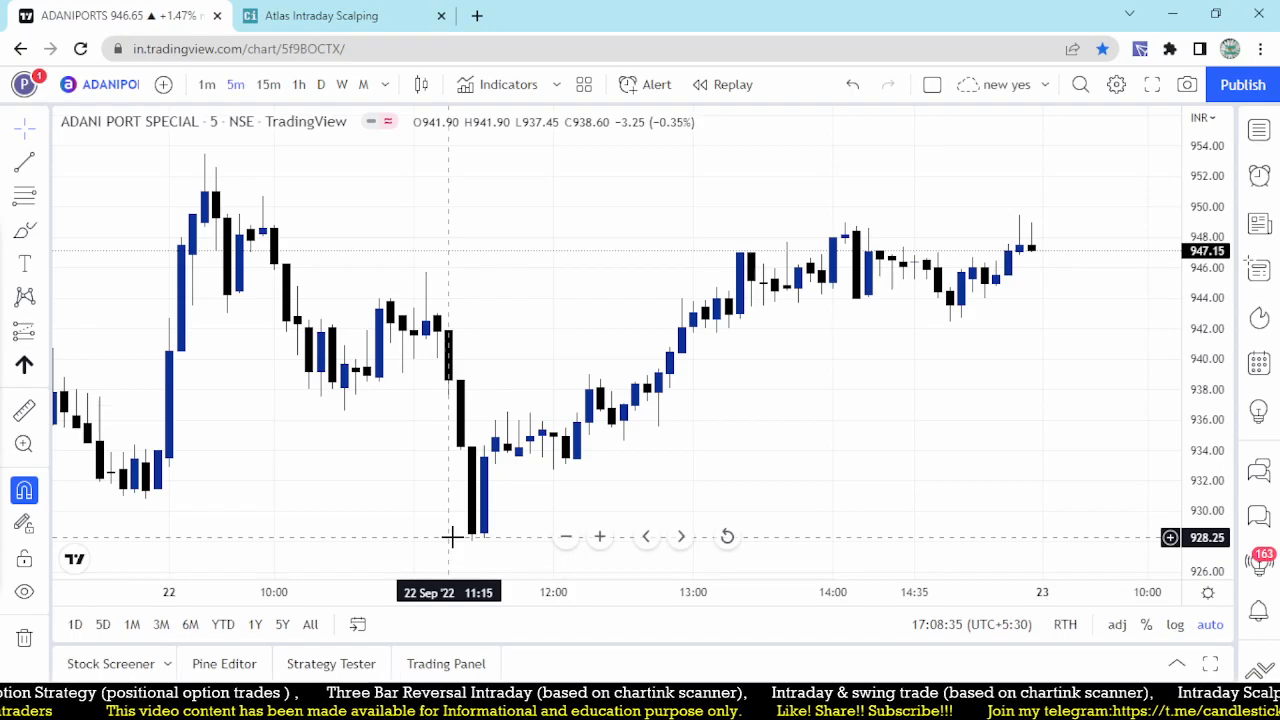
mouse_move(63, 282)
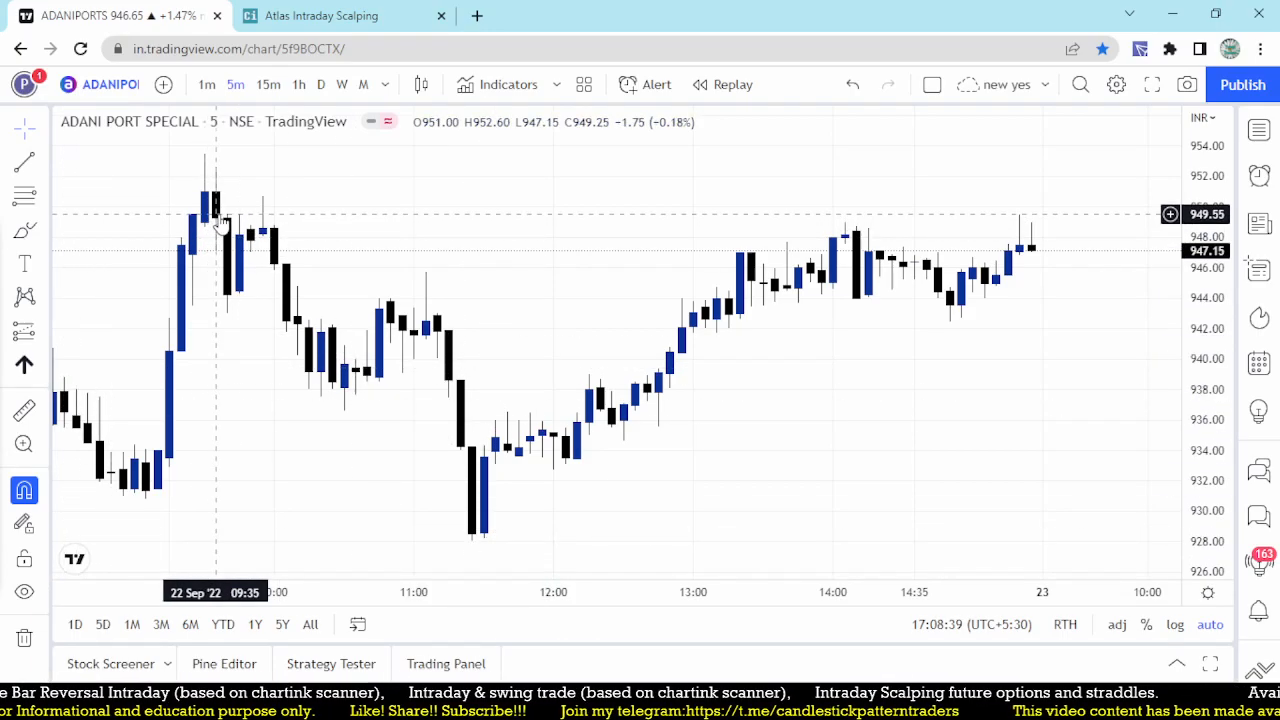
Step: Switch the ADANIPORTS chart to 15-minute candles after reviewing its 5-minute session
click(320, 16)
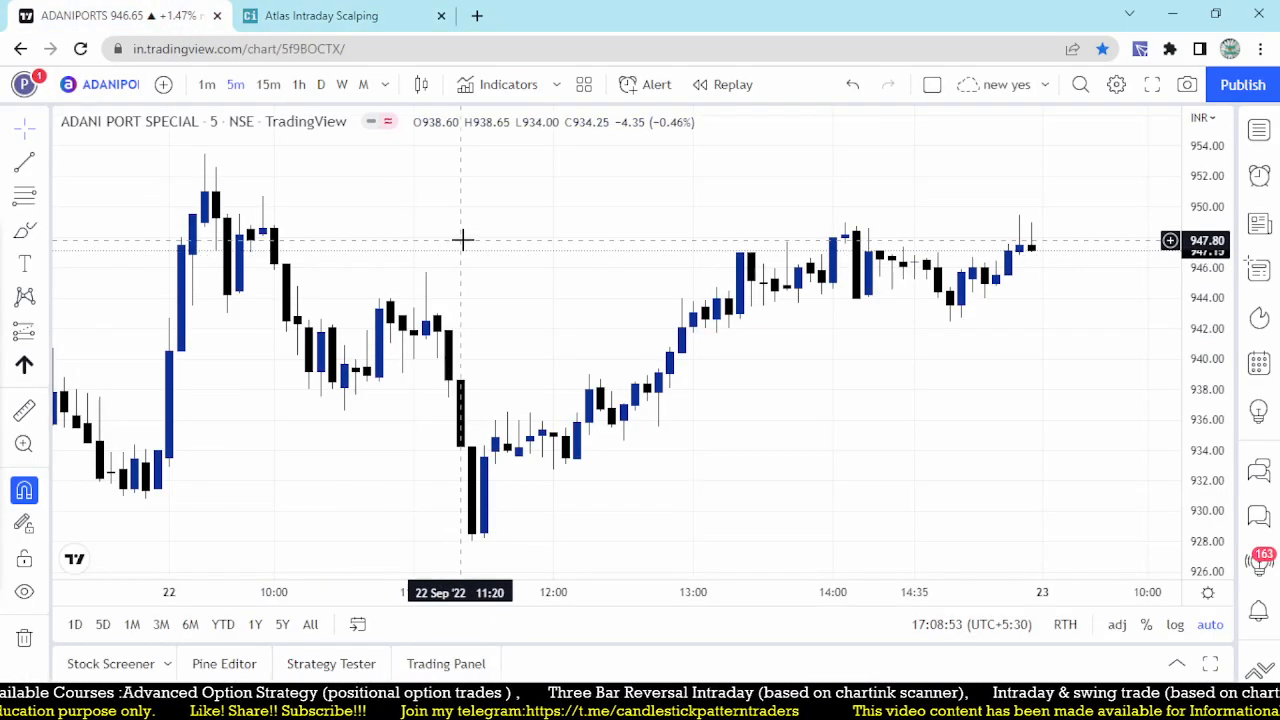
click(268, 84)
text(METR)
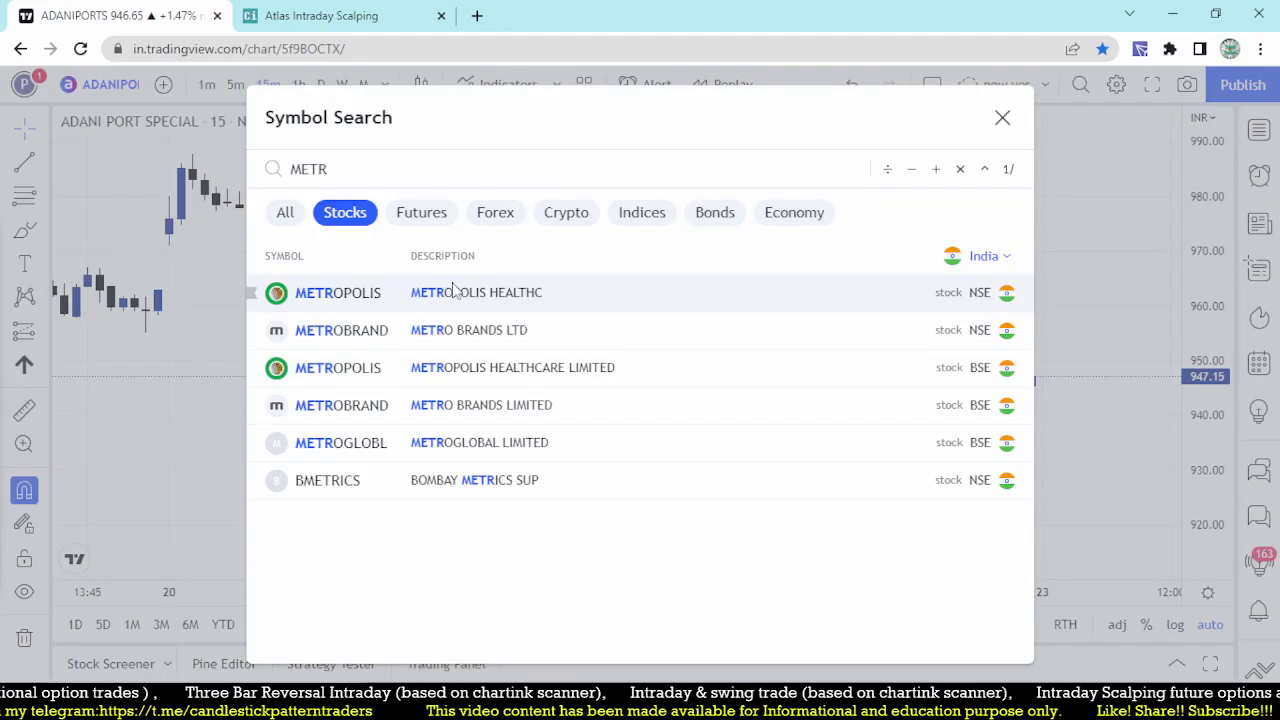
Step: Load the METROPOLIS (NSE) 15-minute chart, then open a new tab for chartink.com
click(337, 292)
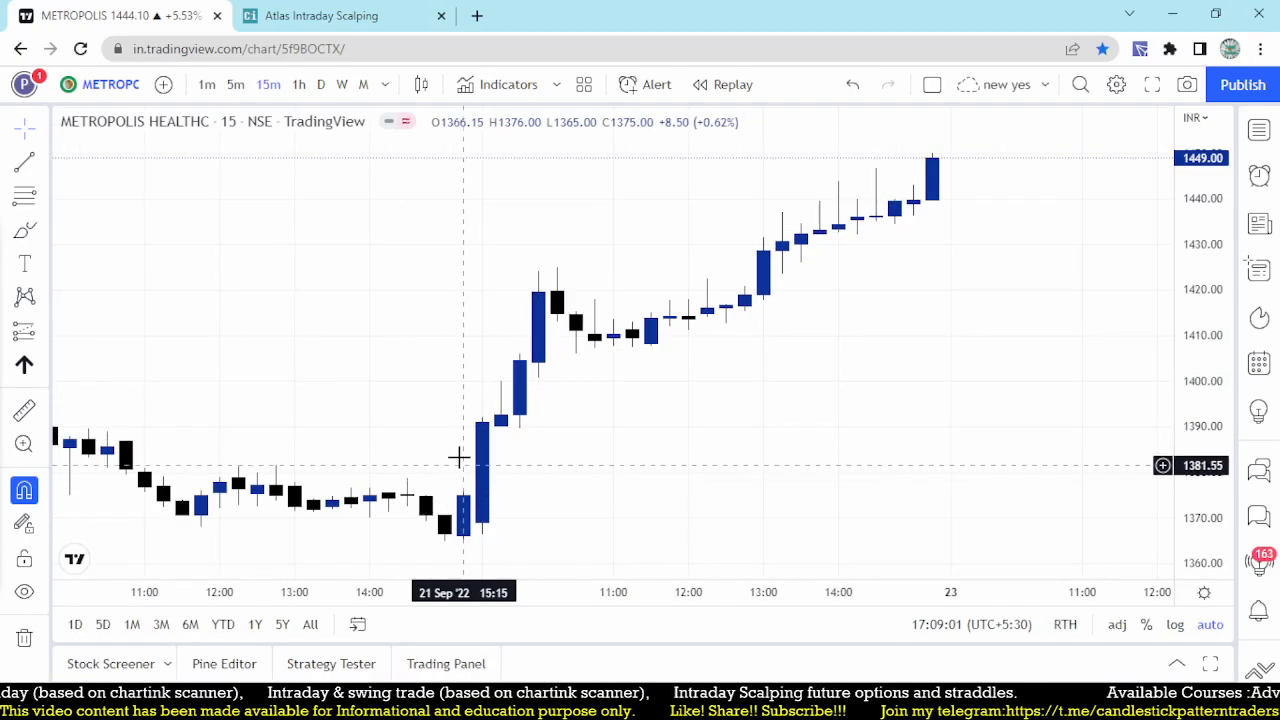
mouse_move(540, 360)
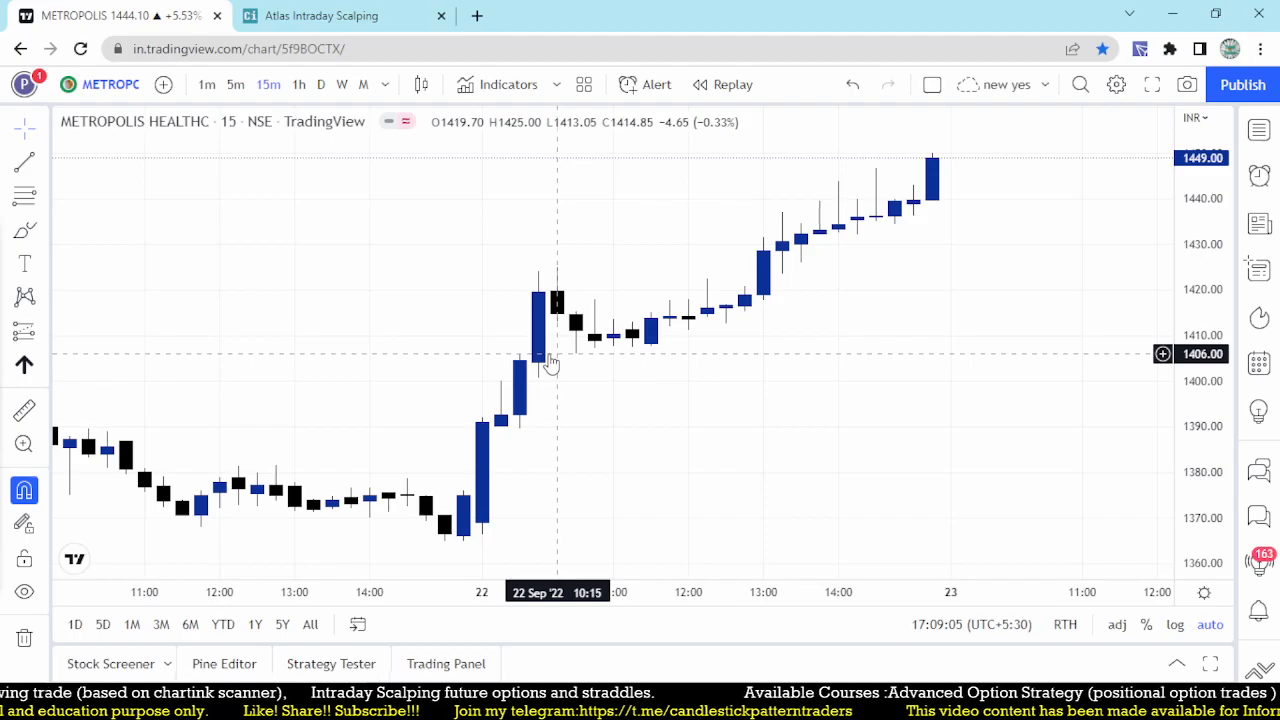
mouse_move(544, 428)
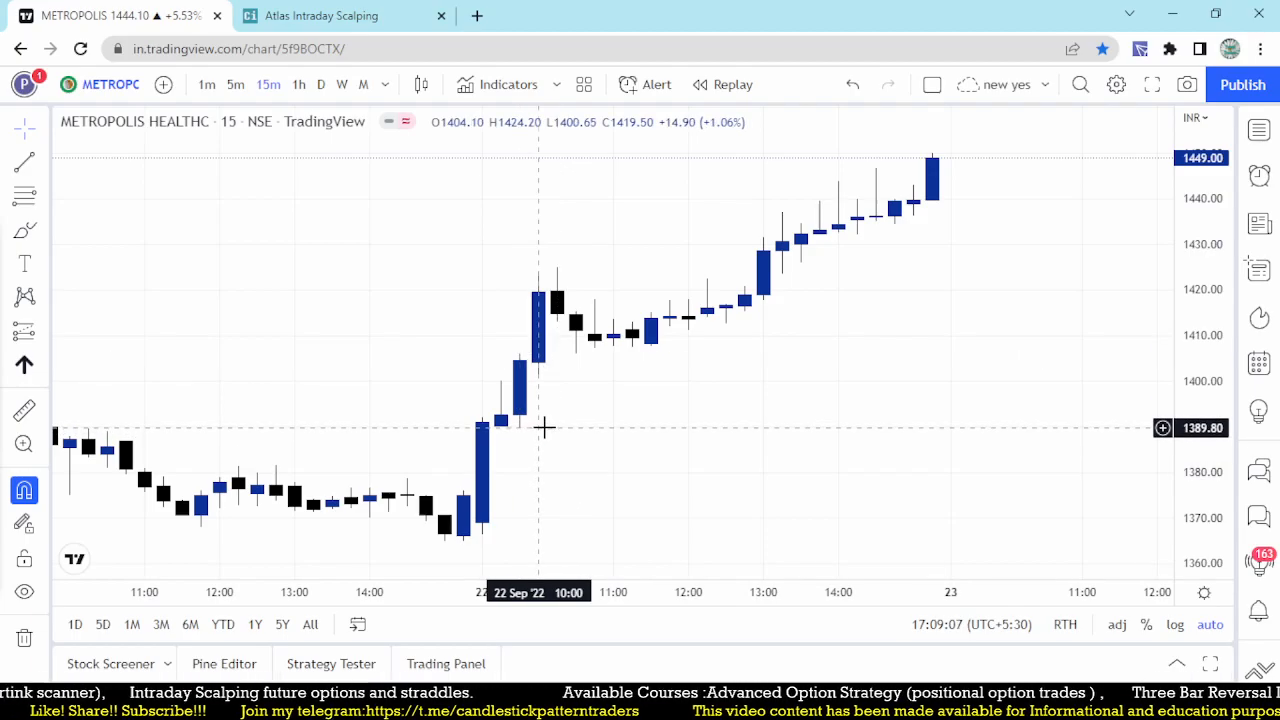
mouse_move(652, 335)
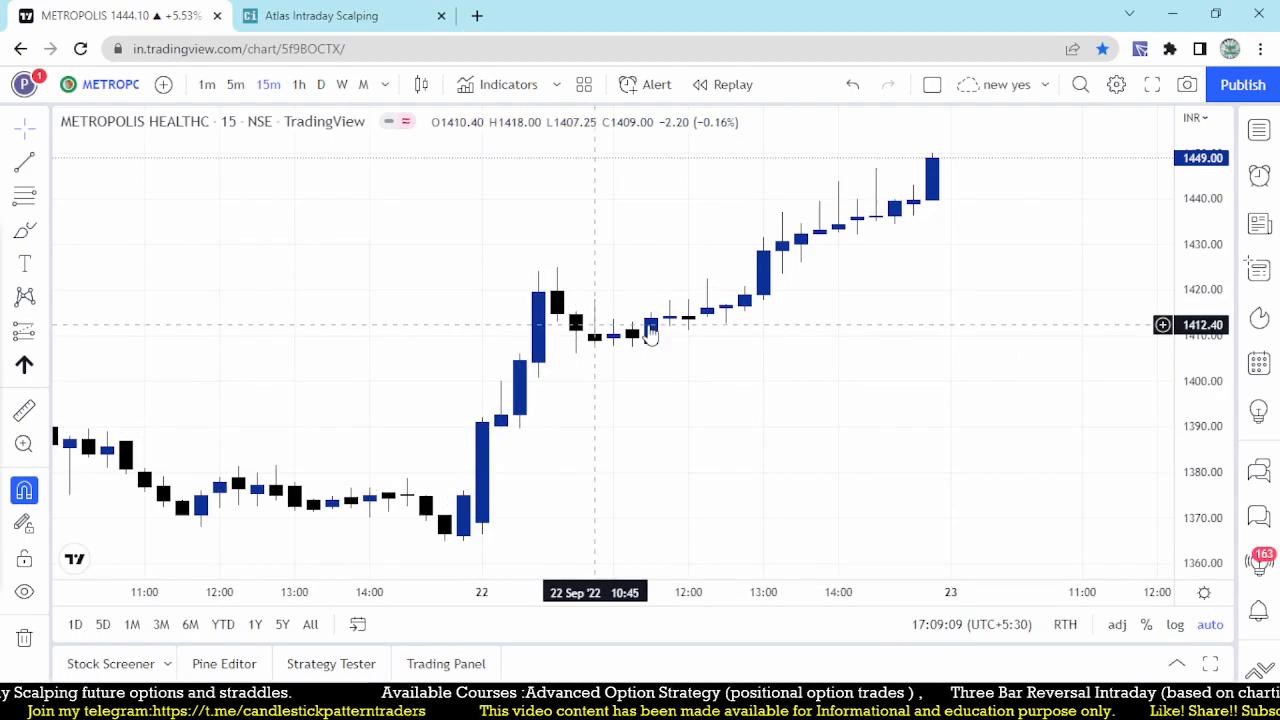
click(330, 16)
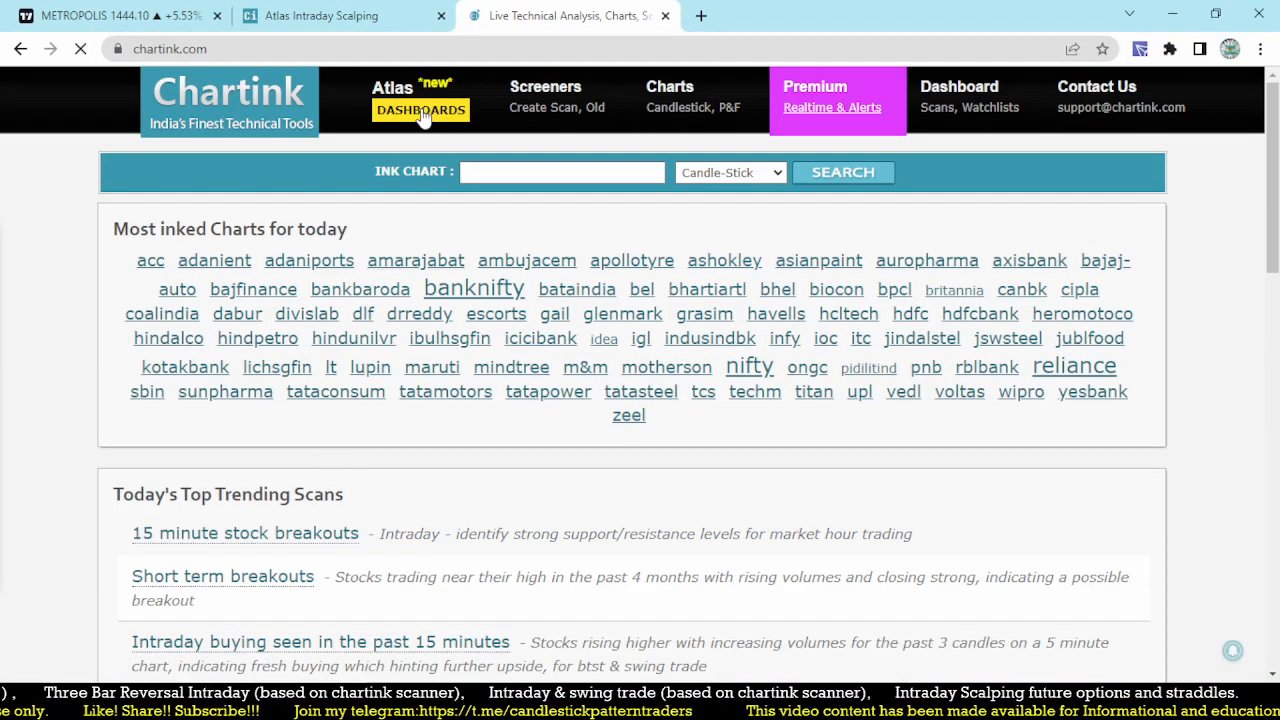
Step: Open the '45 Degeree Angle Stocks' card from Atlas DASHBOARDS and follow the TITAN link
click(420, 110)
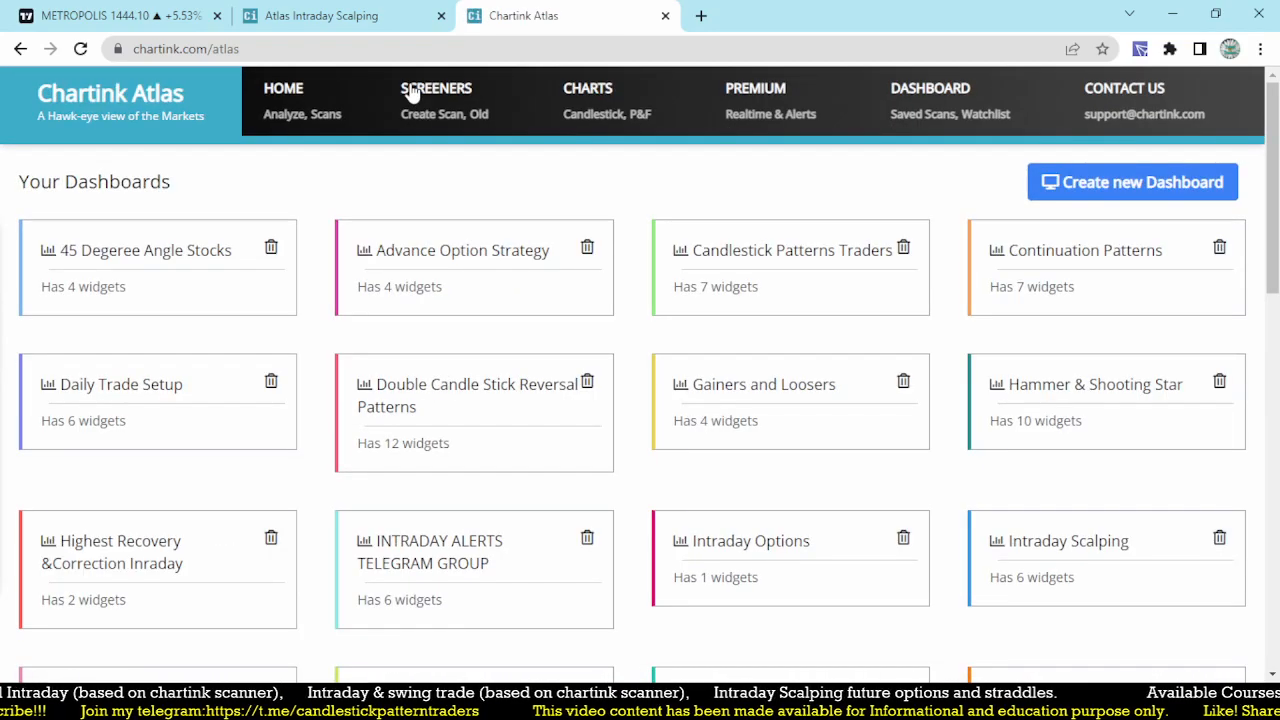
mouse_move(174, 252)
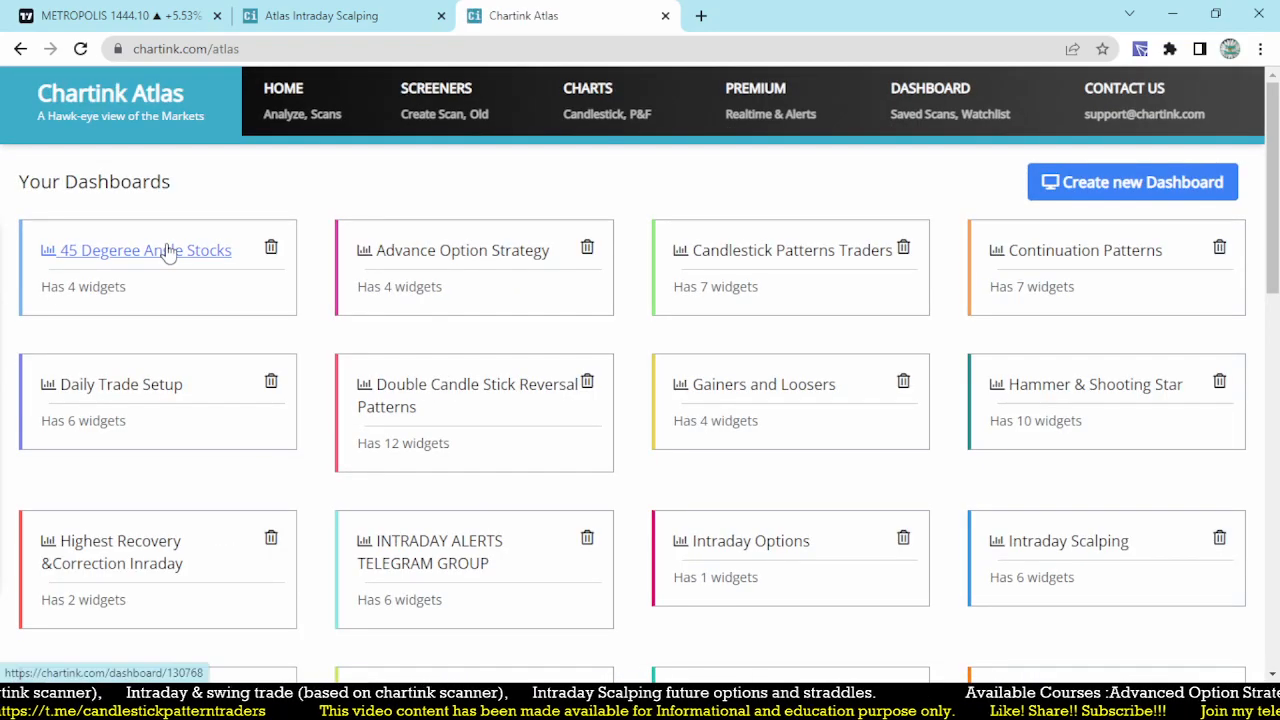
click(145, 250)
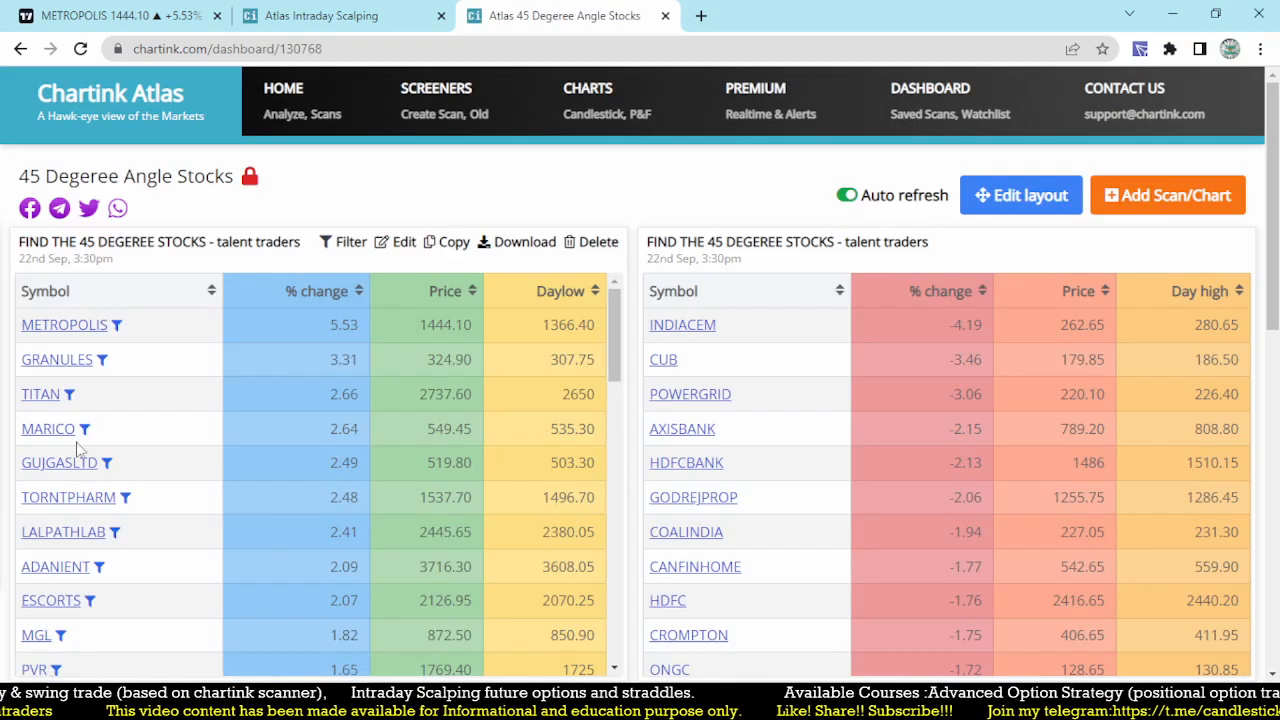
mouse_move(54, 402)
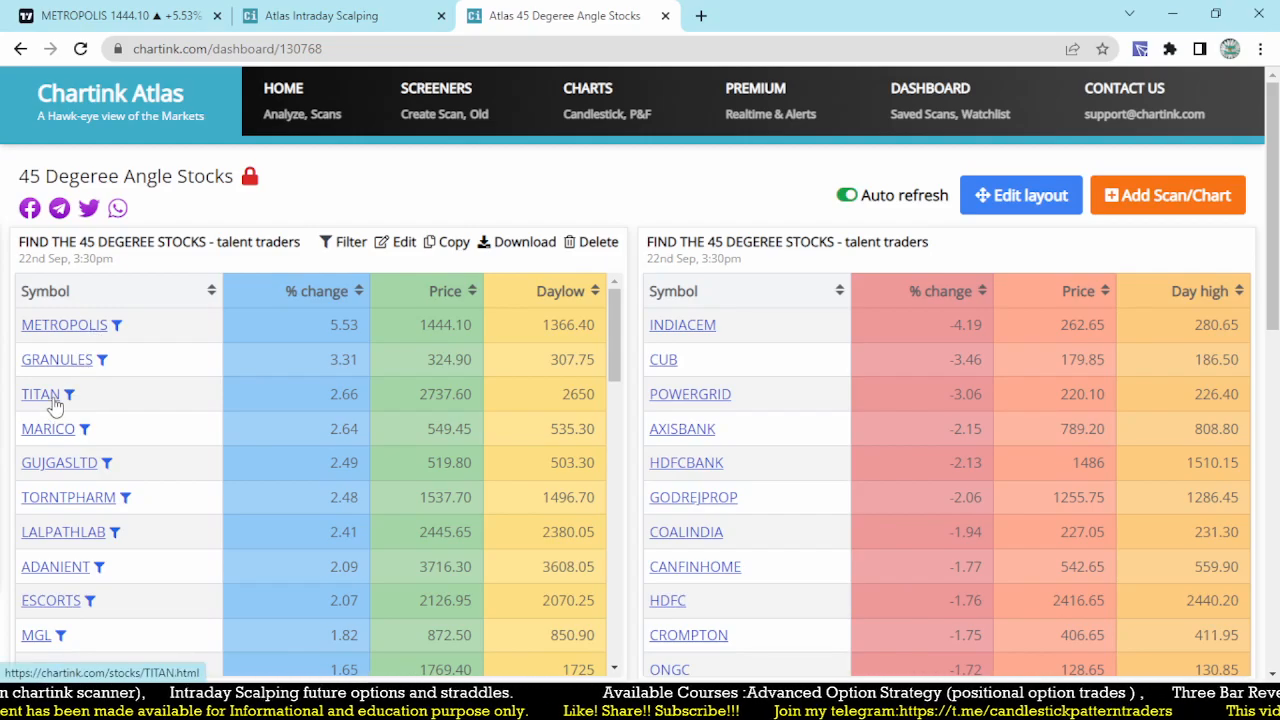
click(340, 16)
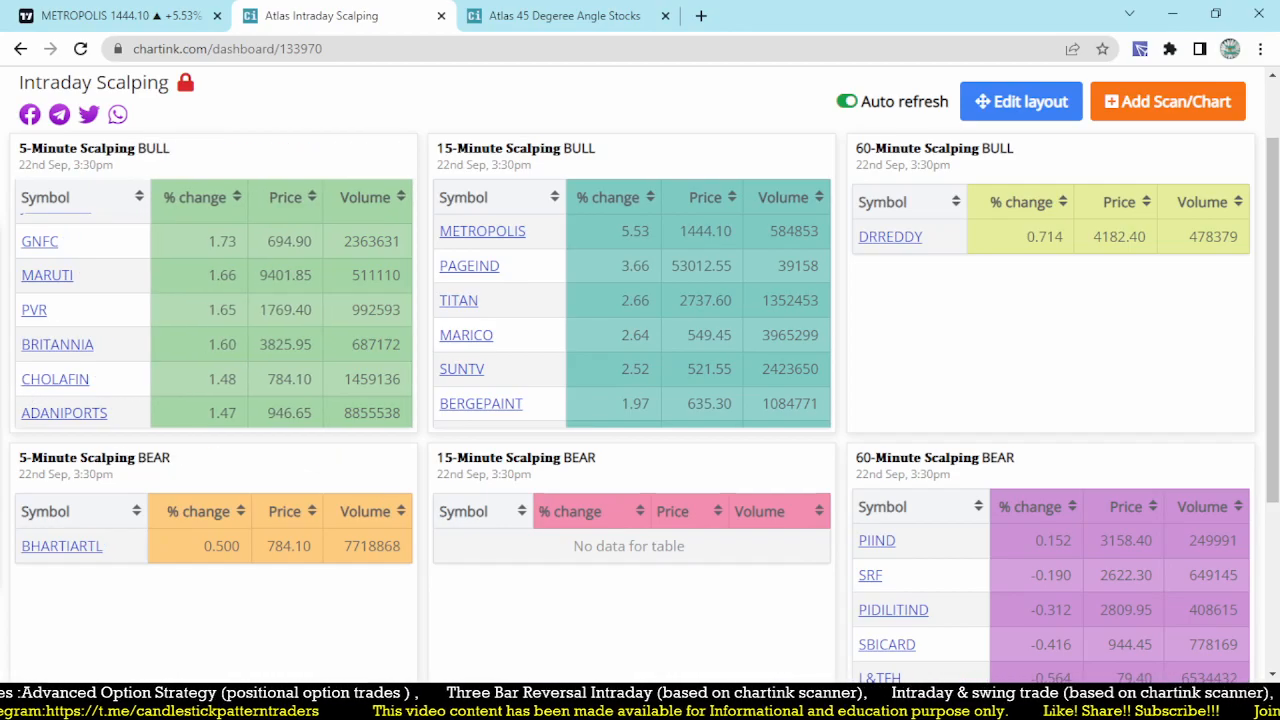
mouse_move(448, 293)
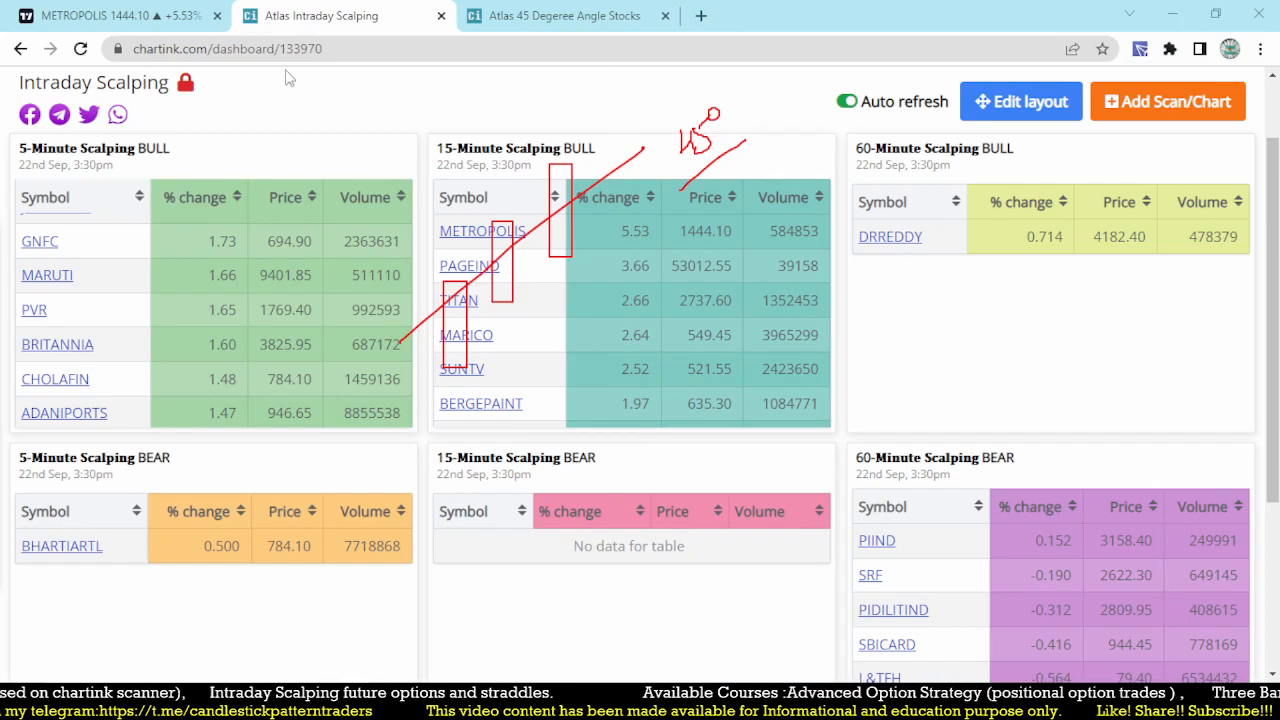
click(565, 16)
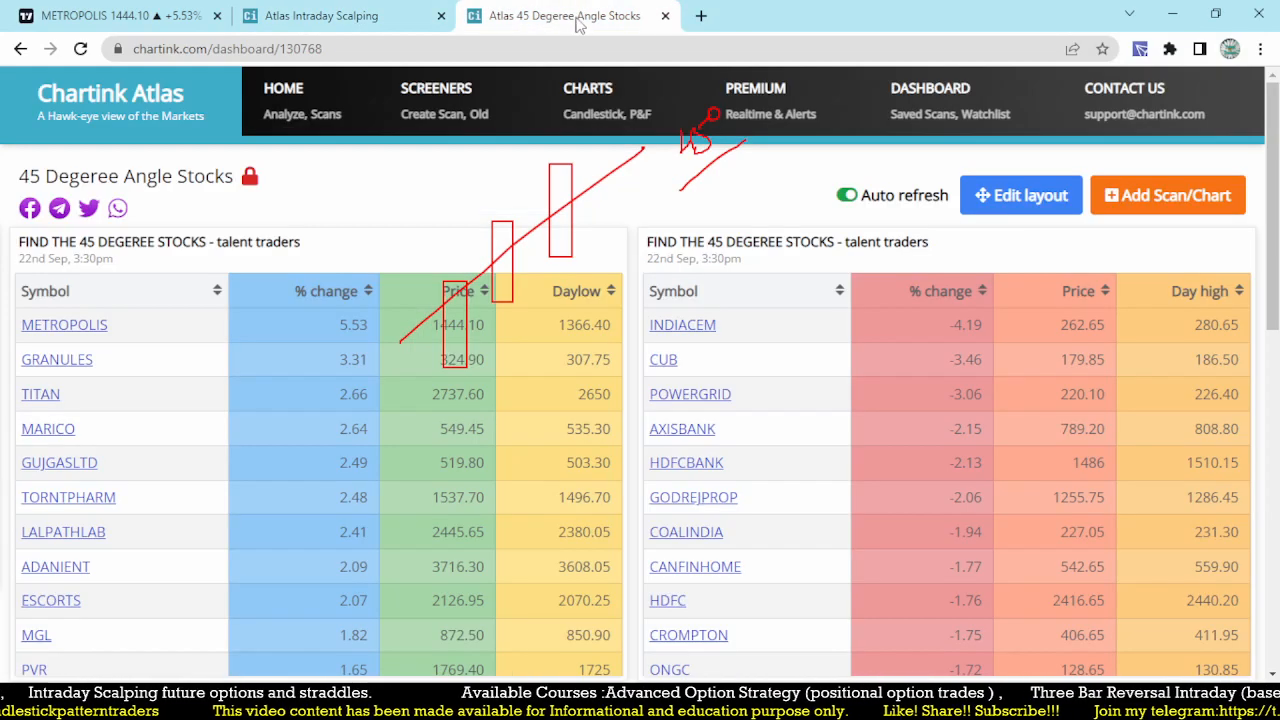
mouse_move(188, 290)
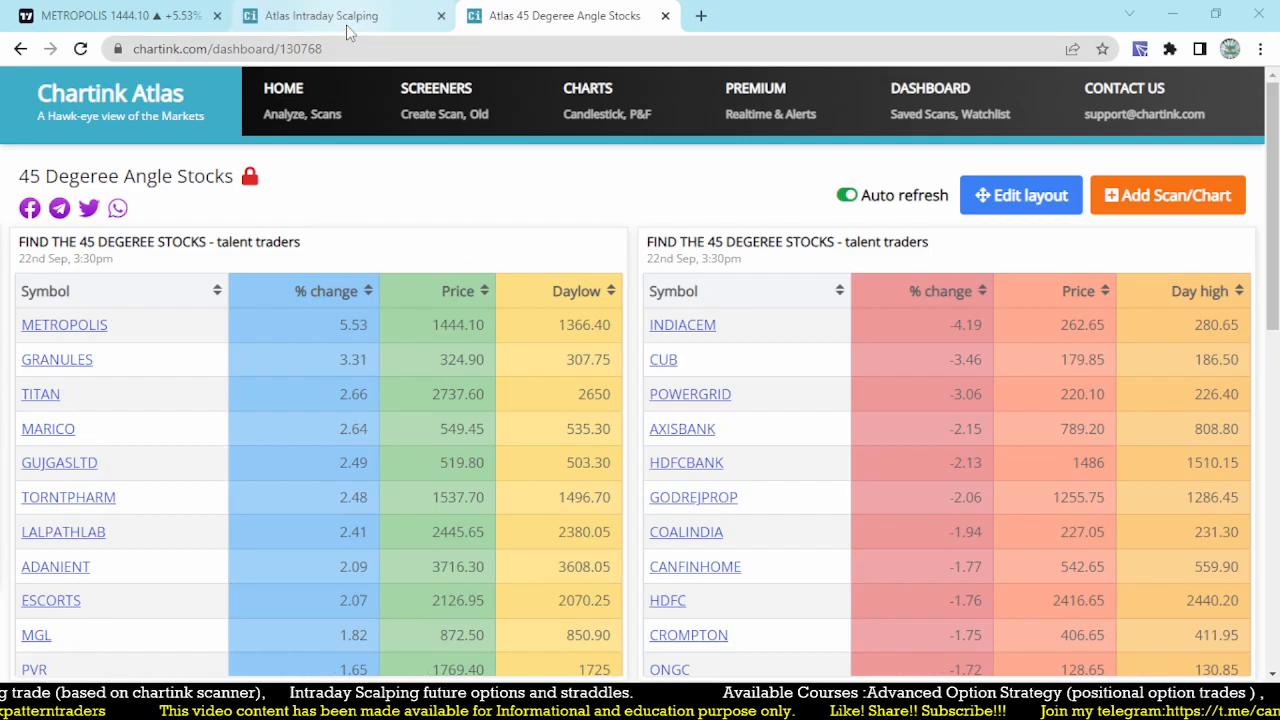
click(322, 16)
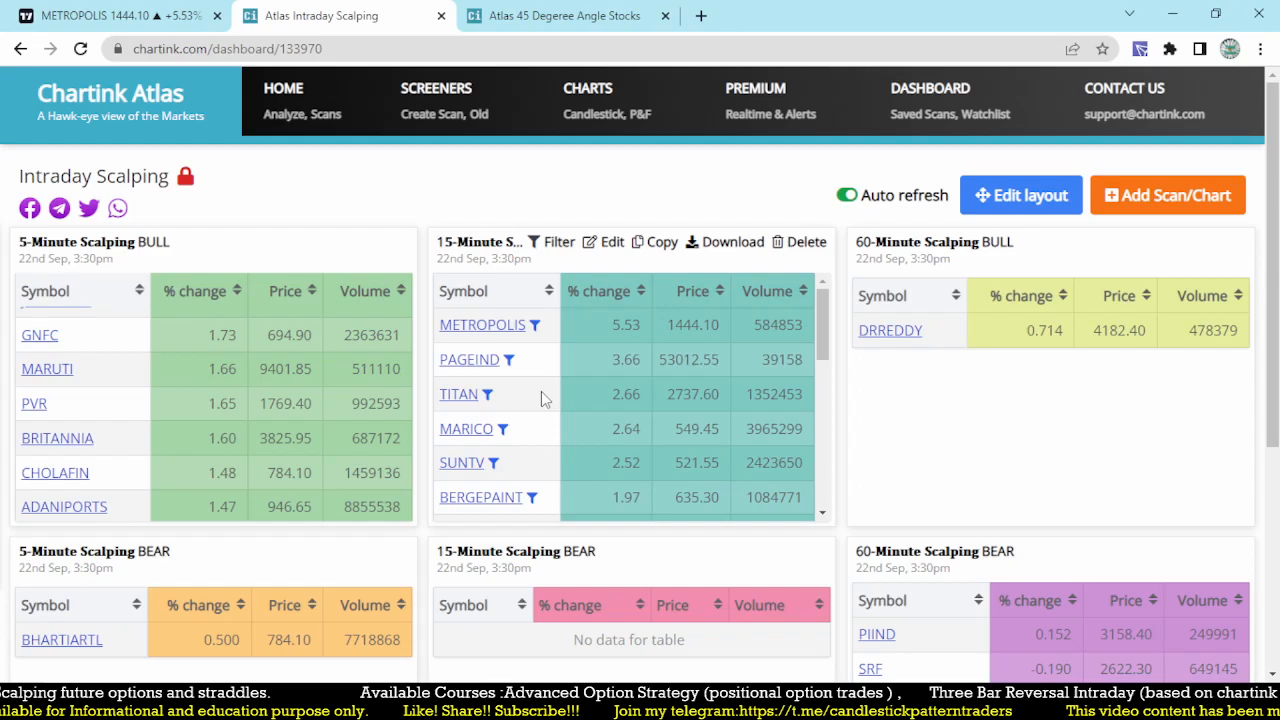
mouse_move(527, 396)
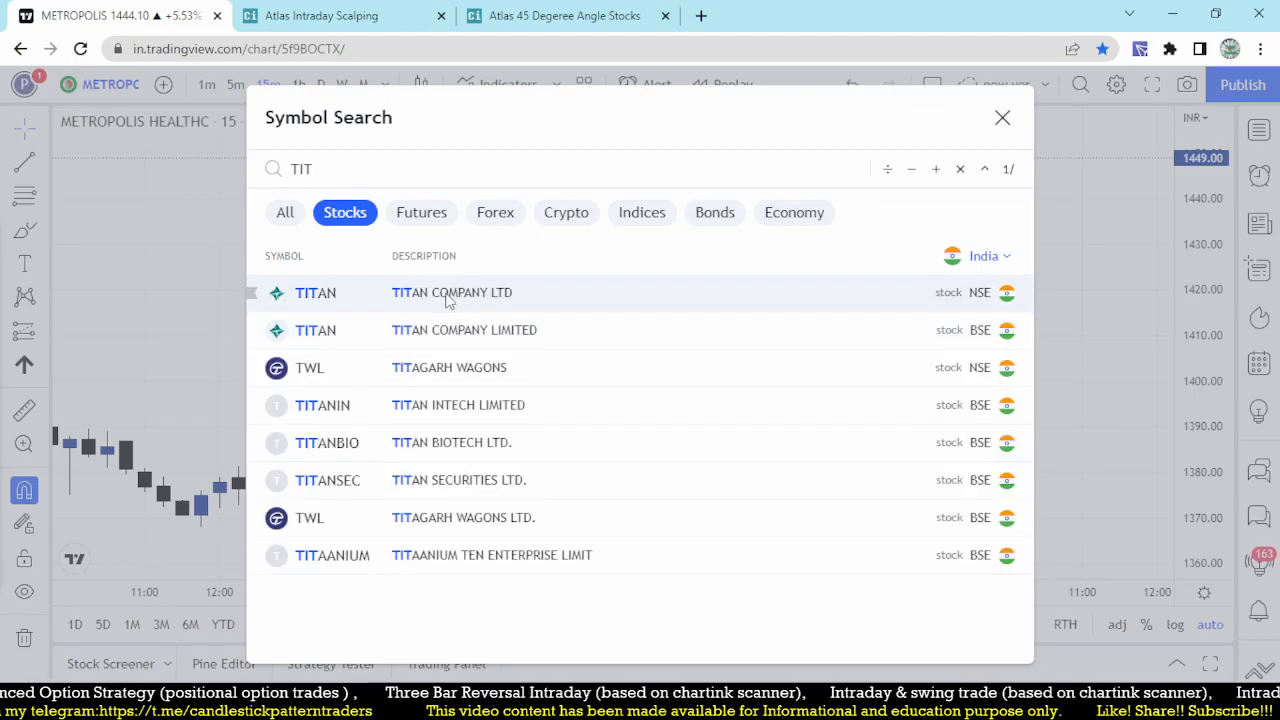
Step: Review the TITAN (NSE) 15-minute chart, then return to Chartink's scalping dashboard
click(315, 292)
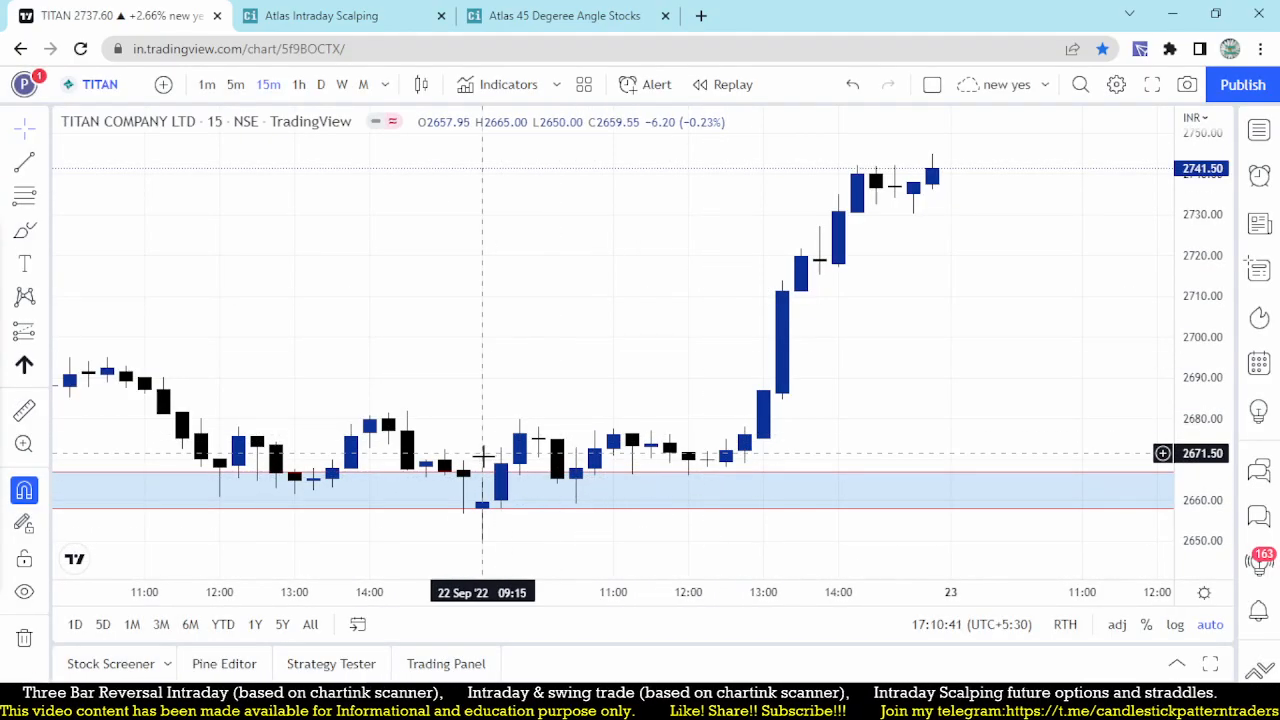
mouse_move(543, 416)
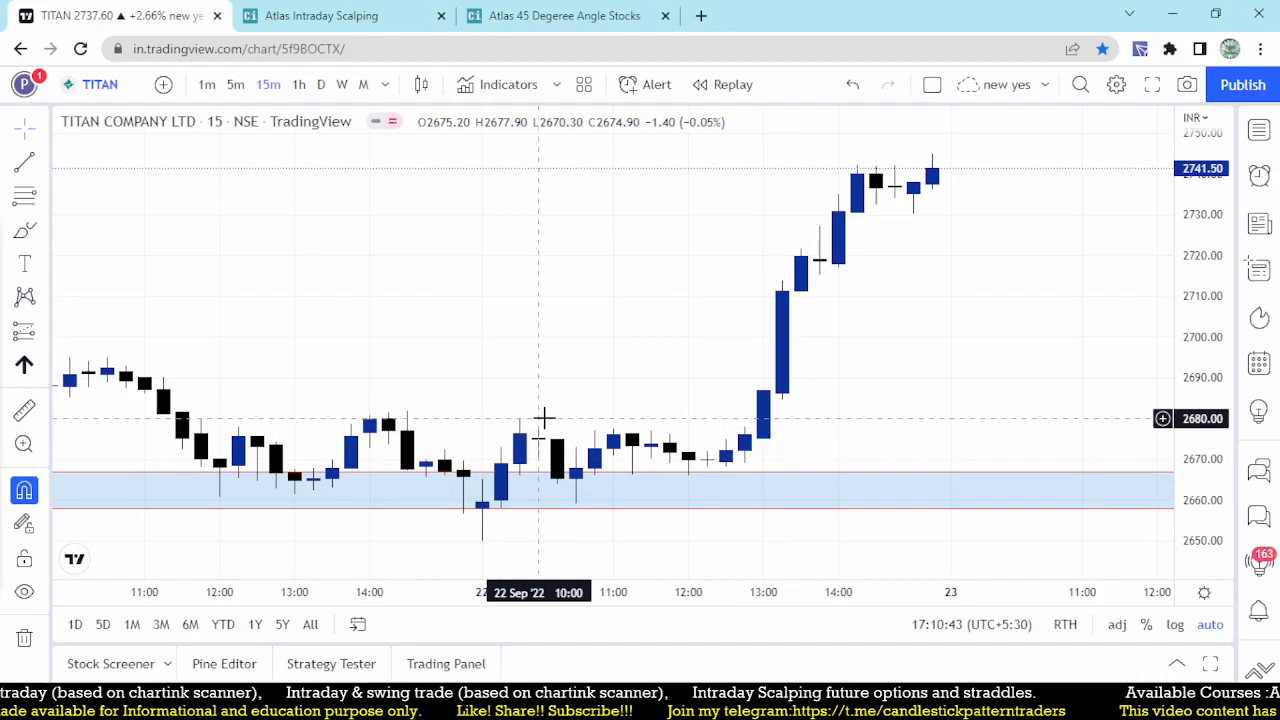
mouse_move(765, 439)
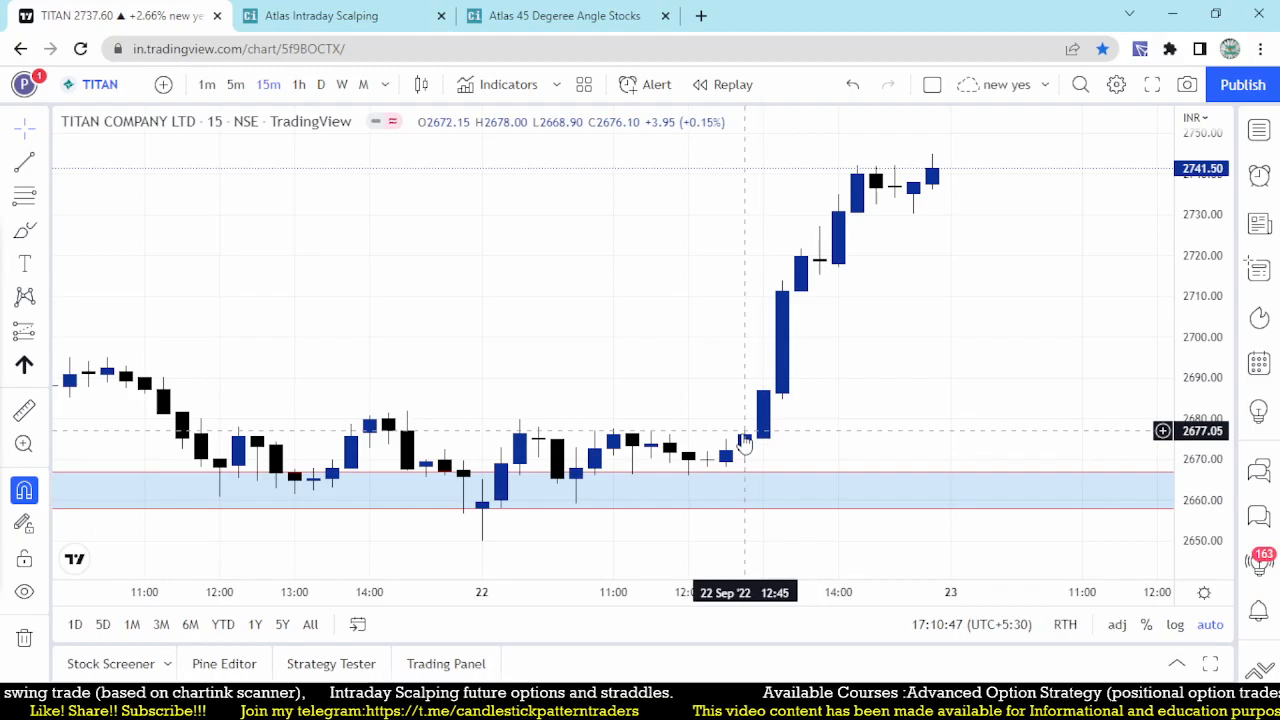
click(320, 15)
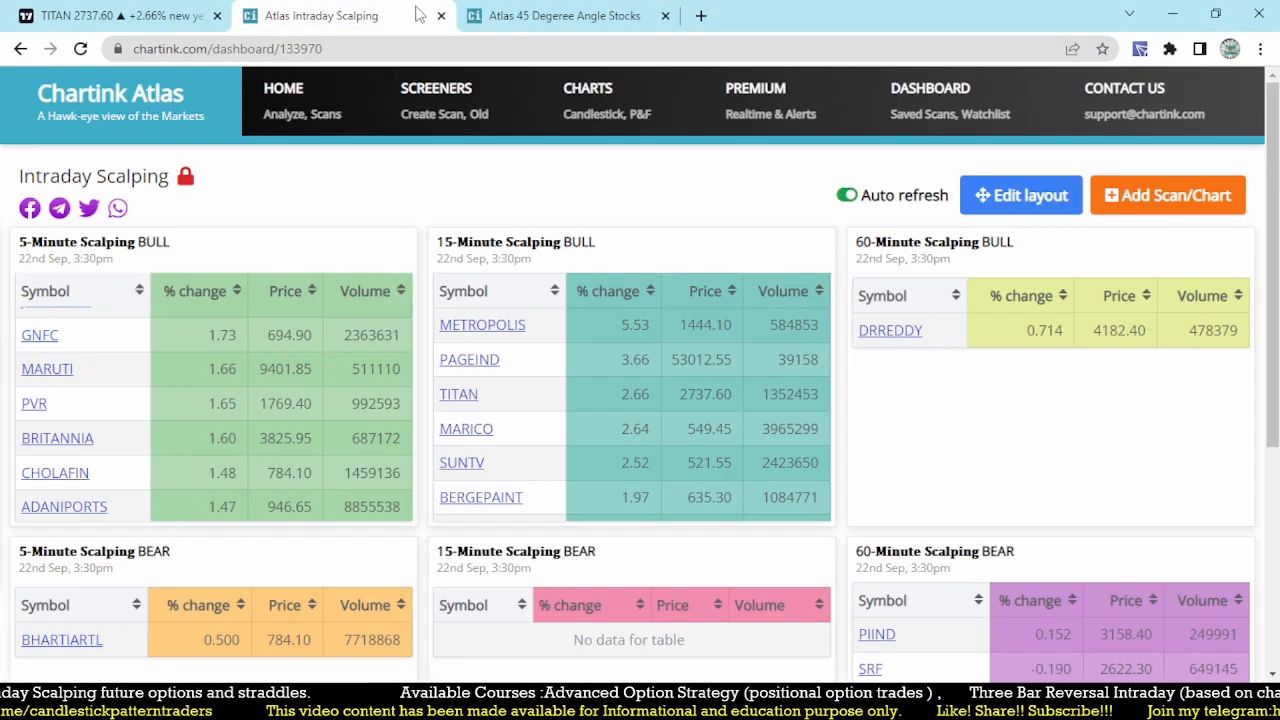
Step: Recheck the 45 Degeree Angle Stocks tab, then go back to the Intraday Scalping tab
click(563, 15)
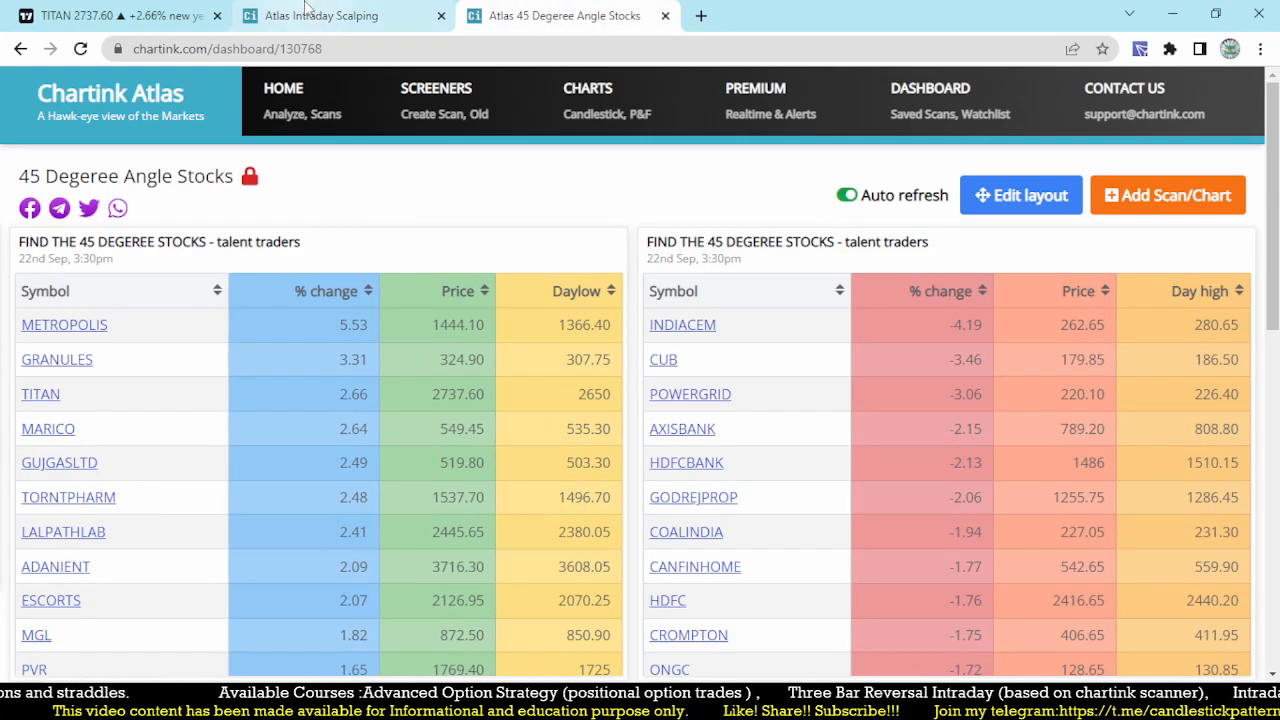
click(322, 15)
text(DR)
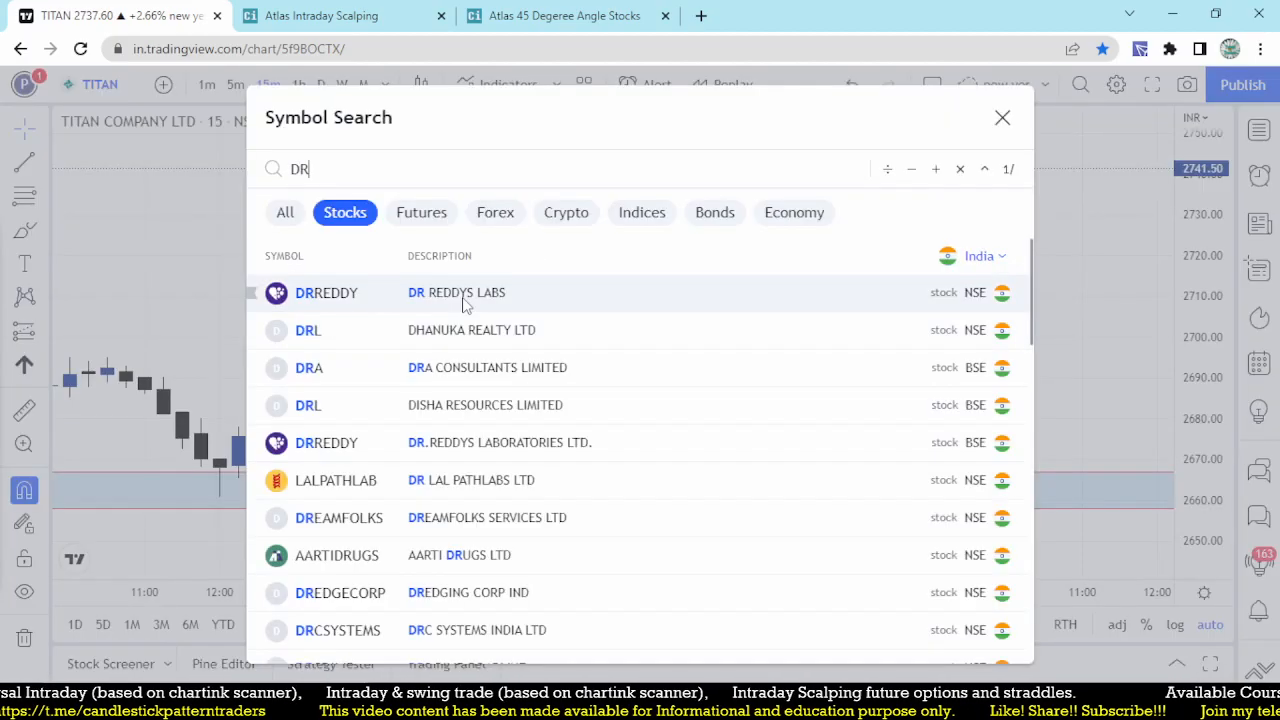
Step: Load the DRREDDY (NSE) chart and switch it to 1-hour candles
click(326, 292)
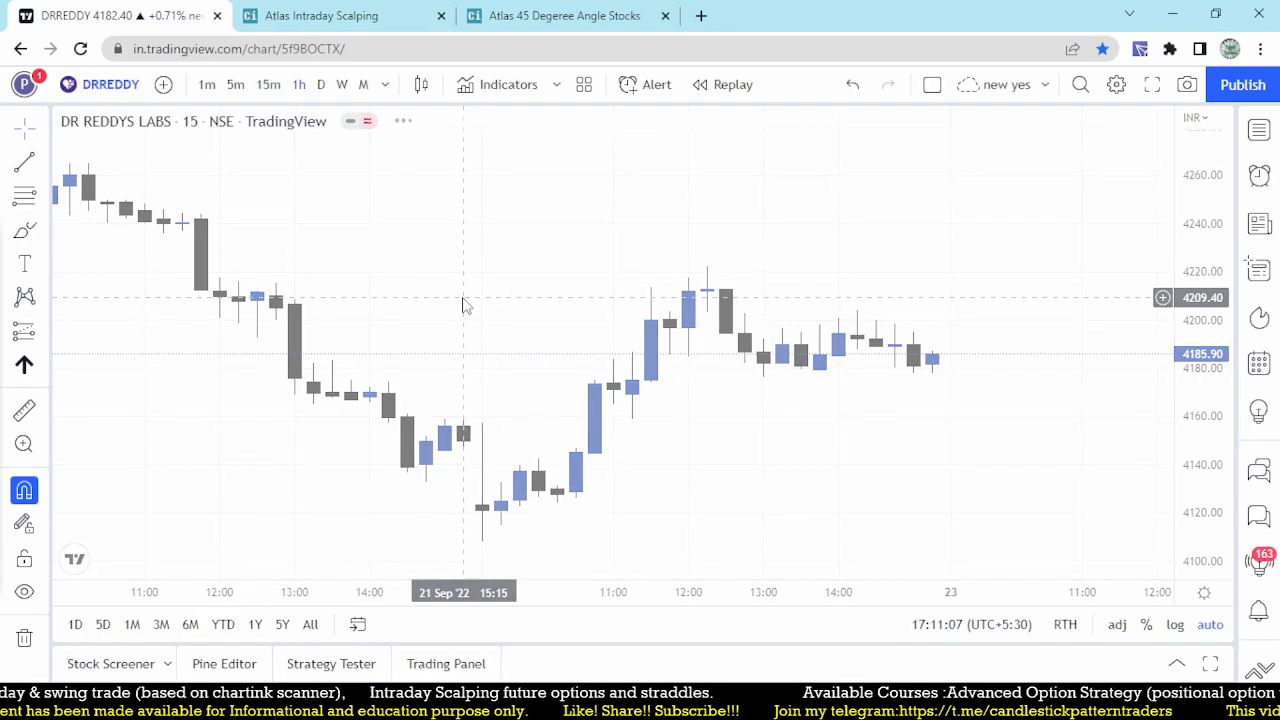
click(298, 84)
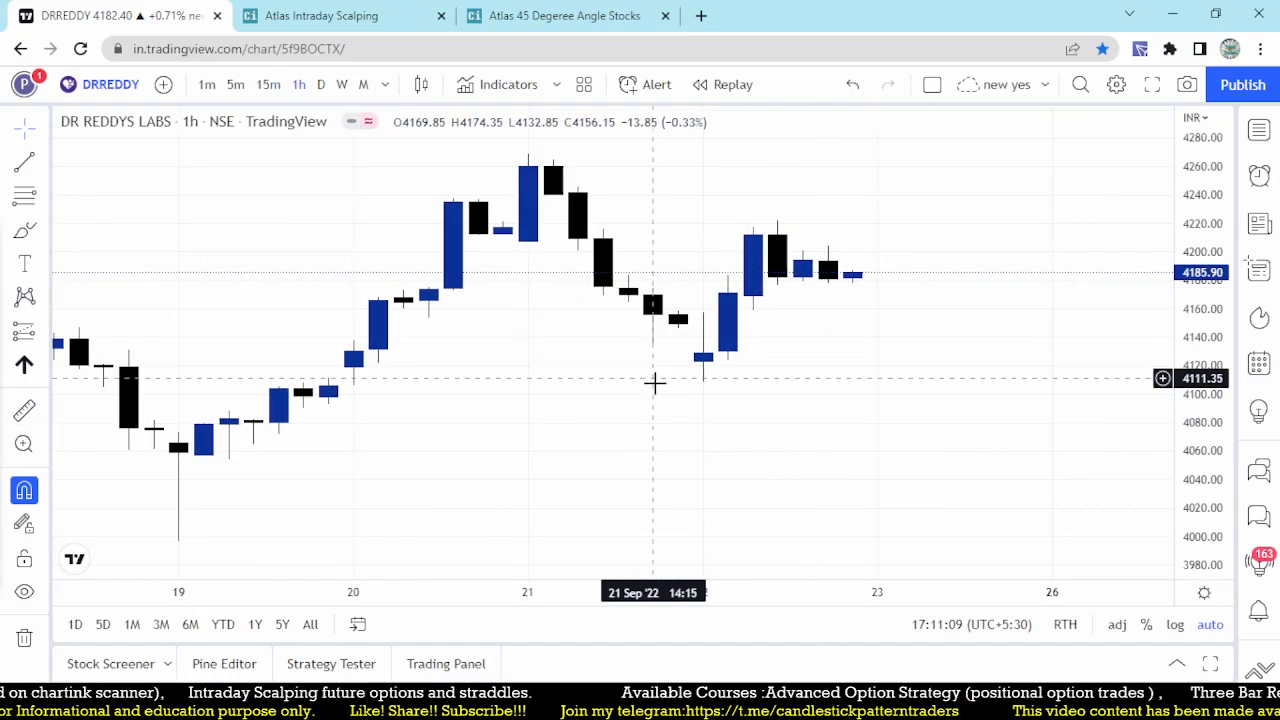
mouse_move(765, 227)
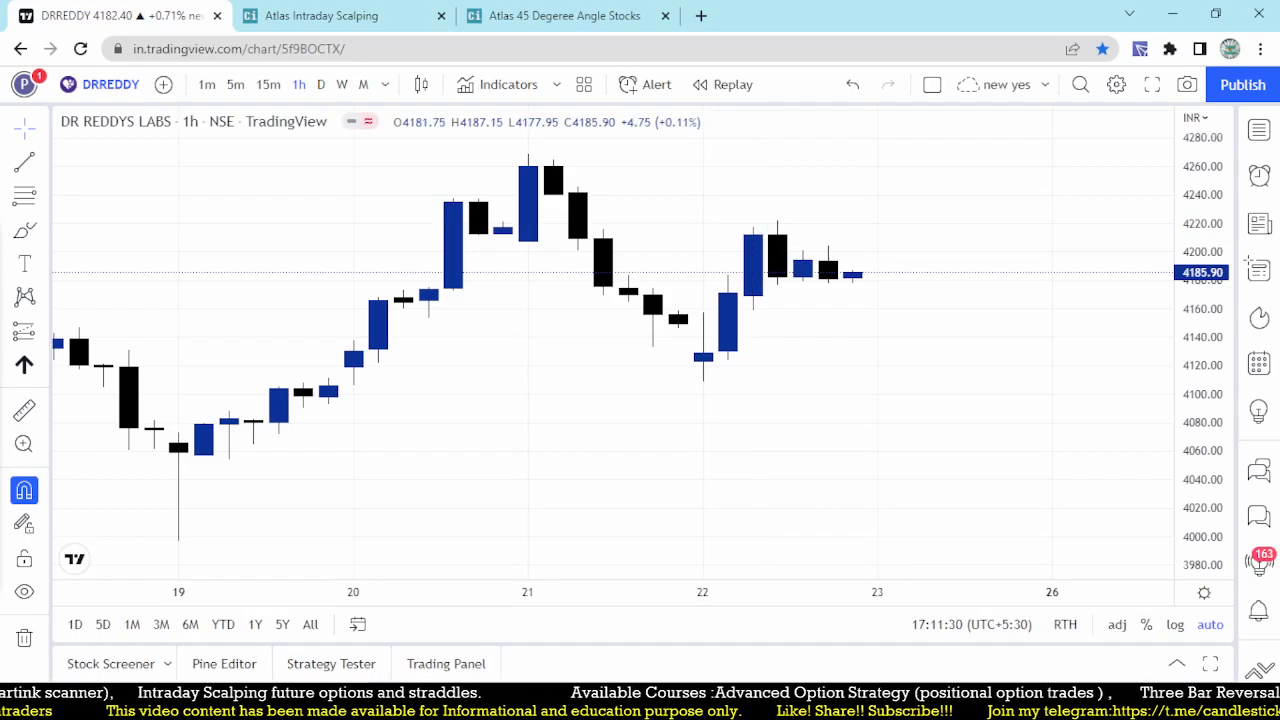
Step: Glance at the 45 Degree Angle Stocks dashboard, then scroll down the Intraday Scalping dashboard
click(565, 15)
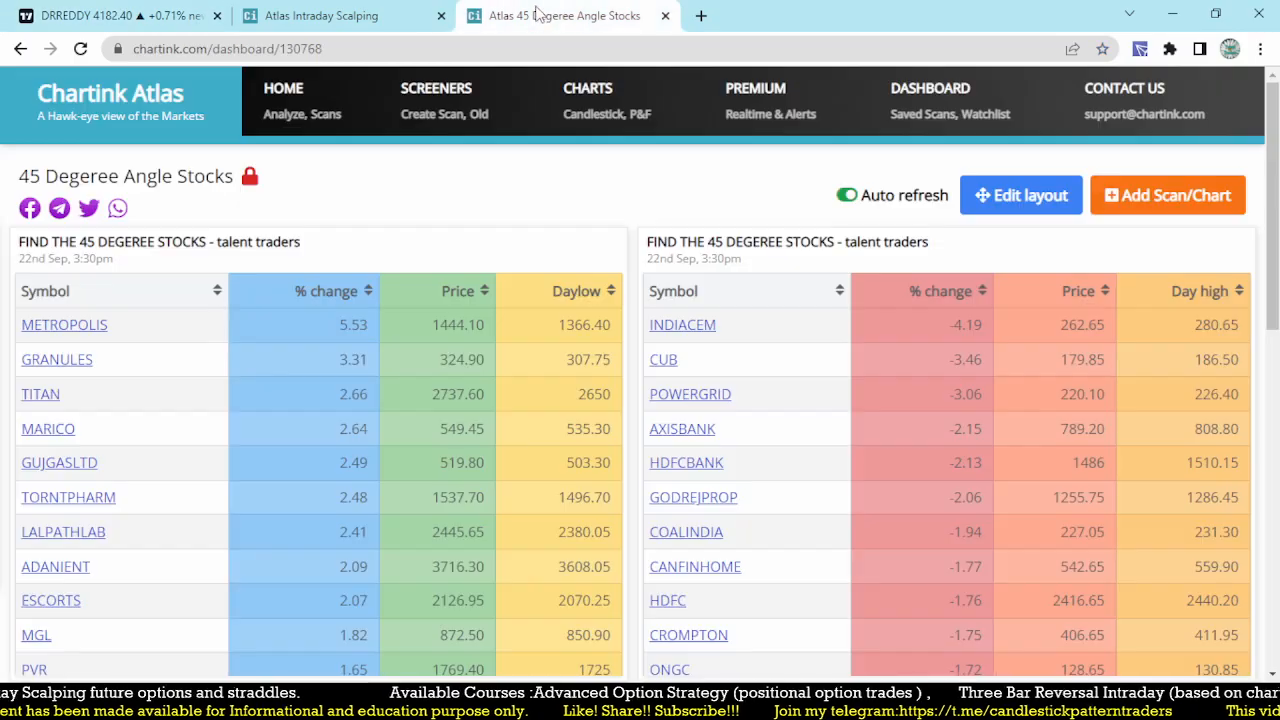
click(320, 15)
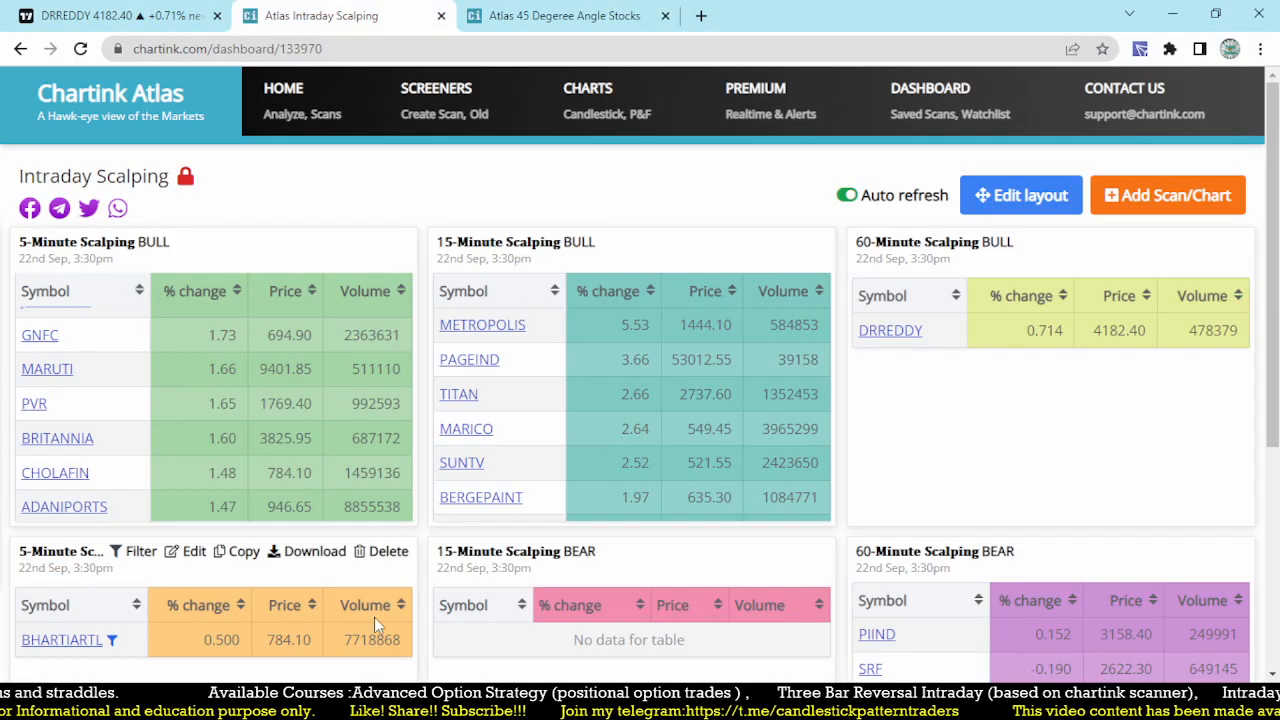
scroll(down, 3)
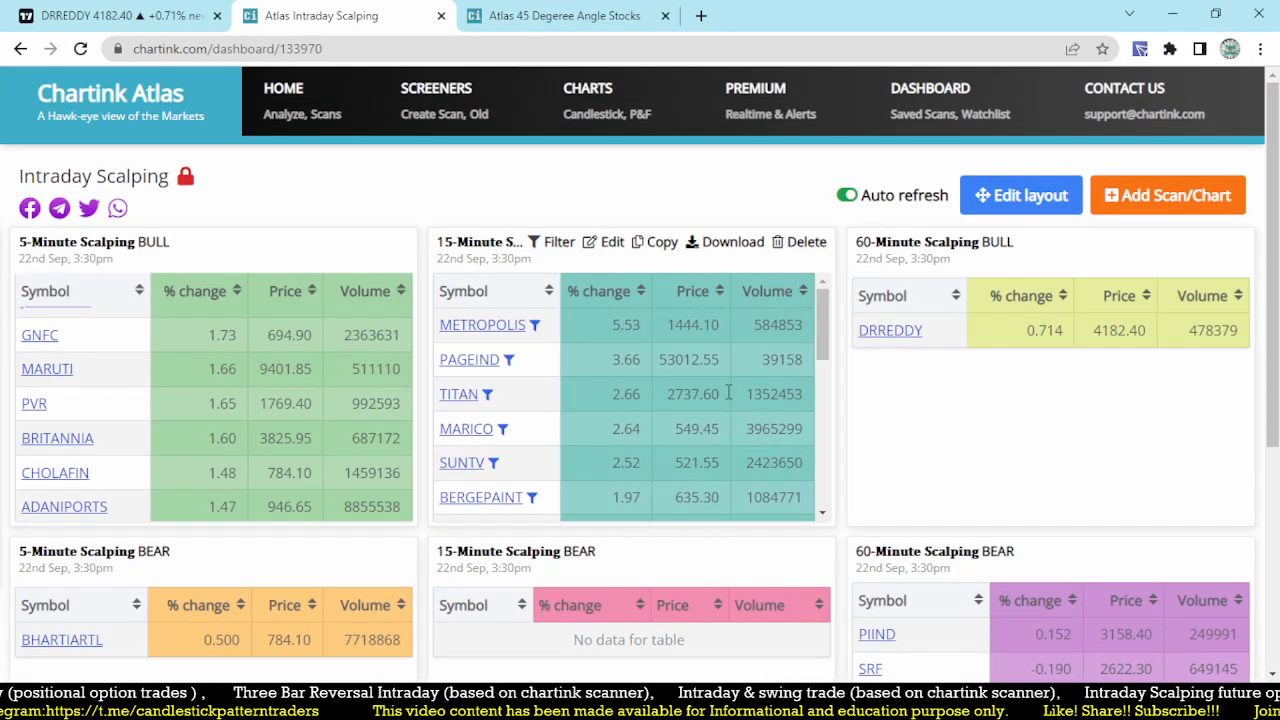
mouse_move(498, 325)
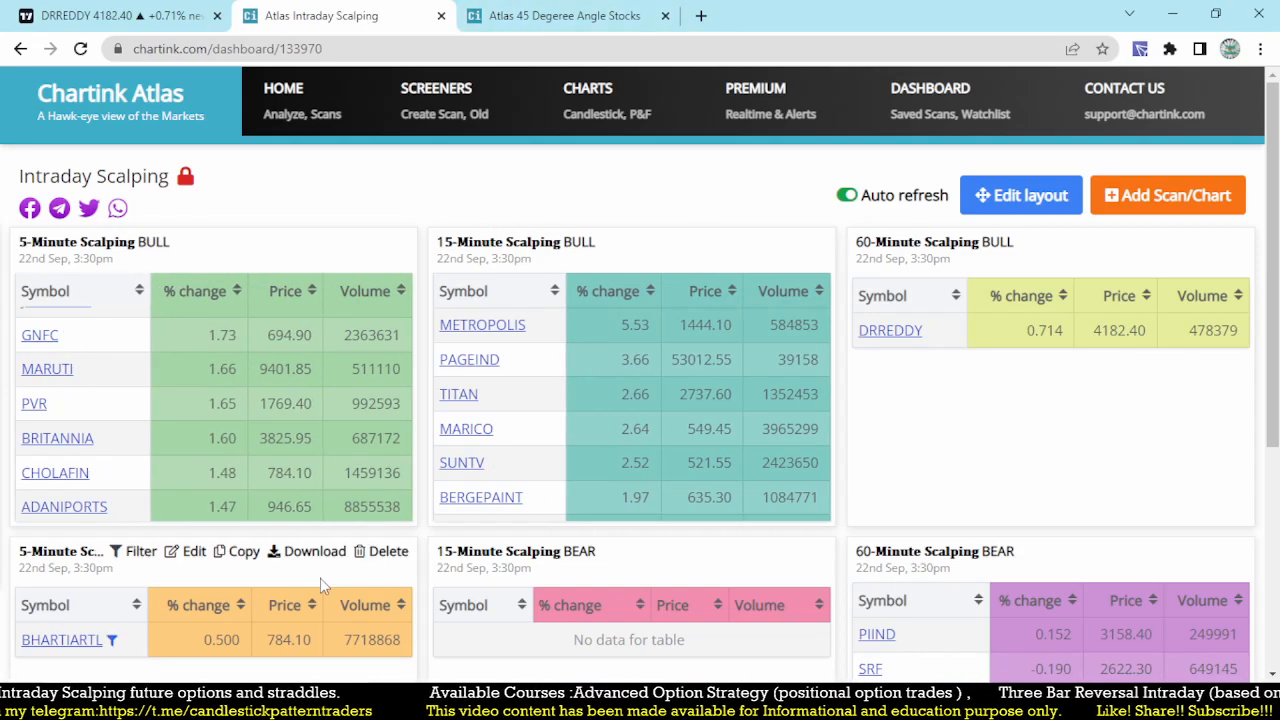
mouse_move(449, 537)
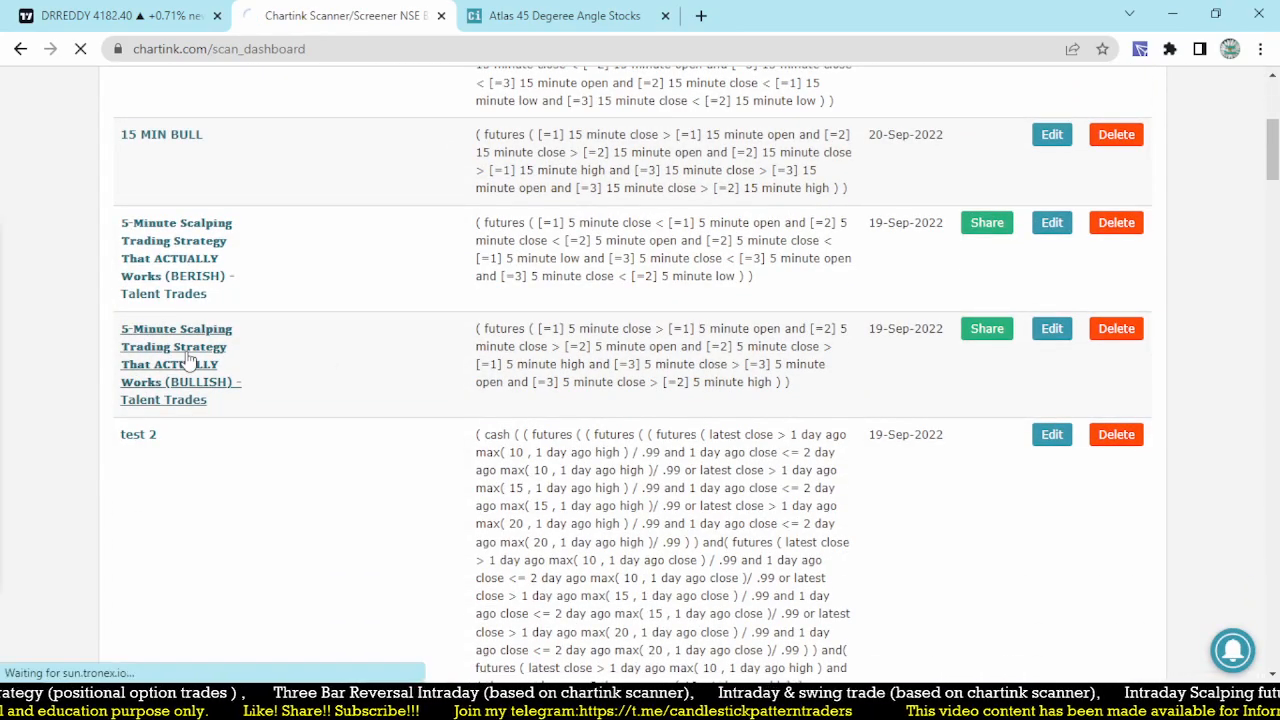
Step: Open the 5-Minute Scalping bullish scan and start a new 'buy' filter condition
click(176, 346)
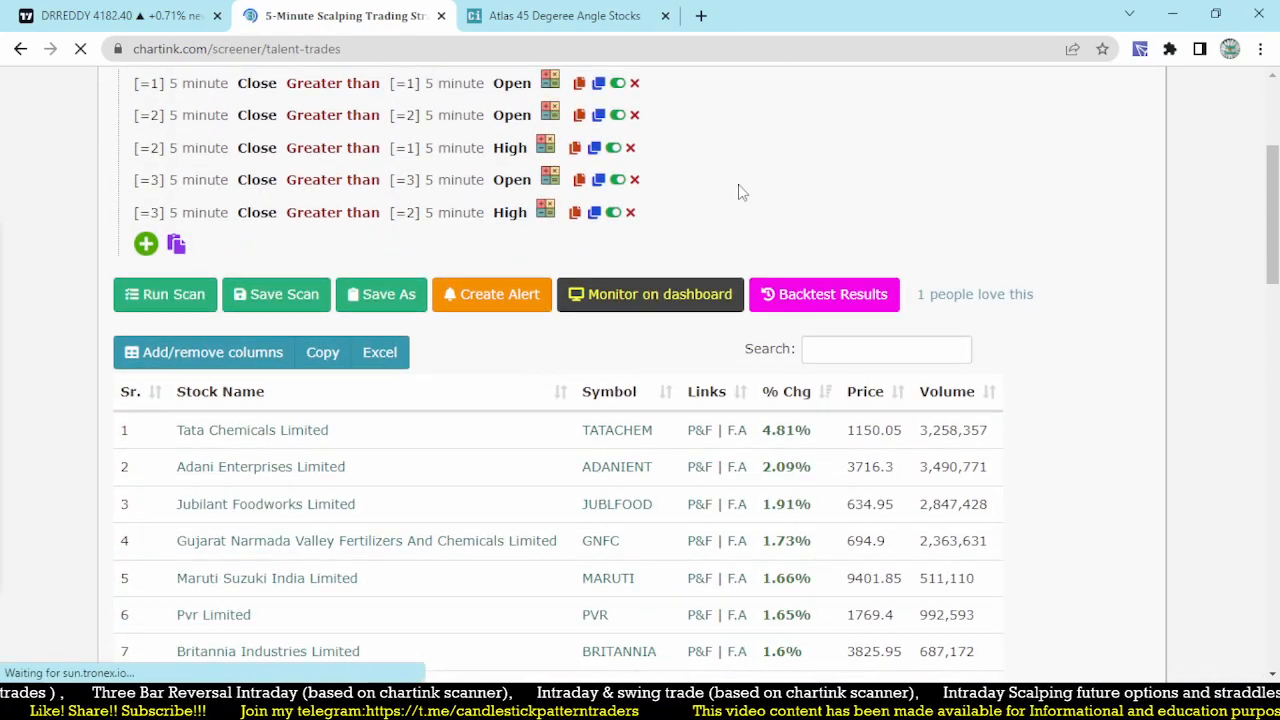
scroll(down, 3)
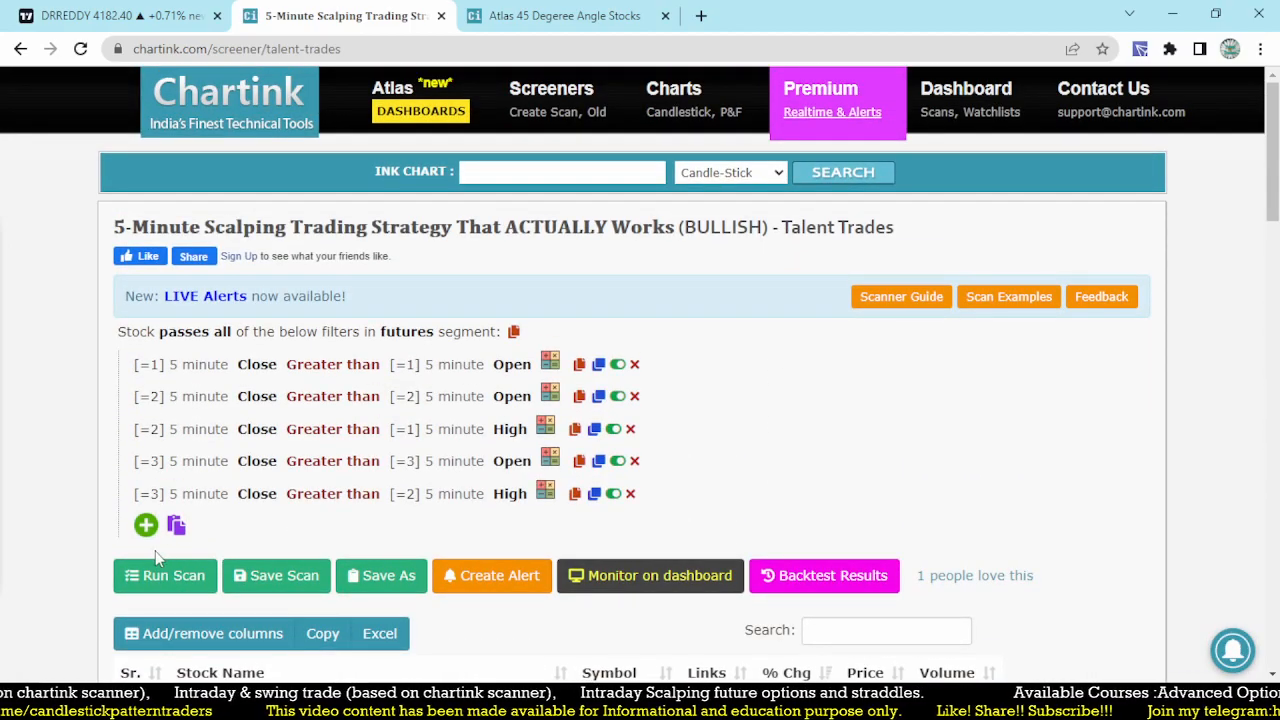
click(146, 524)
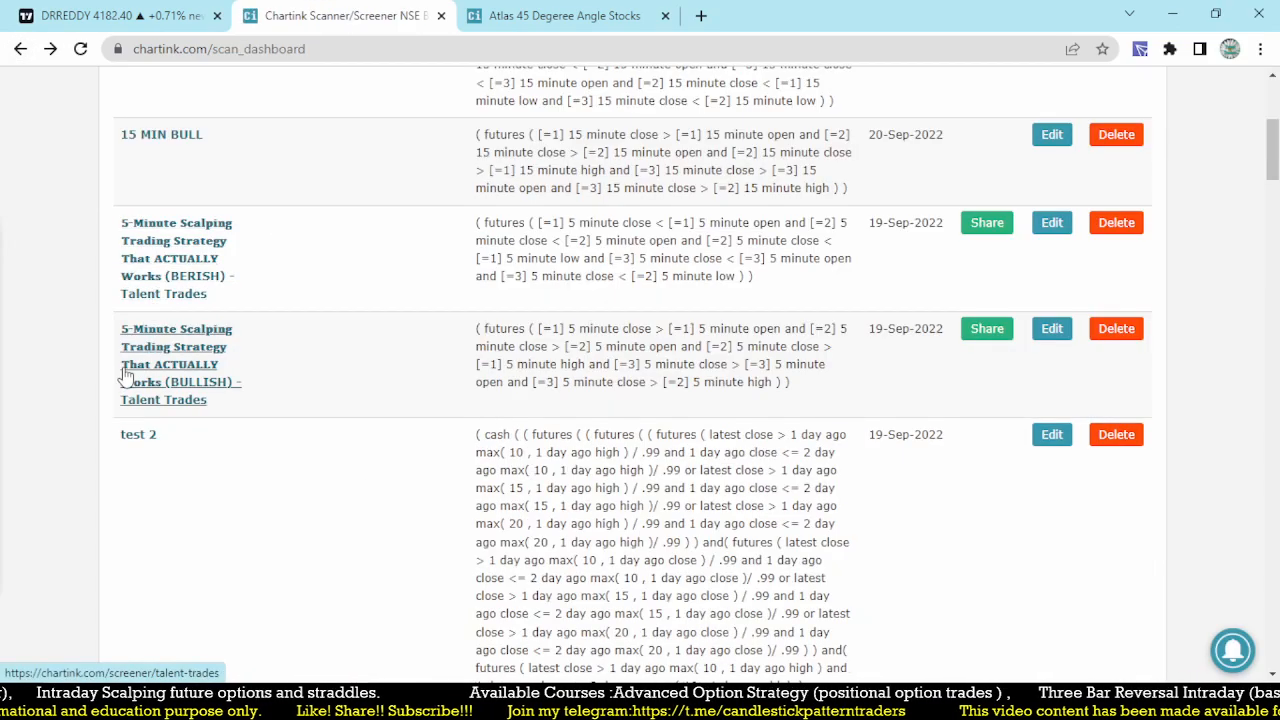
click(176, 346)
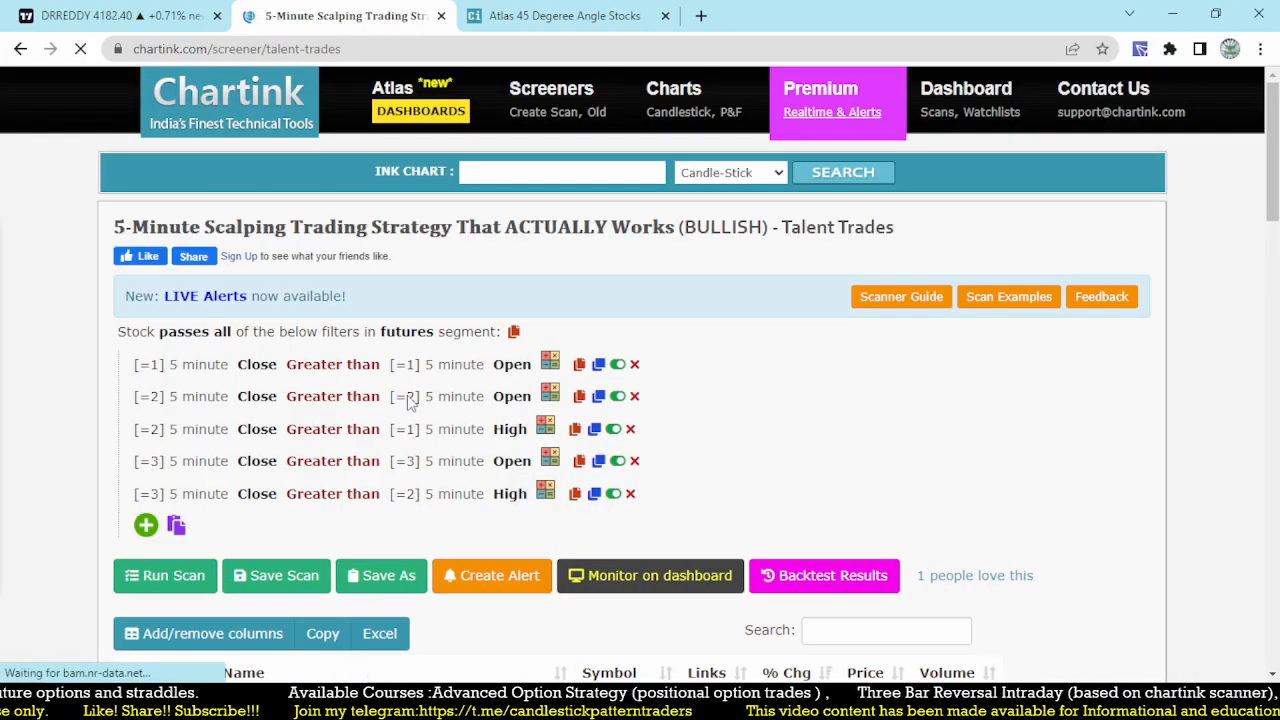
click(240, 523)
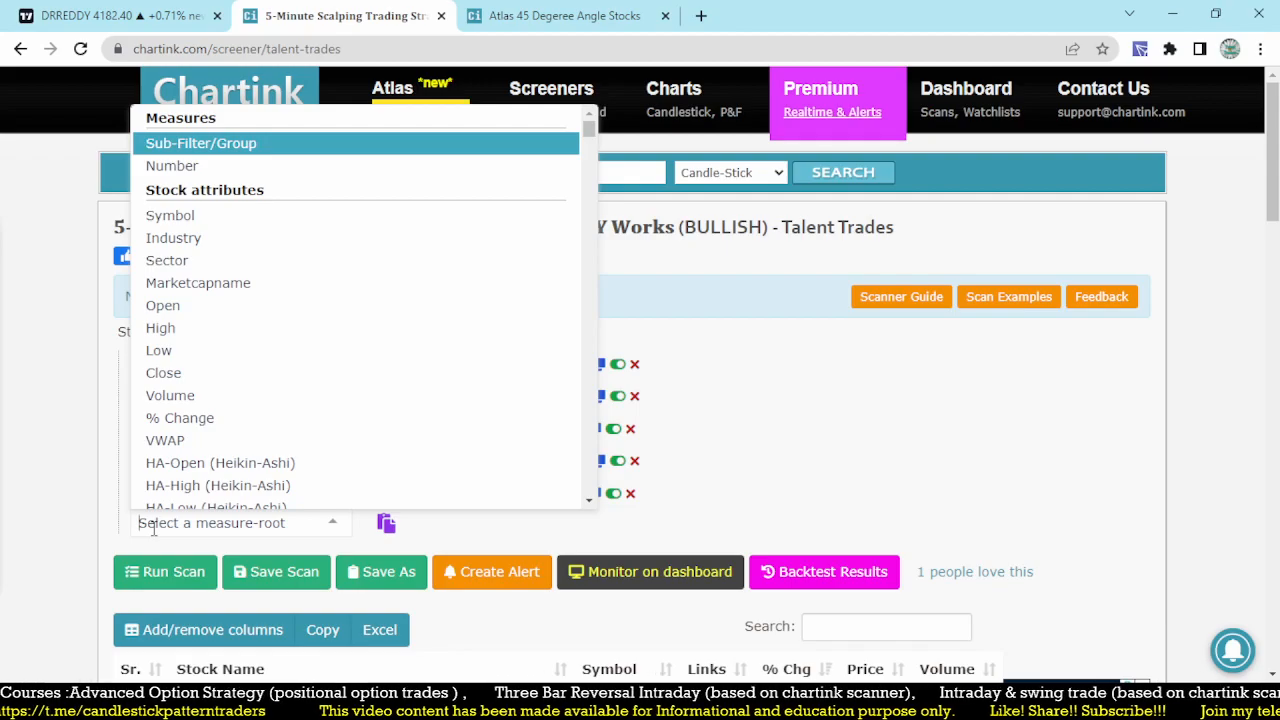
text(buy)
text(se)
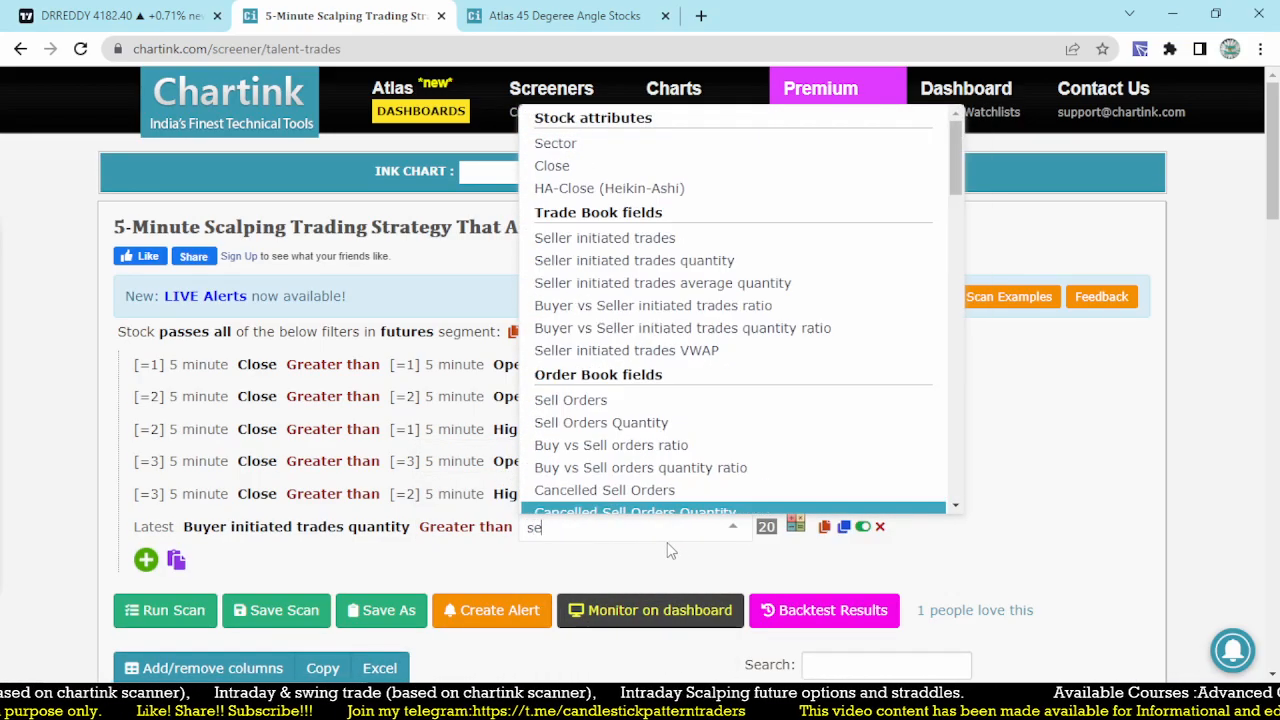
mouse_move(662, 260)
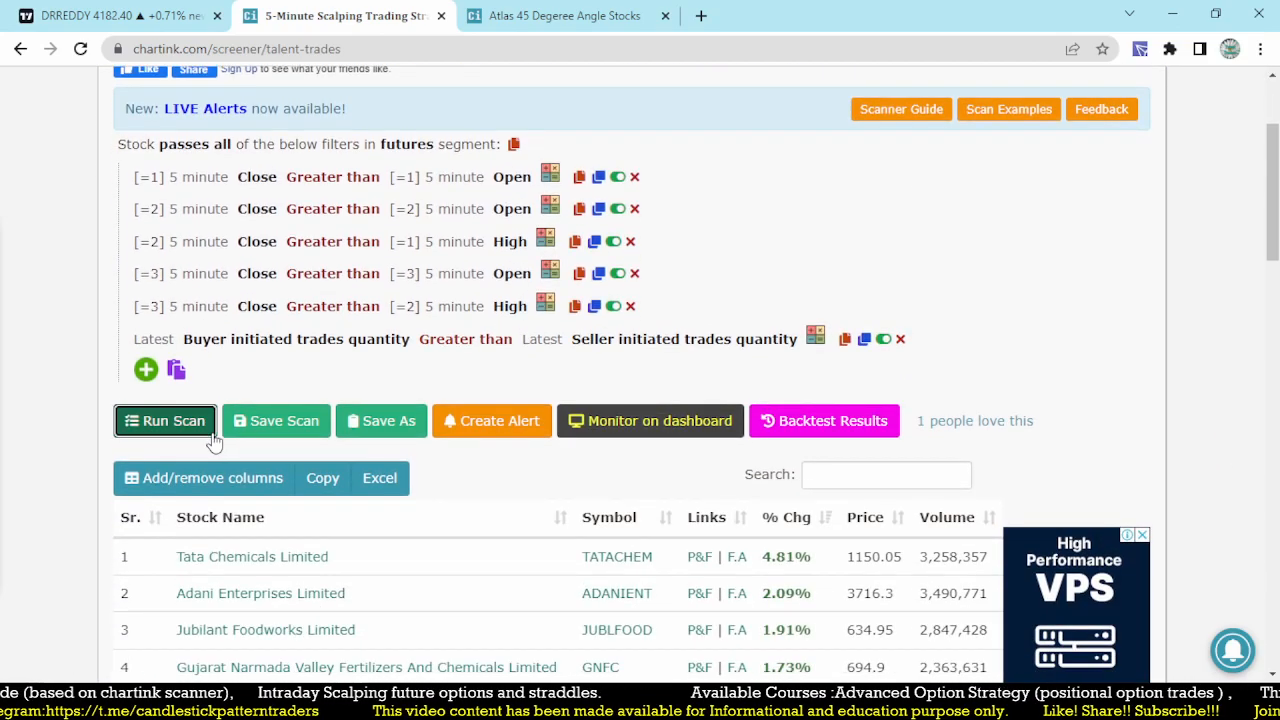
Step: Scroll through the 15 filtered stocks and the scan's backtest chart
scroll(down, 3)
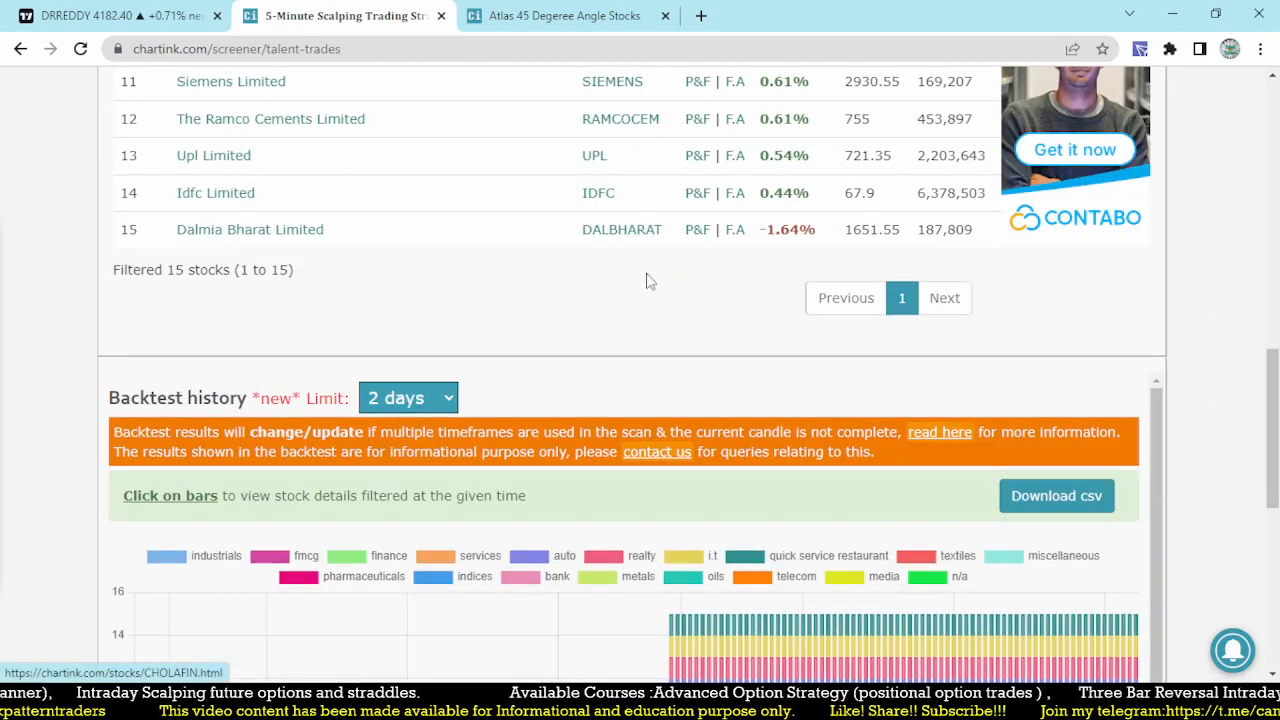
scroll(down, 3)
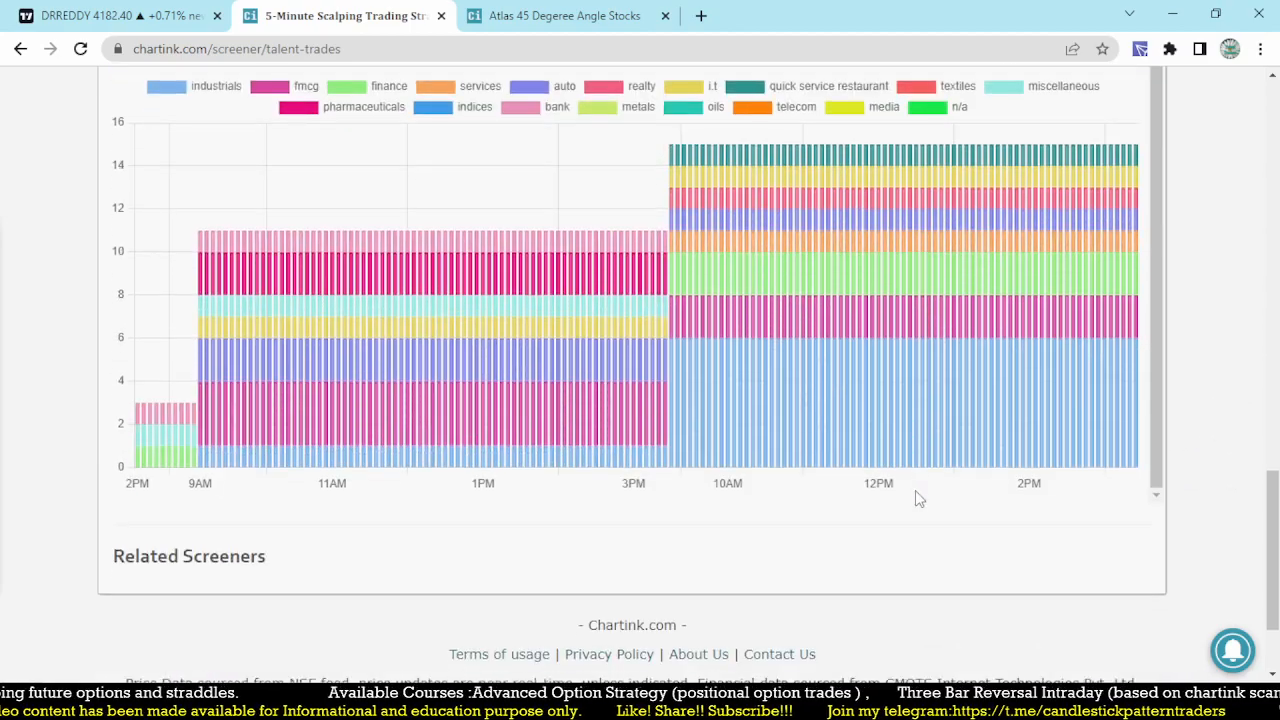
scroll(up, 3)
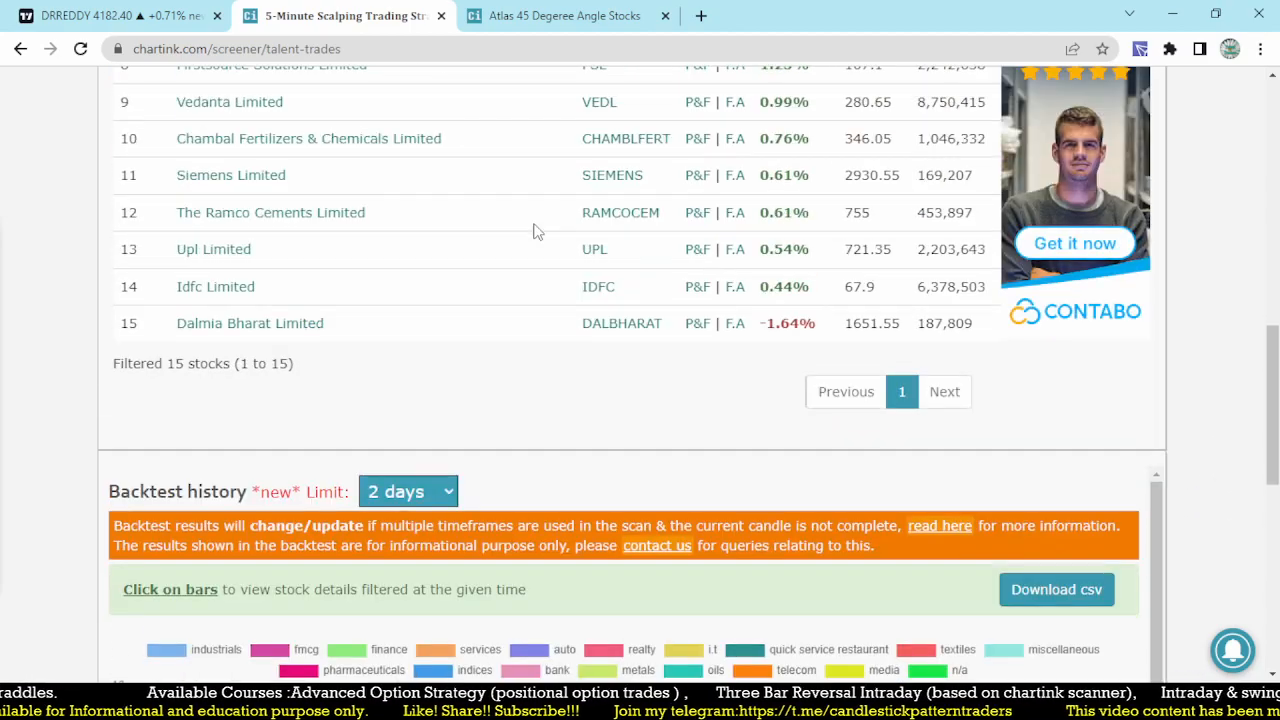
scroll(up, 3)
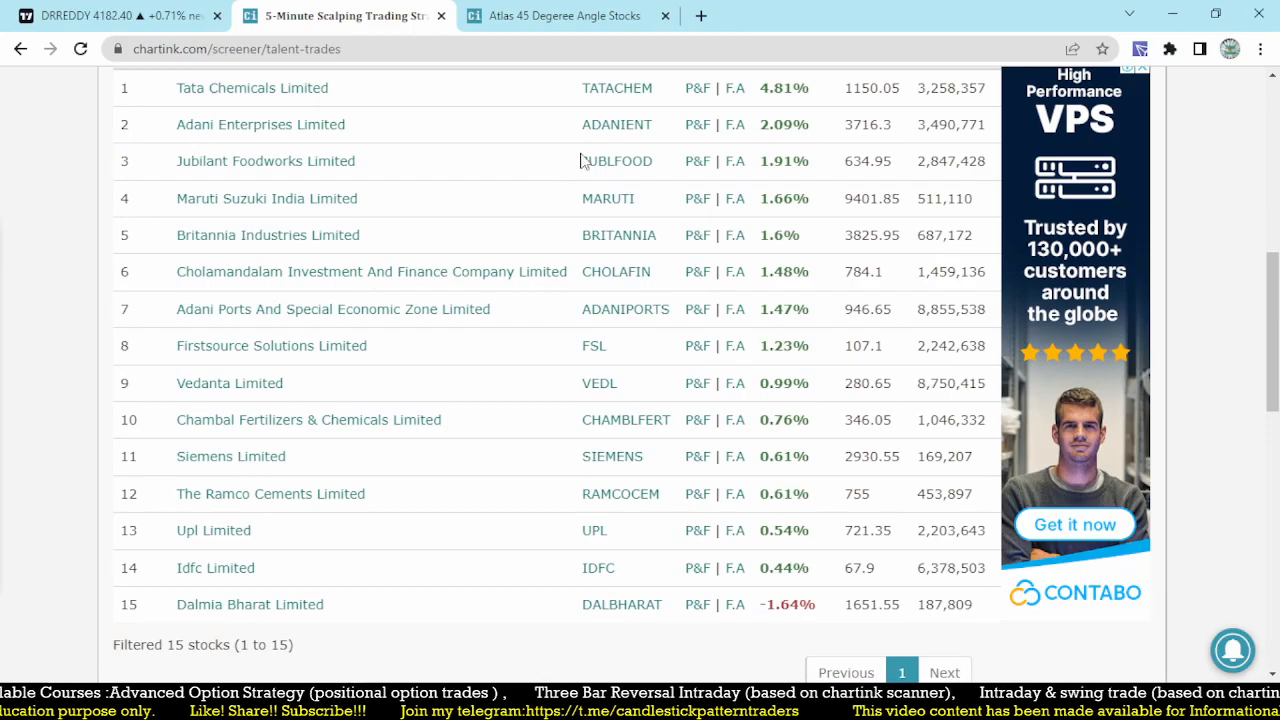
mouse_move(567, 494)
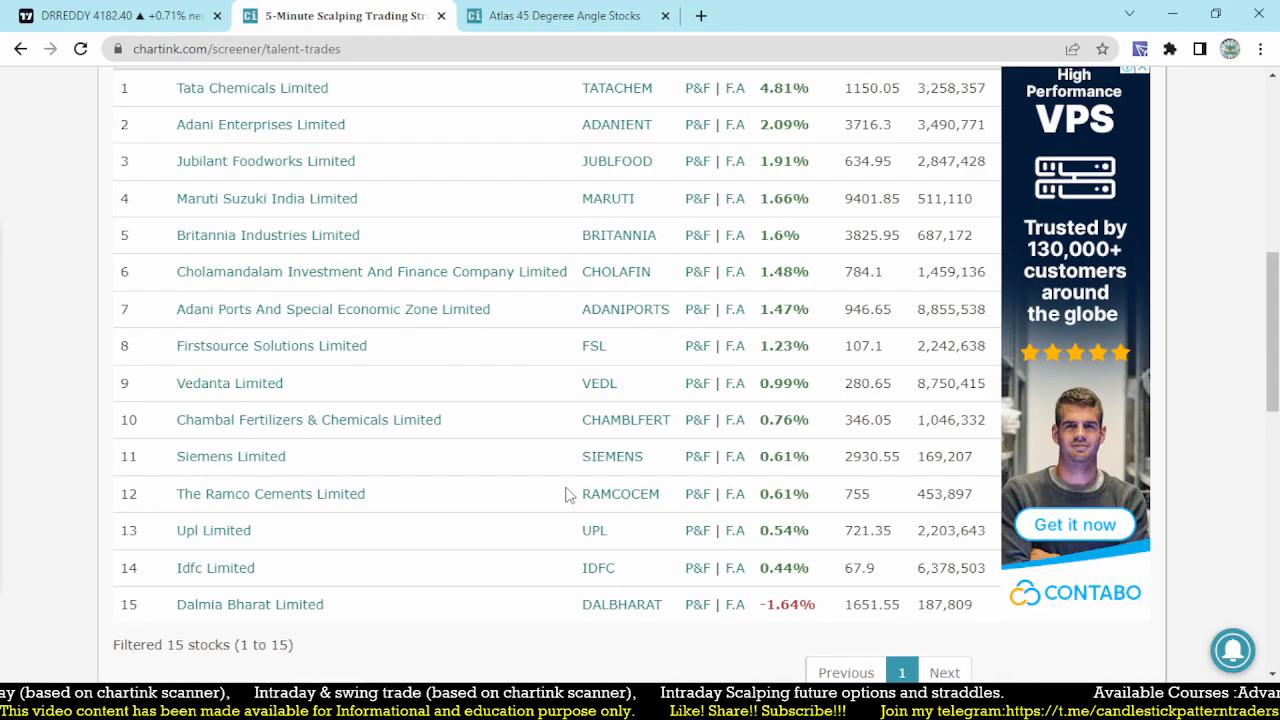
scroll(up, 3)
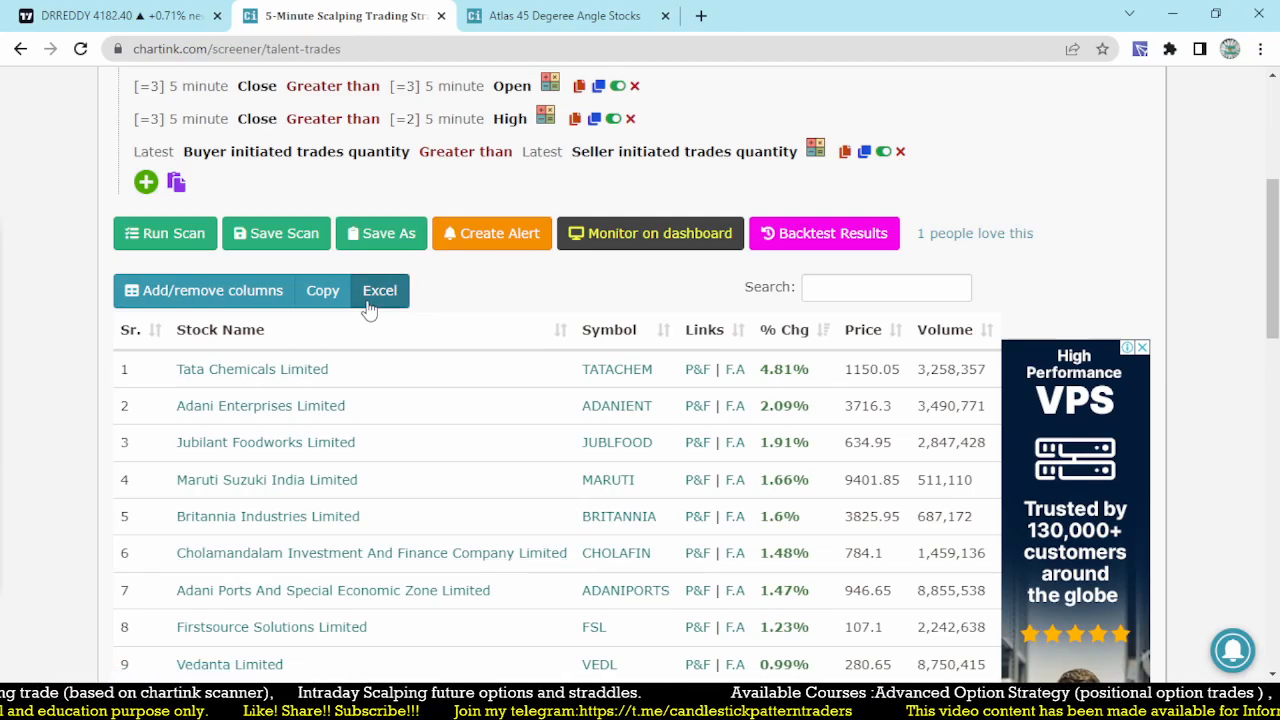
scroll(up, 3)
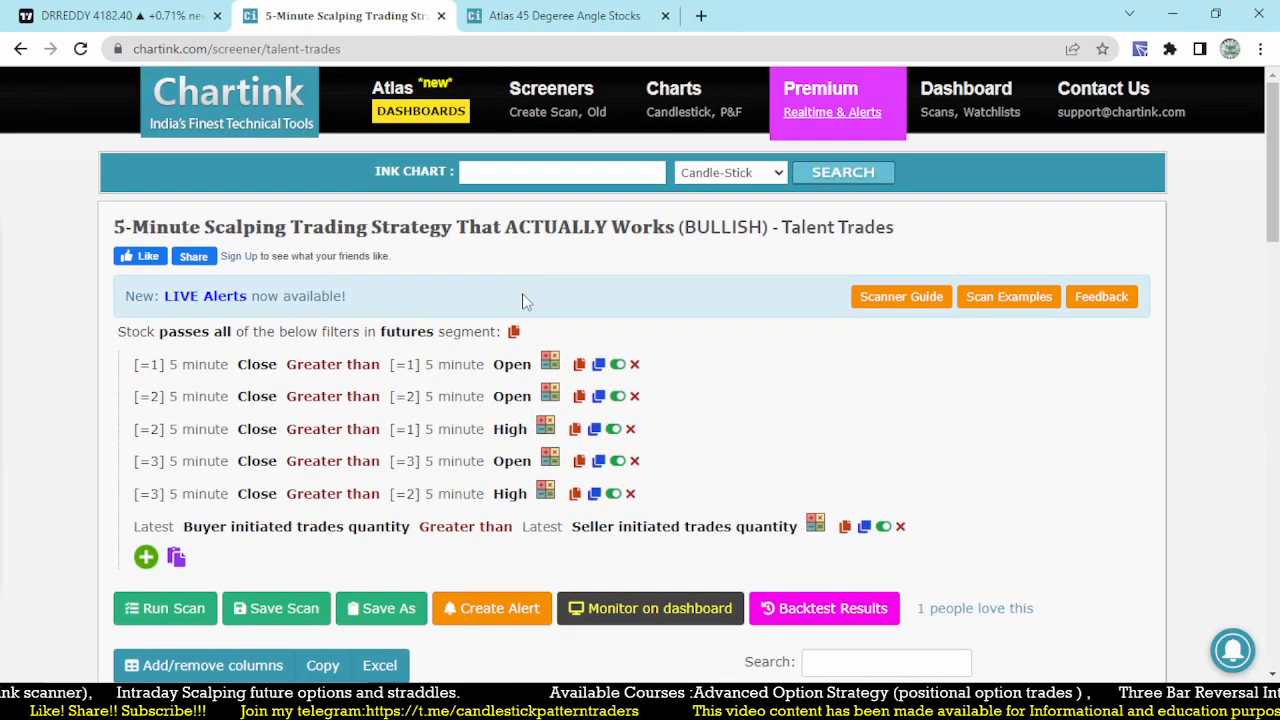
scroll(down, 3)
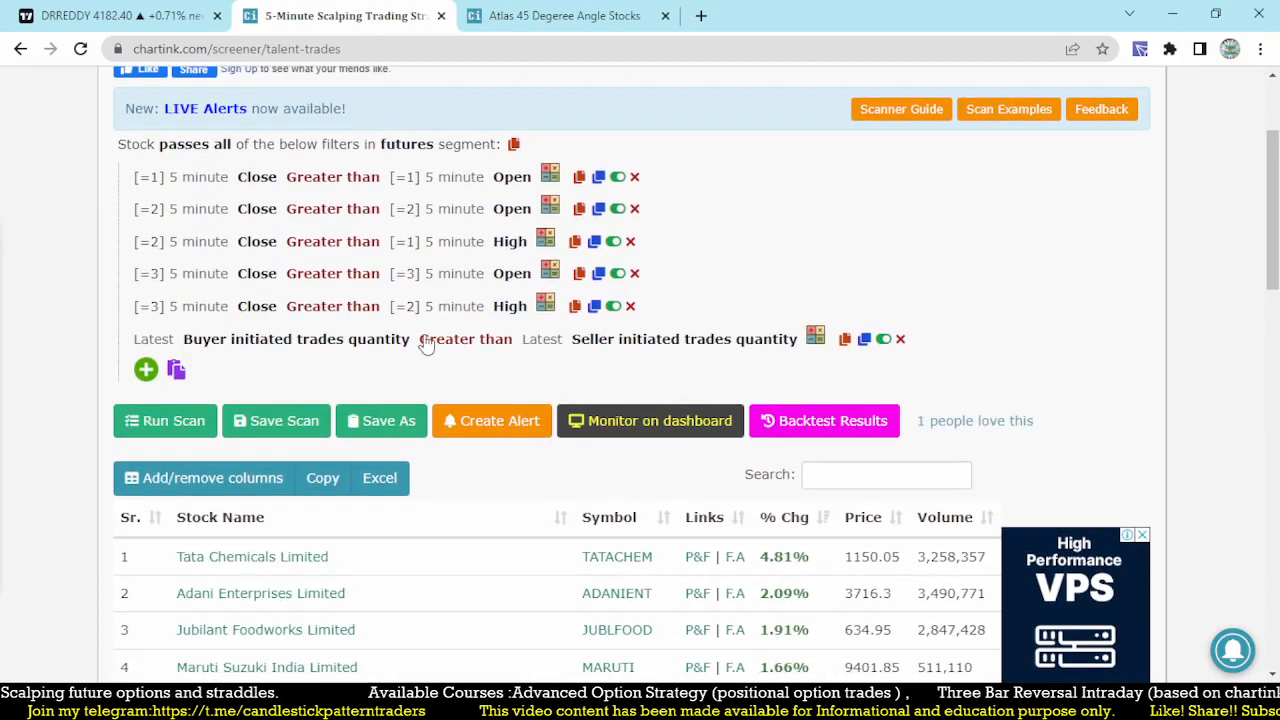
scroll(down, 3)
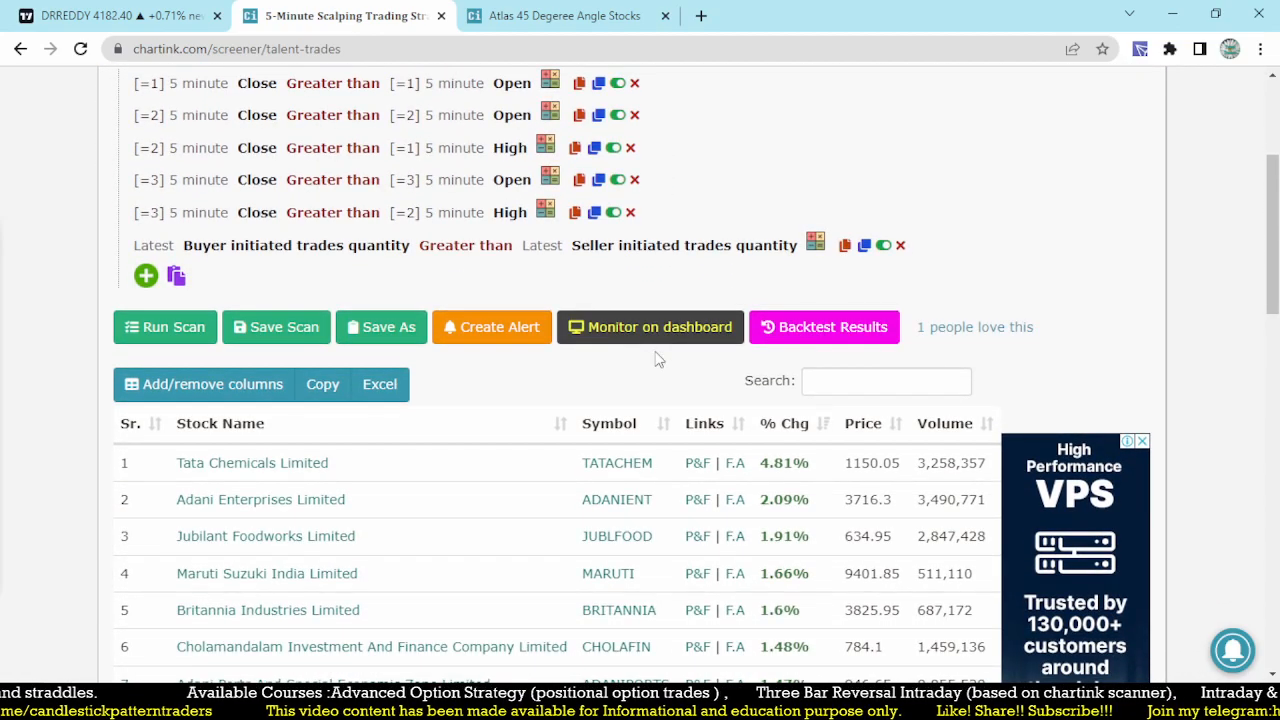
scroll(down, 3)
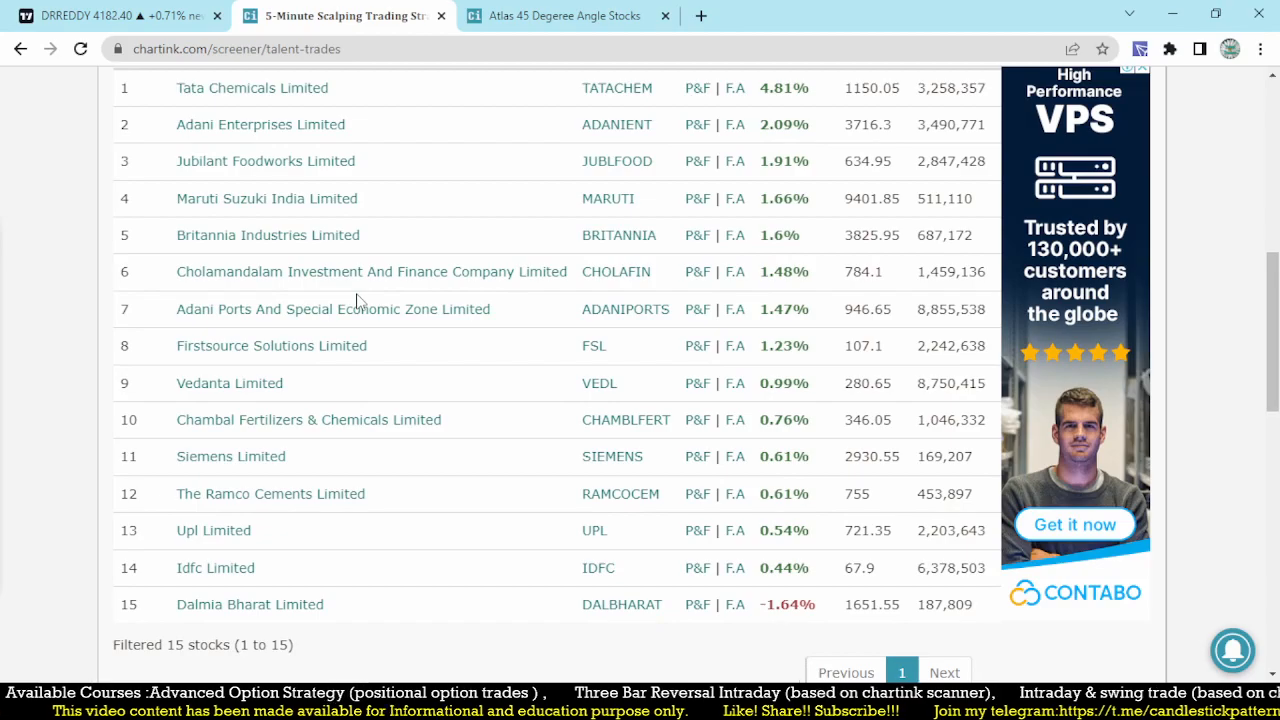
Step: Switch between TradingView and Chartink, ending on the Dr Reddy's hourly chart
click(120, 15)
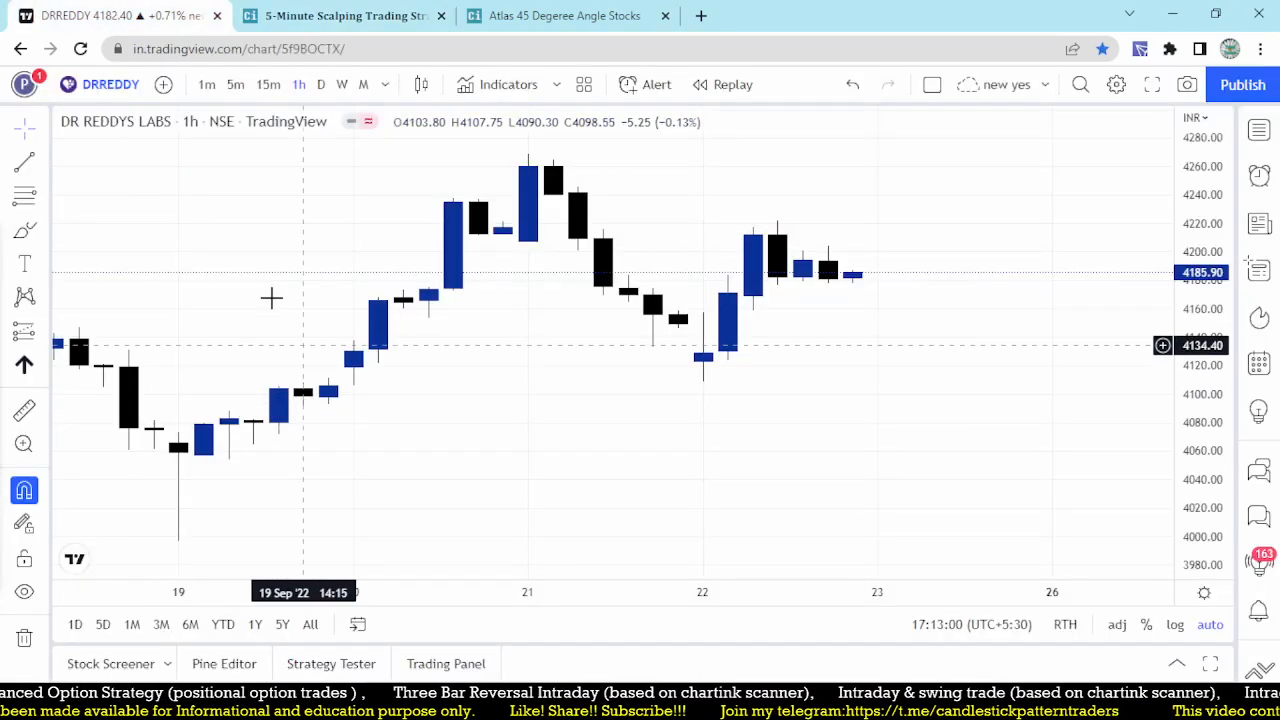
click(345, 15)
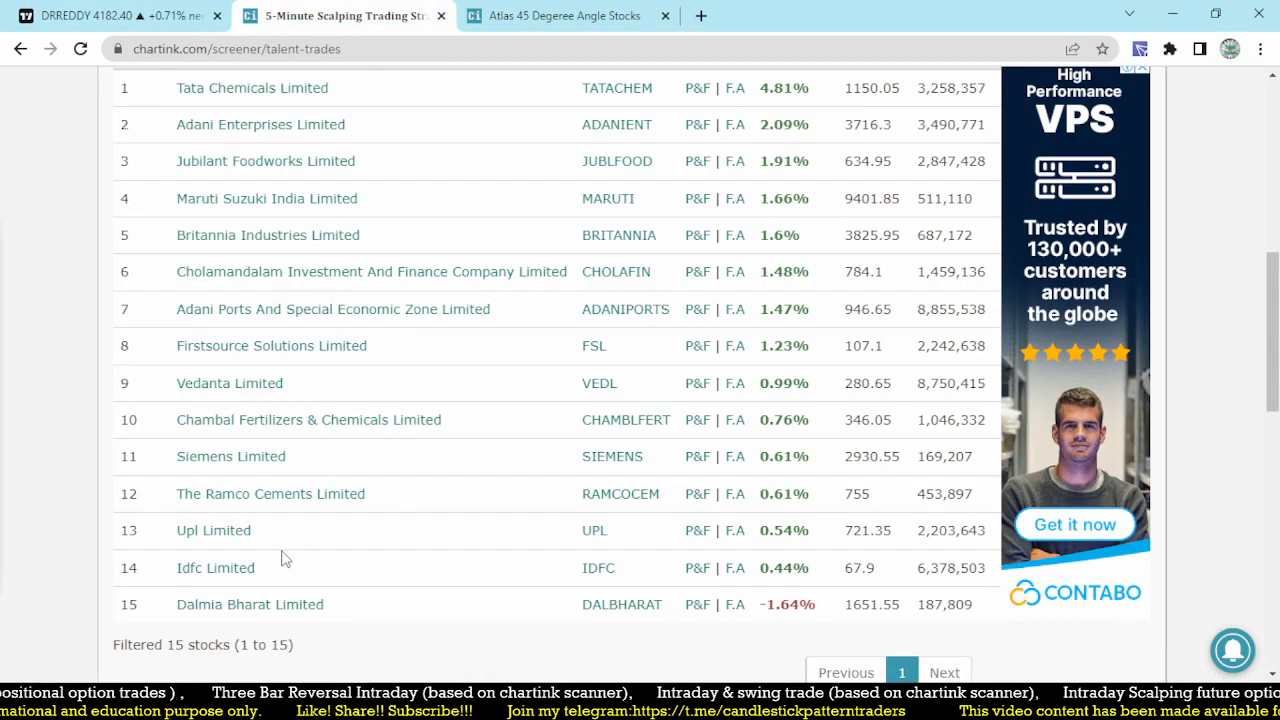
mouse_move(260, 548)
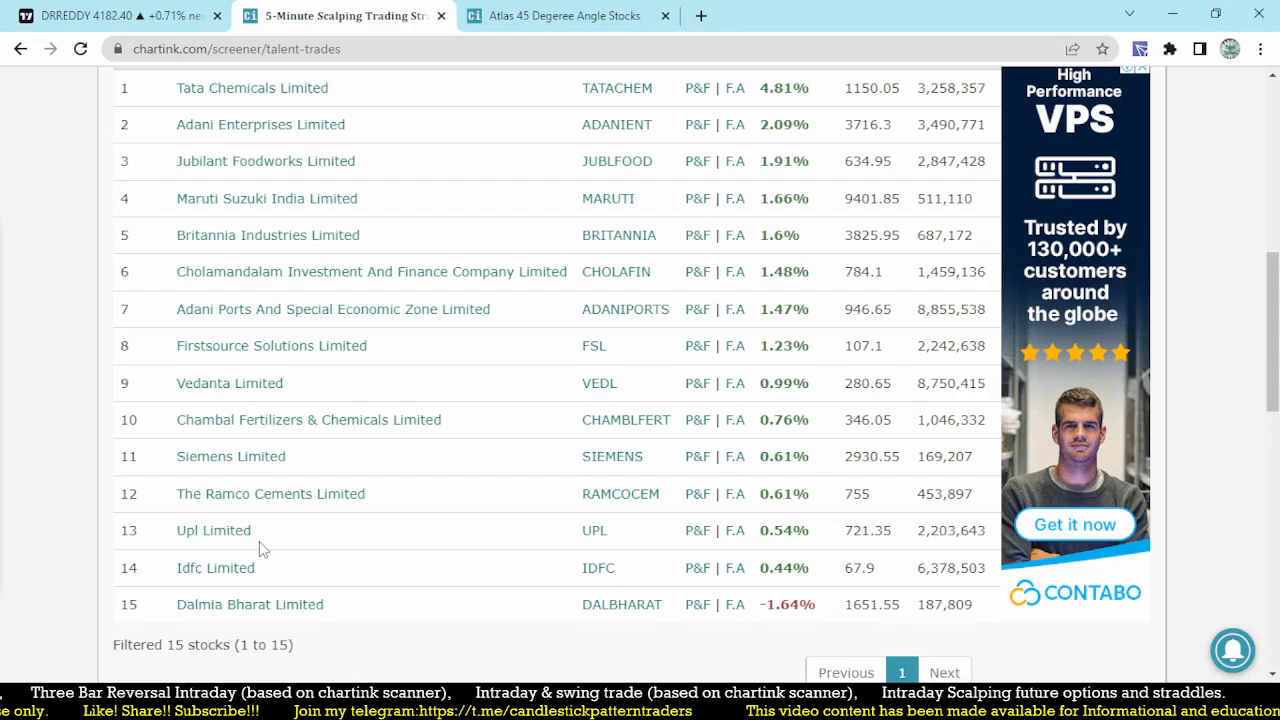
click(115, 15)
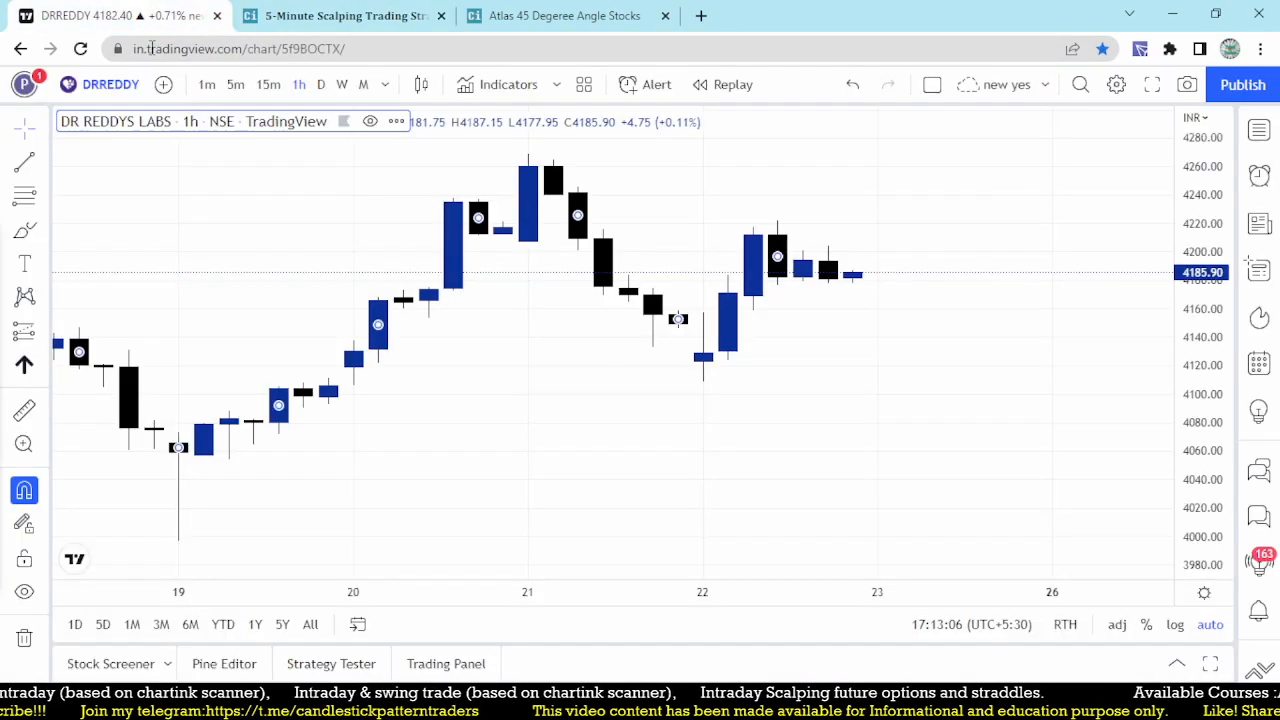
Step: Look over the UPL 5-minute chart, then return to Chartink's 15-stock results
text(UPL)
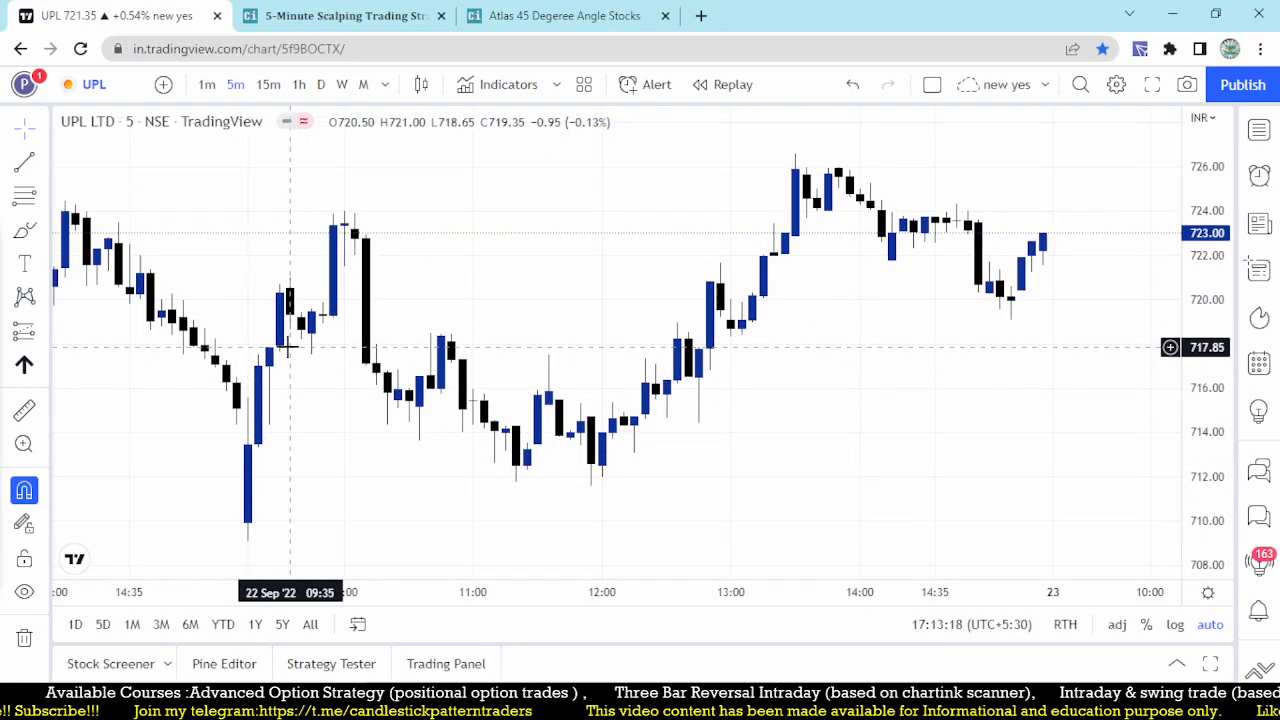
mouse_move(368, 218)
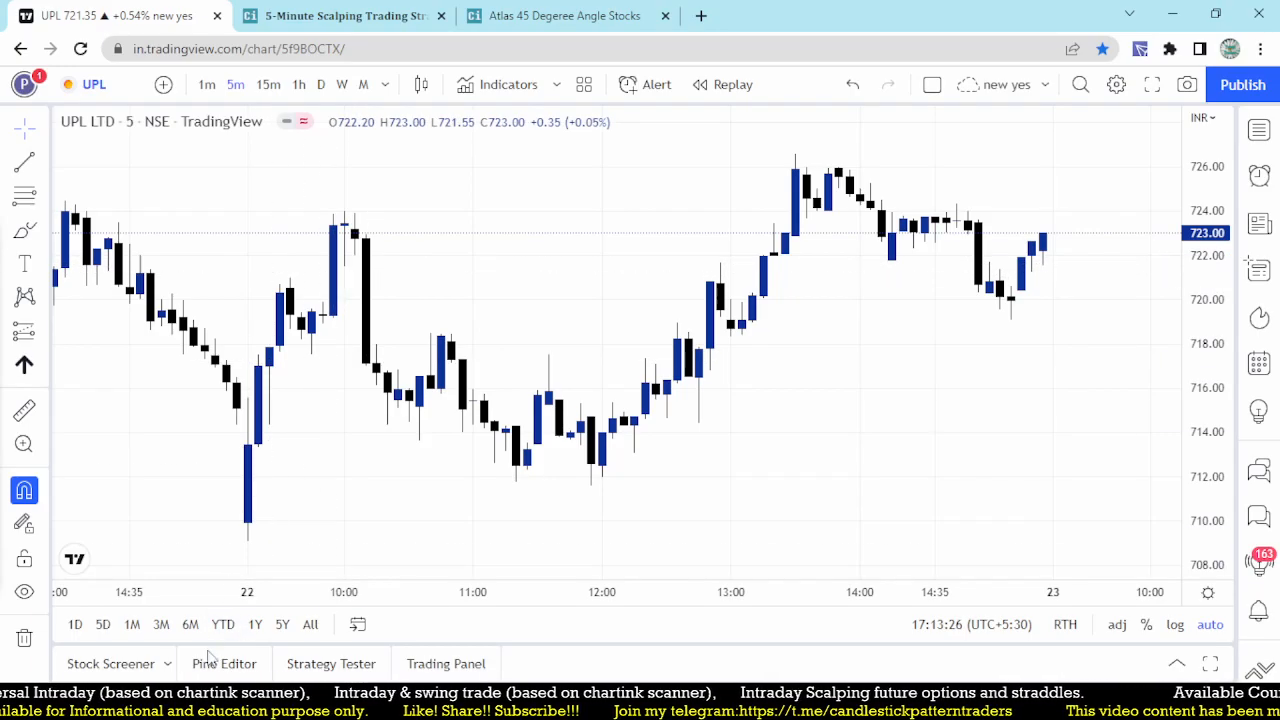
click(564, 16)
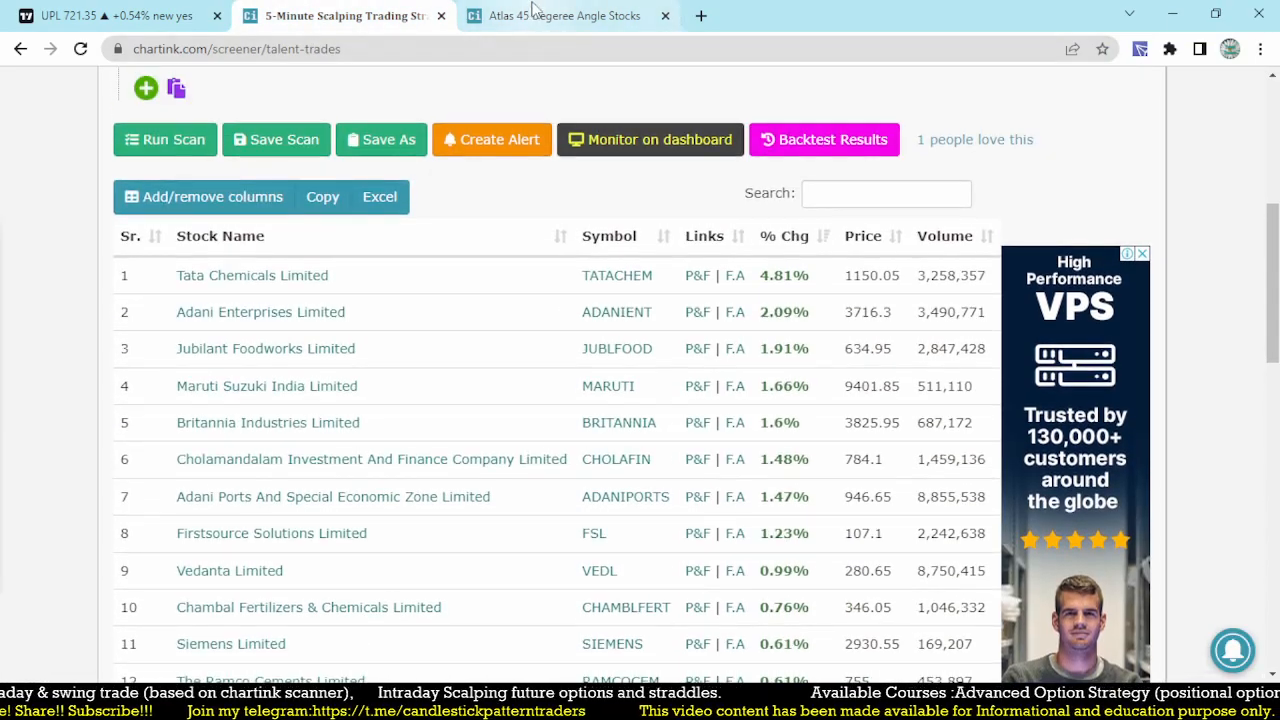
click(565, 15)
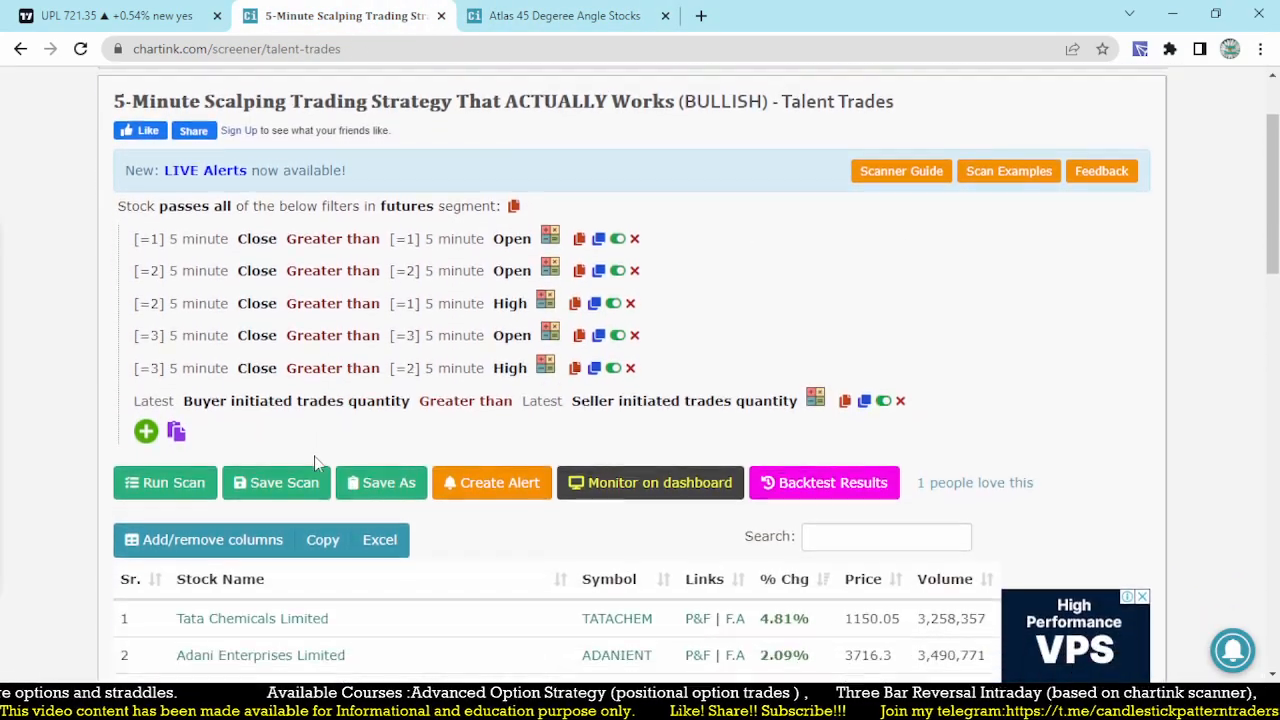
scroll(down, 3)
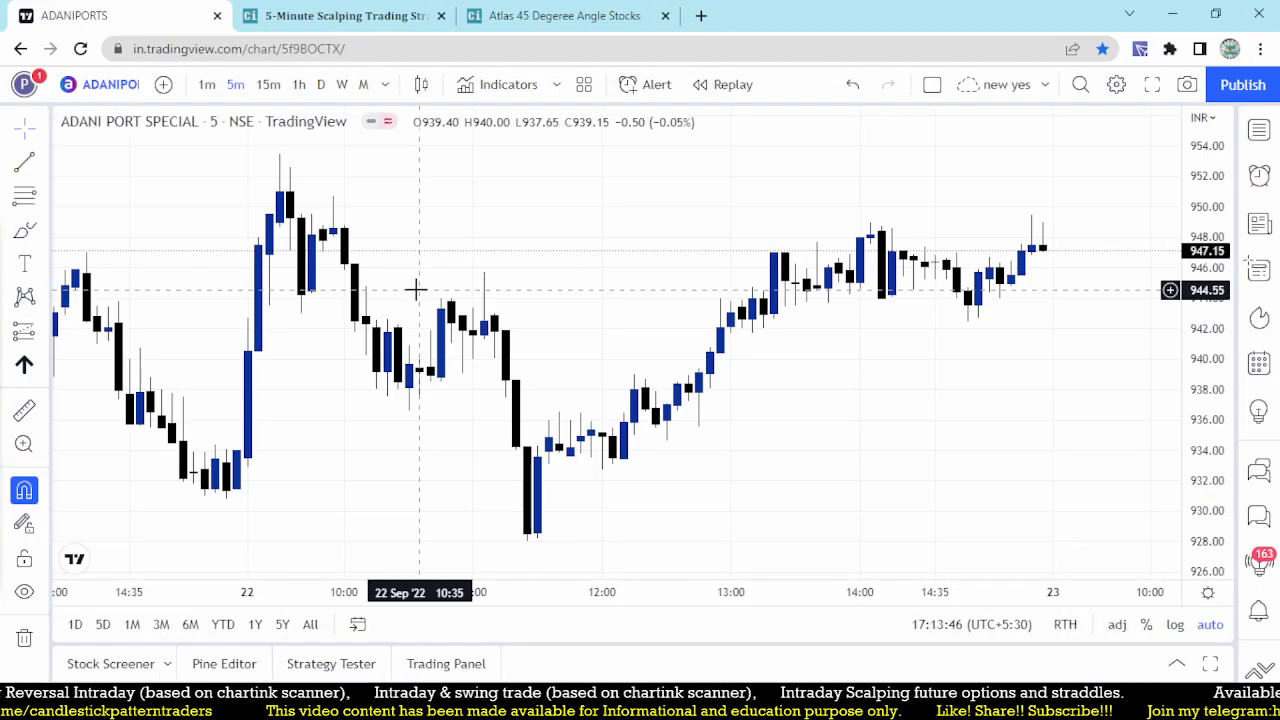
mouse_move(279, 320)
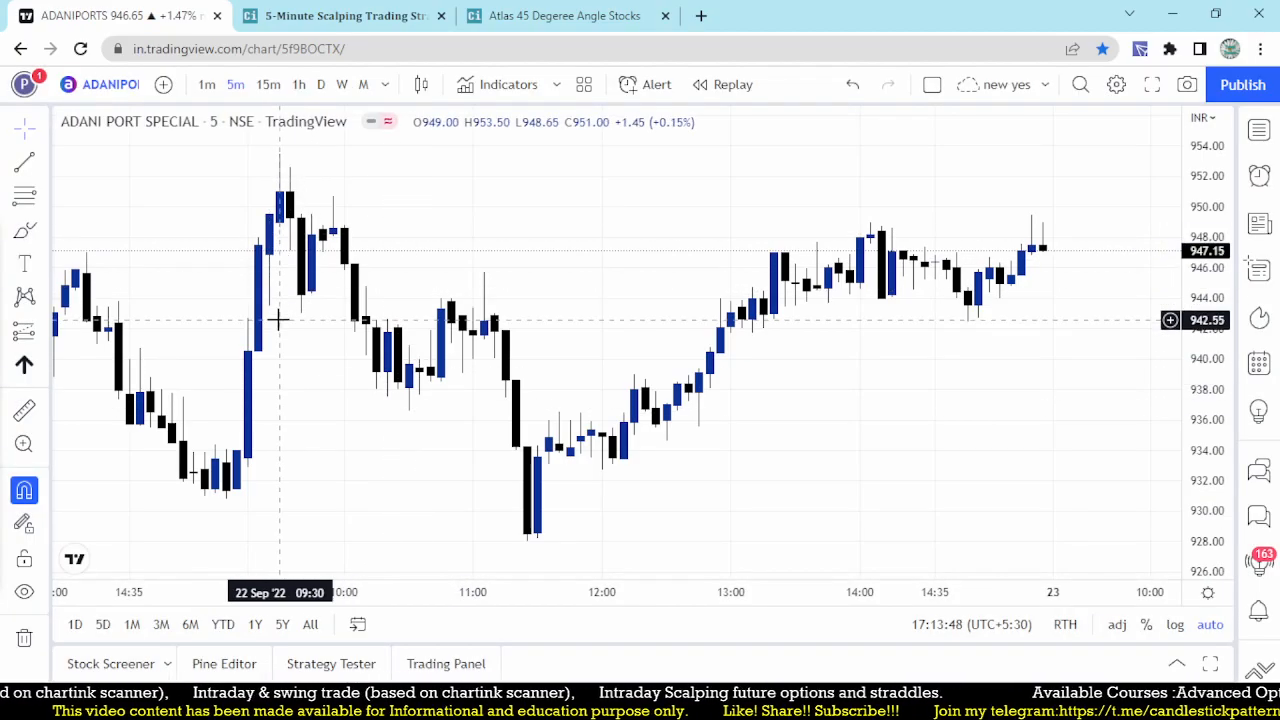
mouse_move(522, 547)
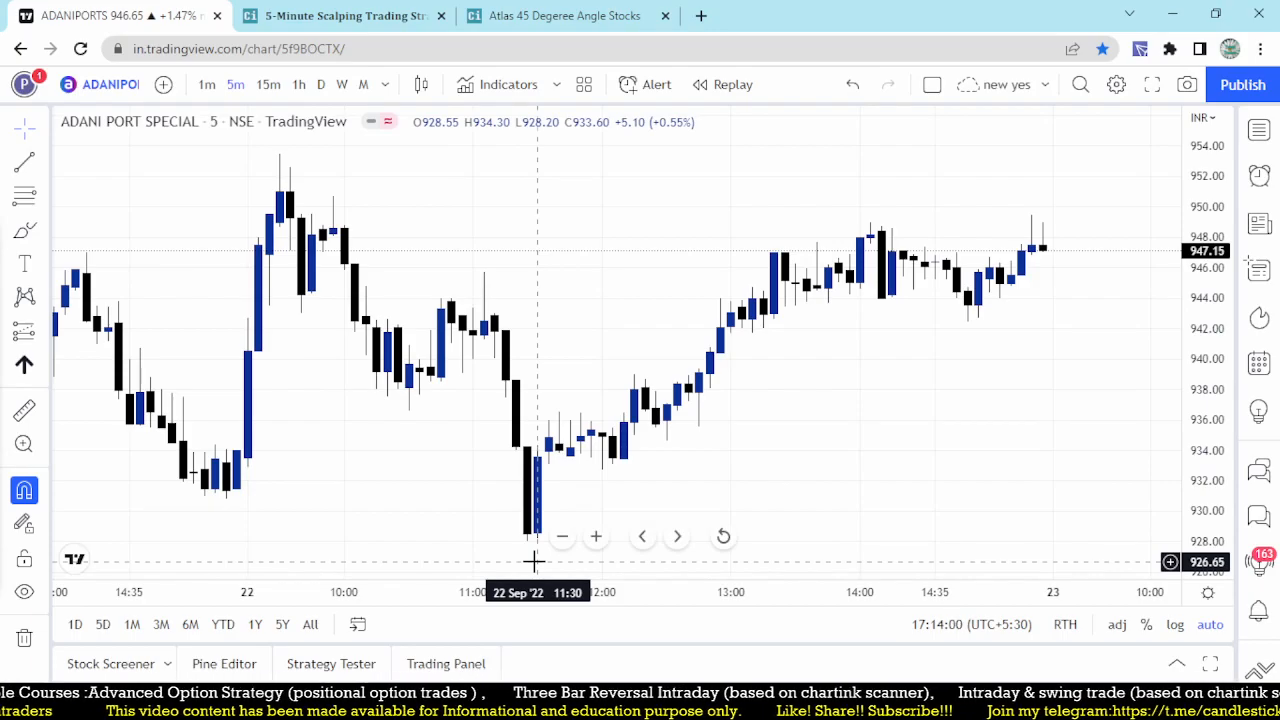
Step: Move through the Chartink tabs back to the bullish scan results and scroll down to them
click(564, 15)
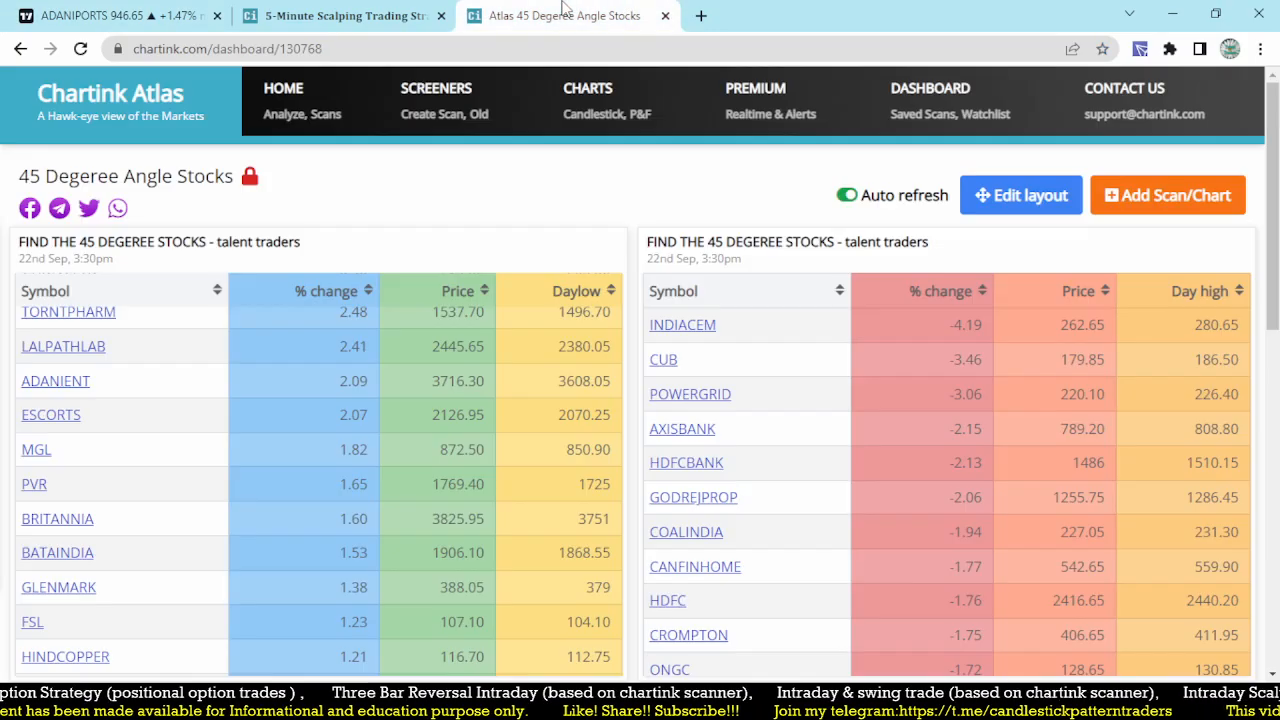
click(340, 16)
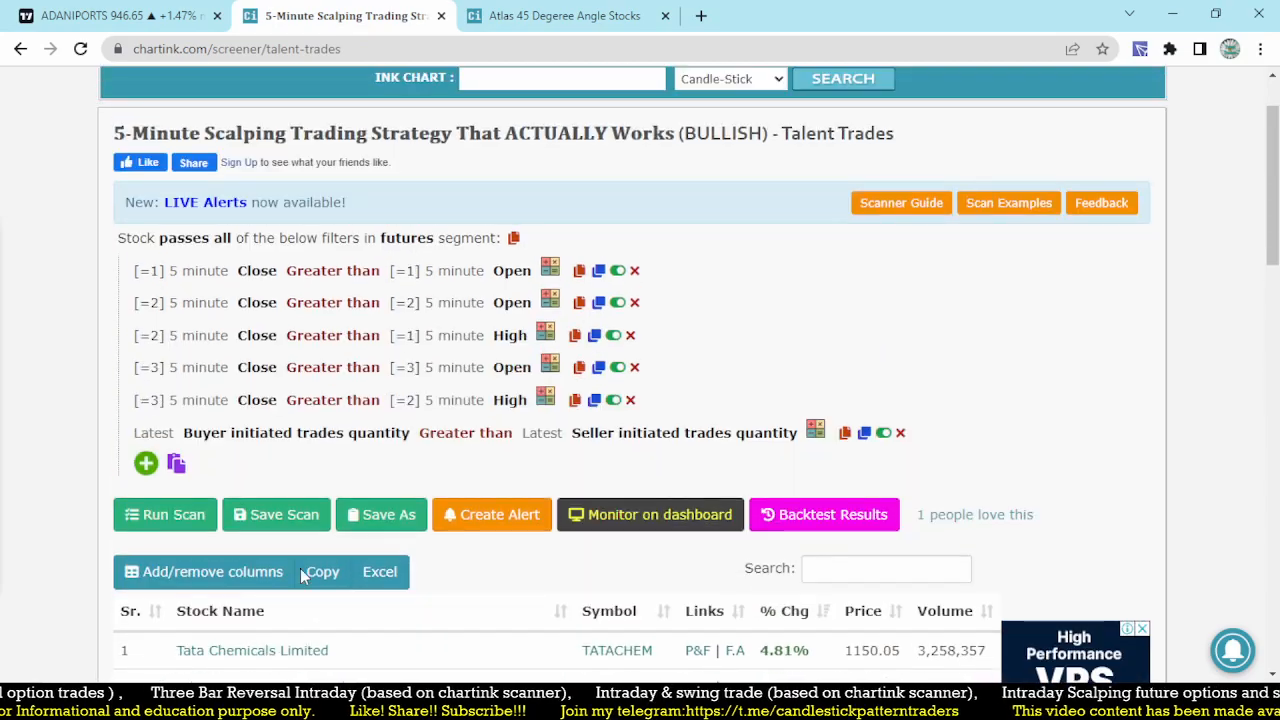
scroll(down, 3)
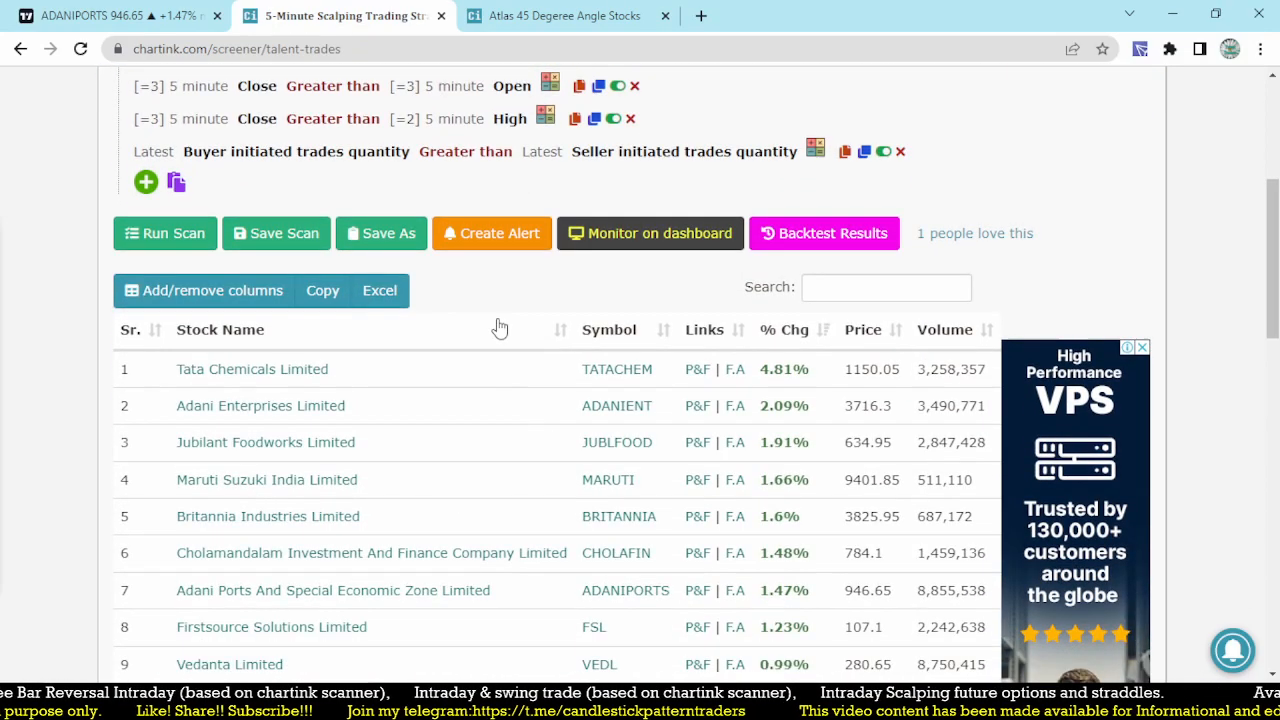